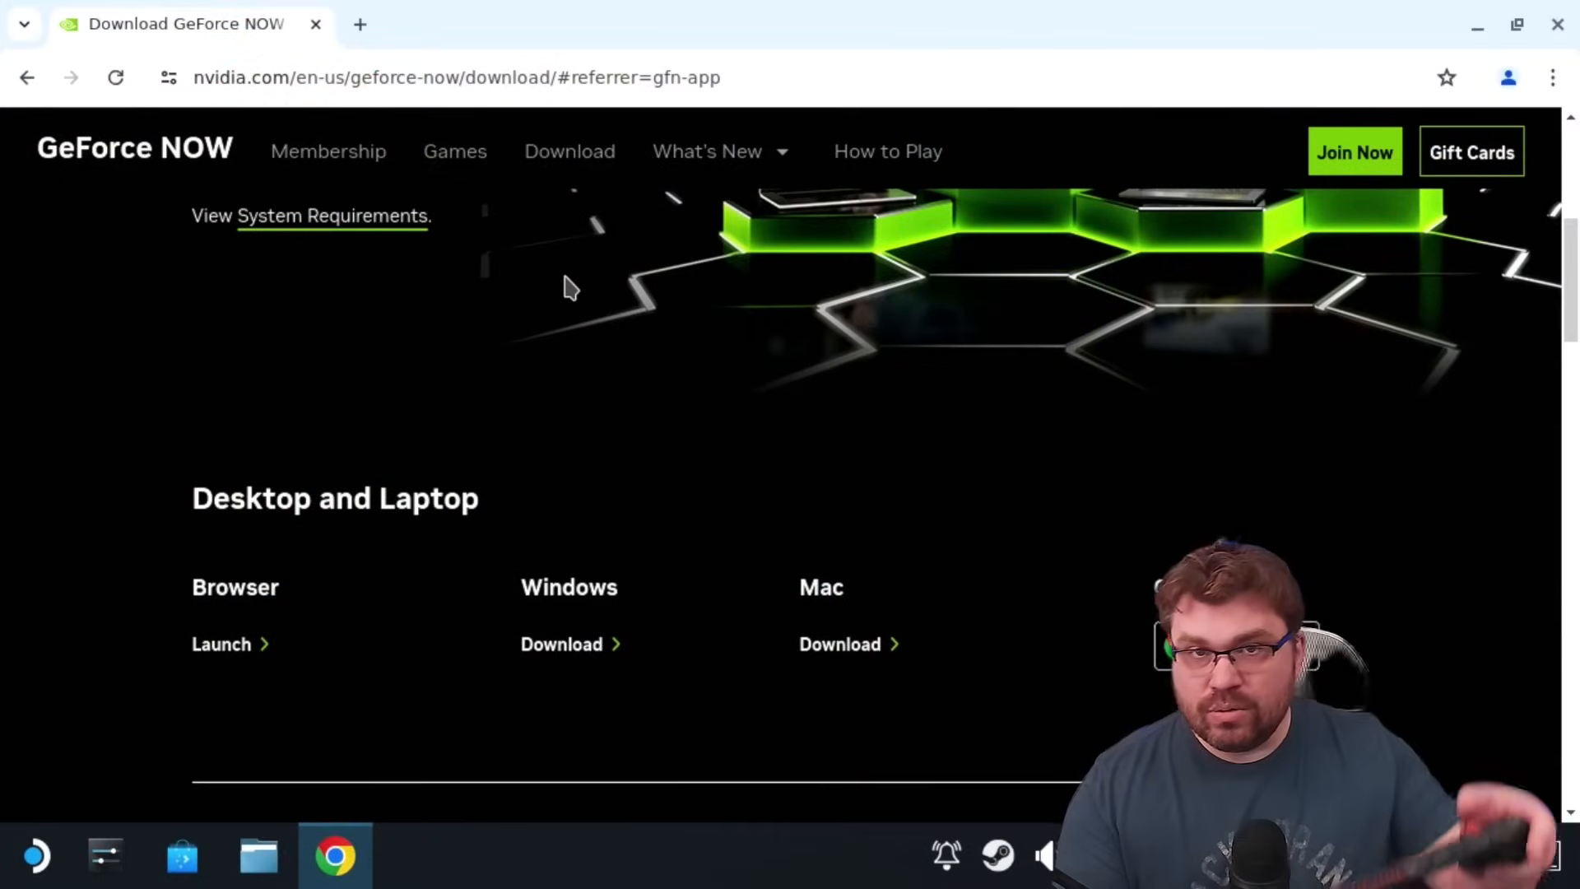
Scroll the GeForce NOW download page down to the Steam Deck (BETA) handheld entry.
{"action": "scroll", "scroll_direction": "down", "scroll_amount": 3}
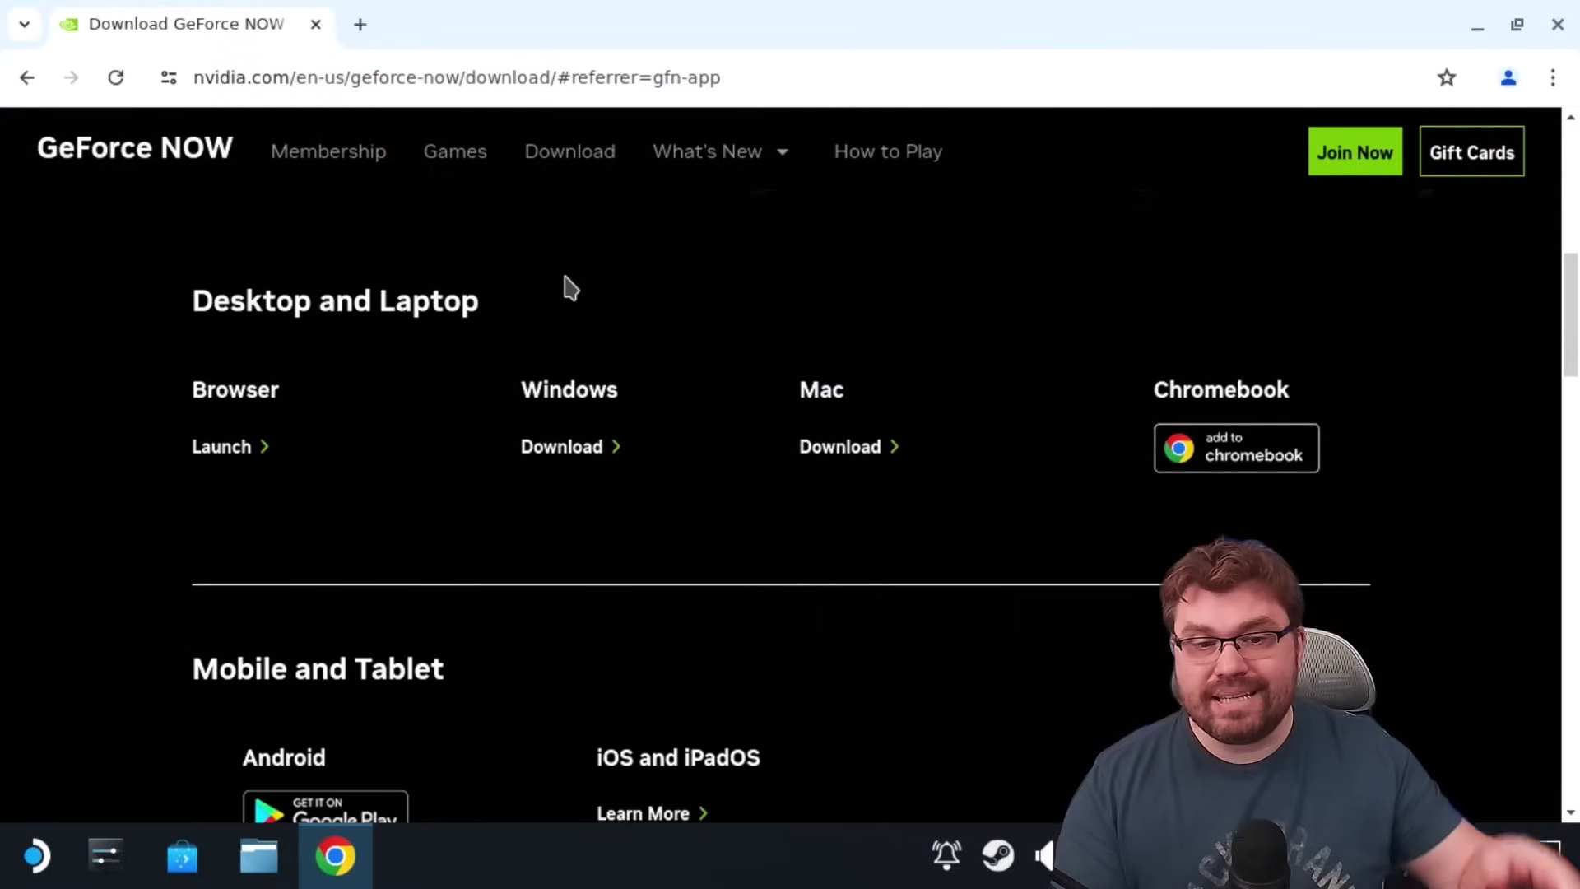
{"action": "scroll", "scroll_direction": "down", "scroll_amount": 3}
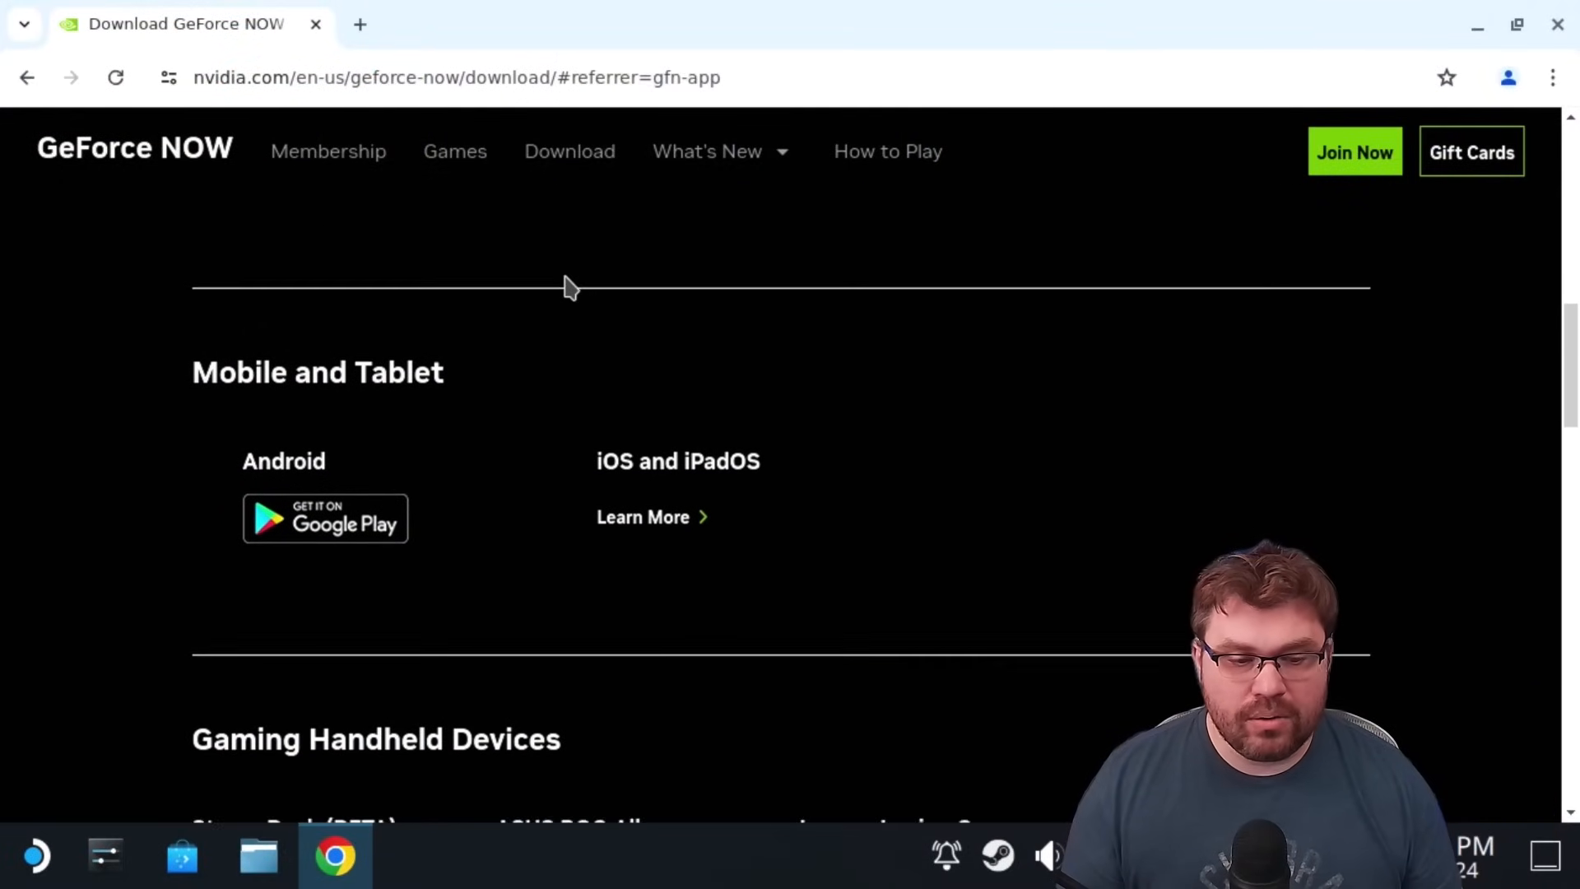
{"action": "scroll", "scroll_direction": "down", "scroll_amount": 3}
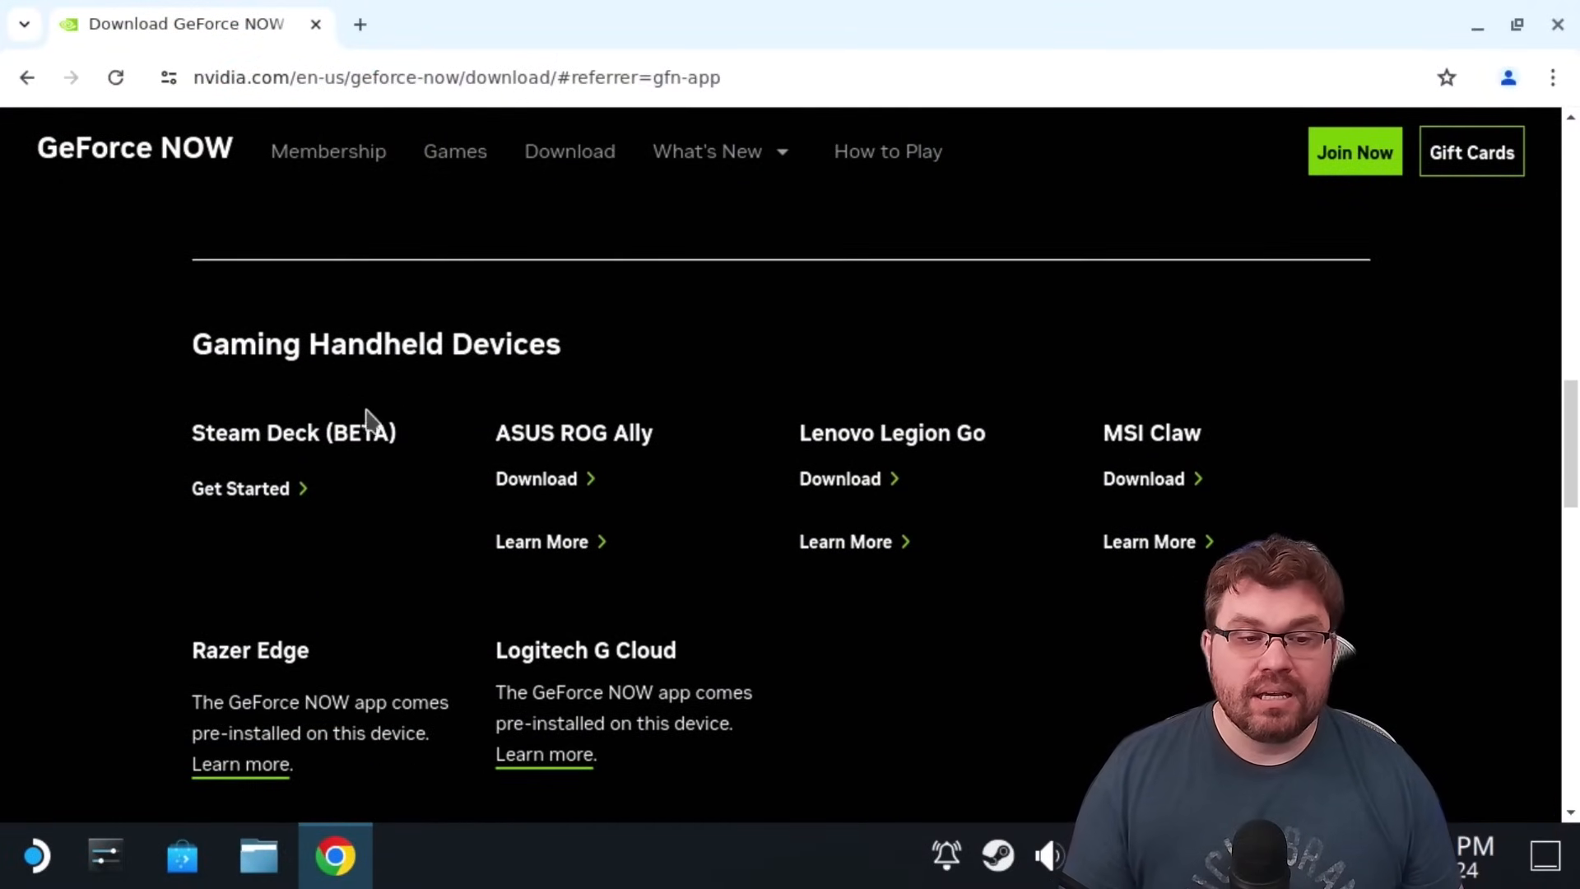
{"action": "left_click", "coordinate": [239, 488]}
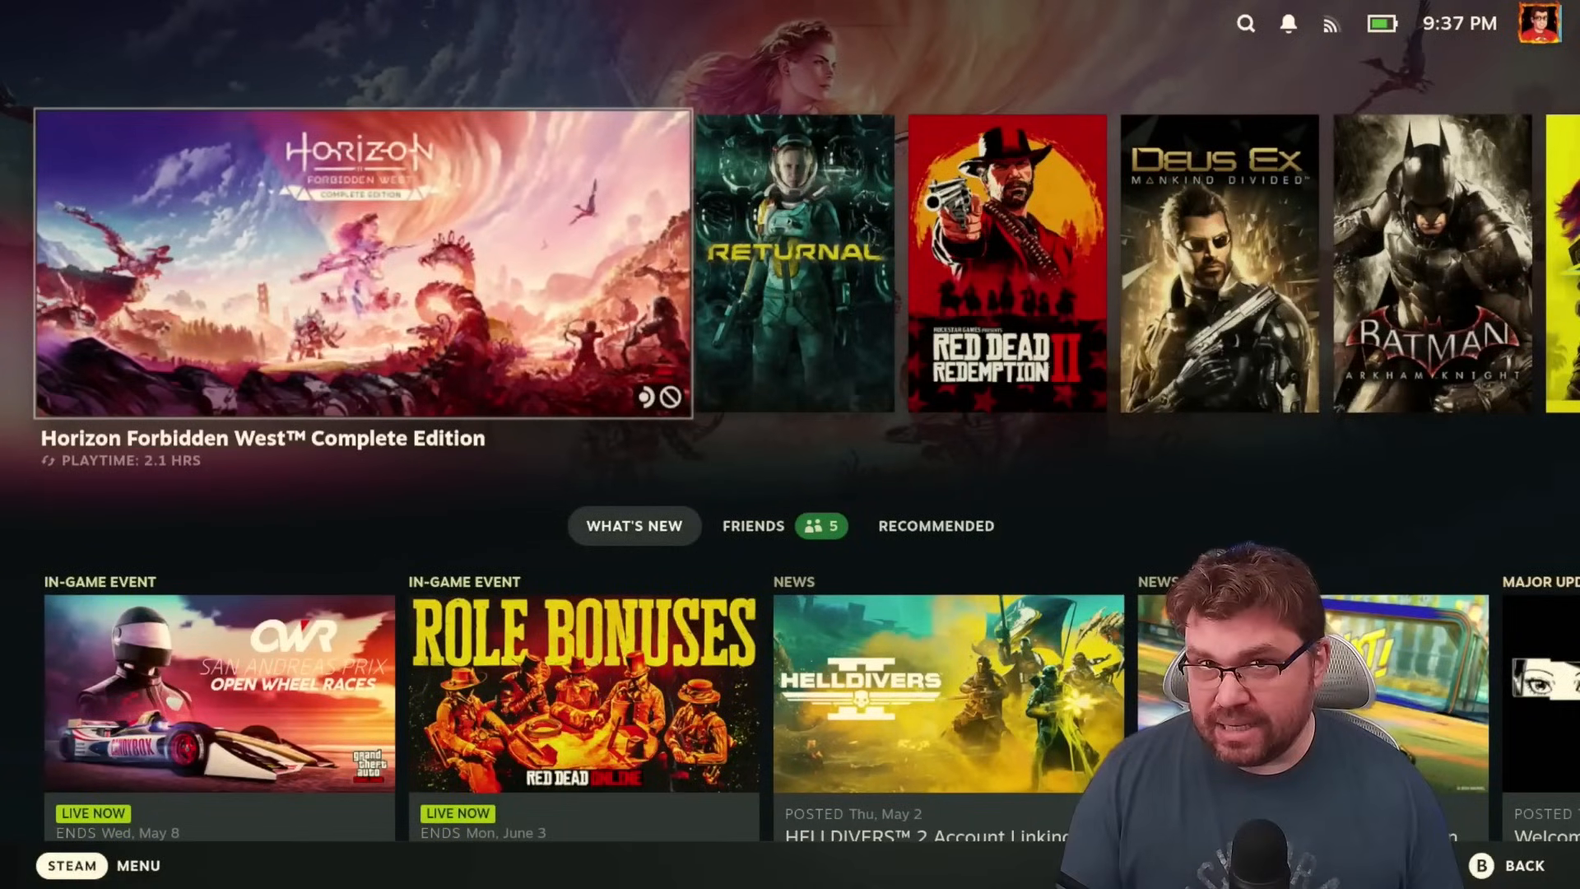
{"action": "scroll", "scroll_direction": "right", "scroll_amount": 3}
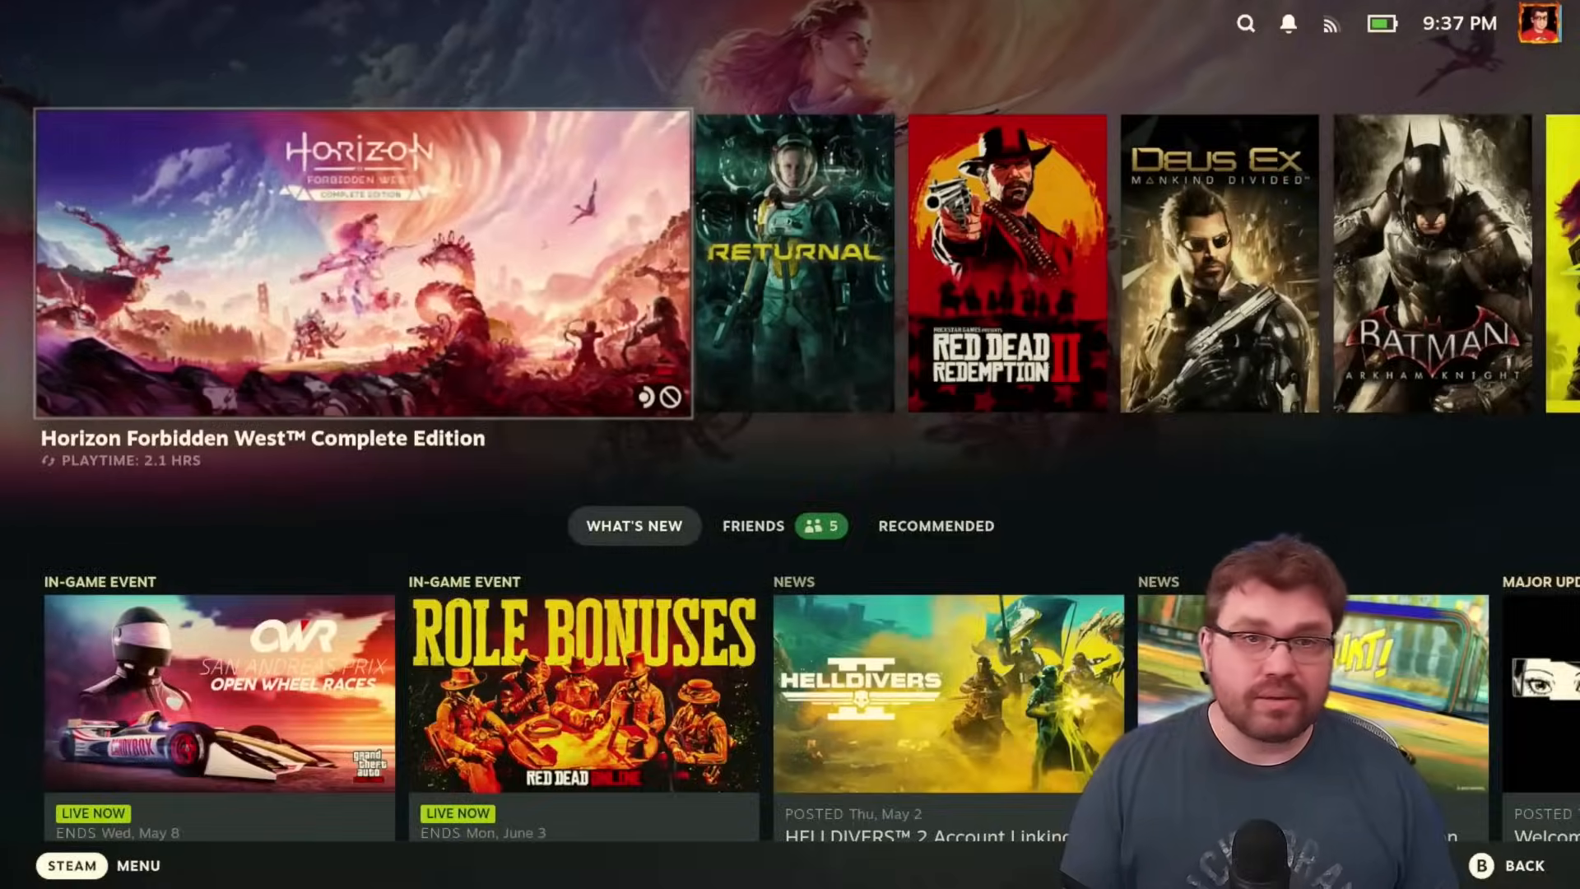
{"action": "left_click", "coordinate": [71, 865]}
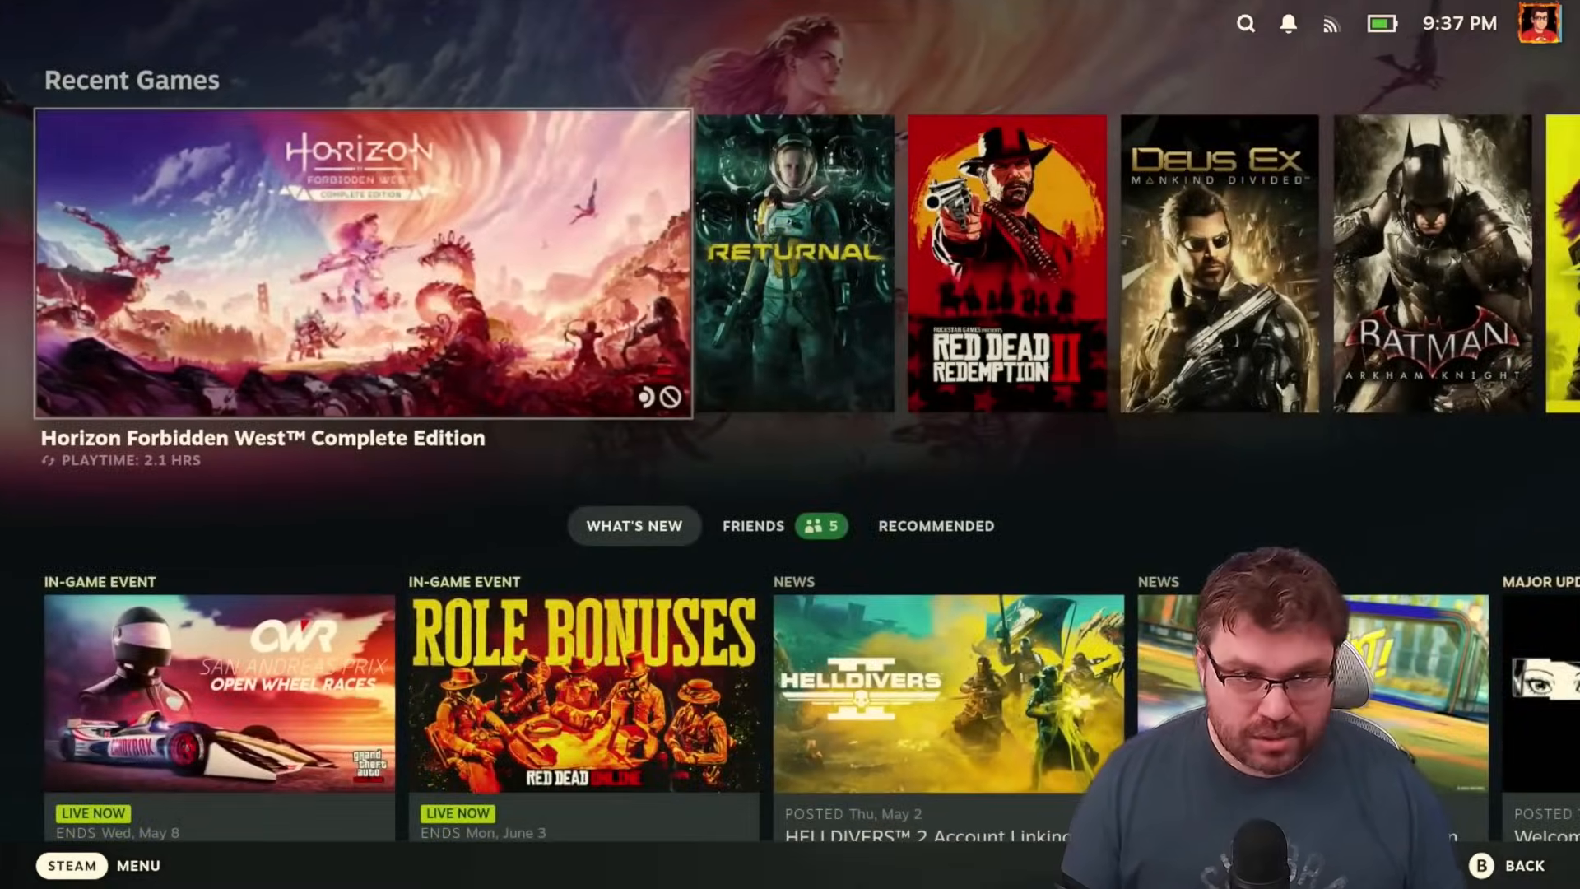
Switch the Steam Deck to Desktop Mode via the Steam menu's Power options.
{"action": "left_click", "coordinate": [72, 865]}
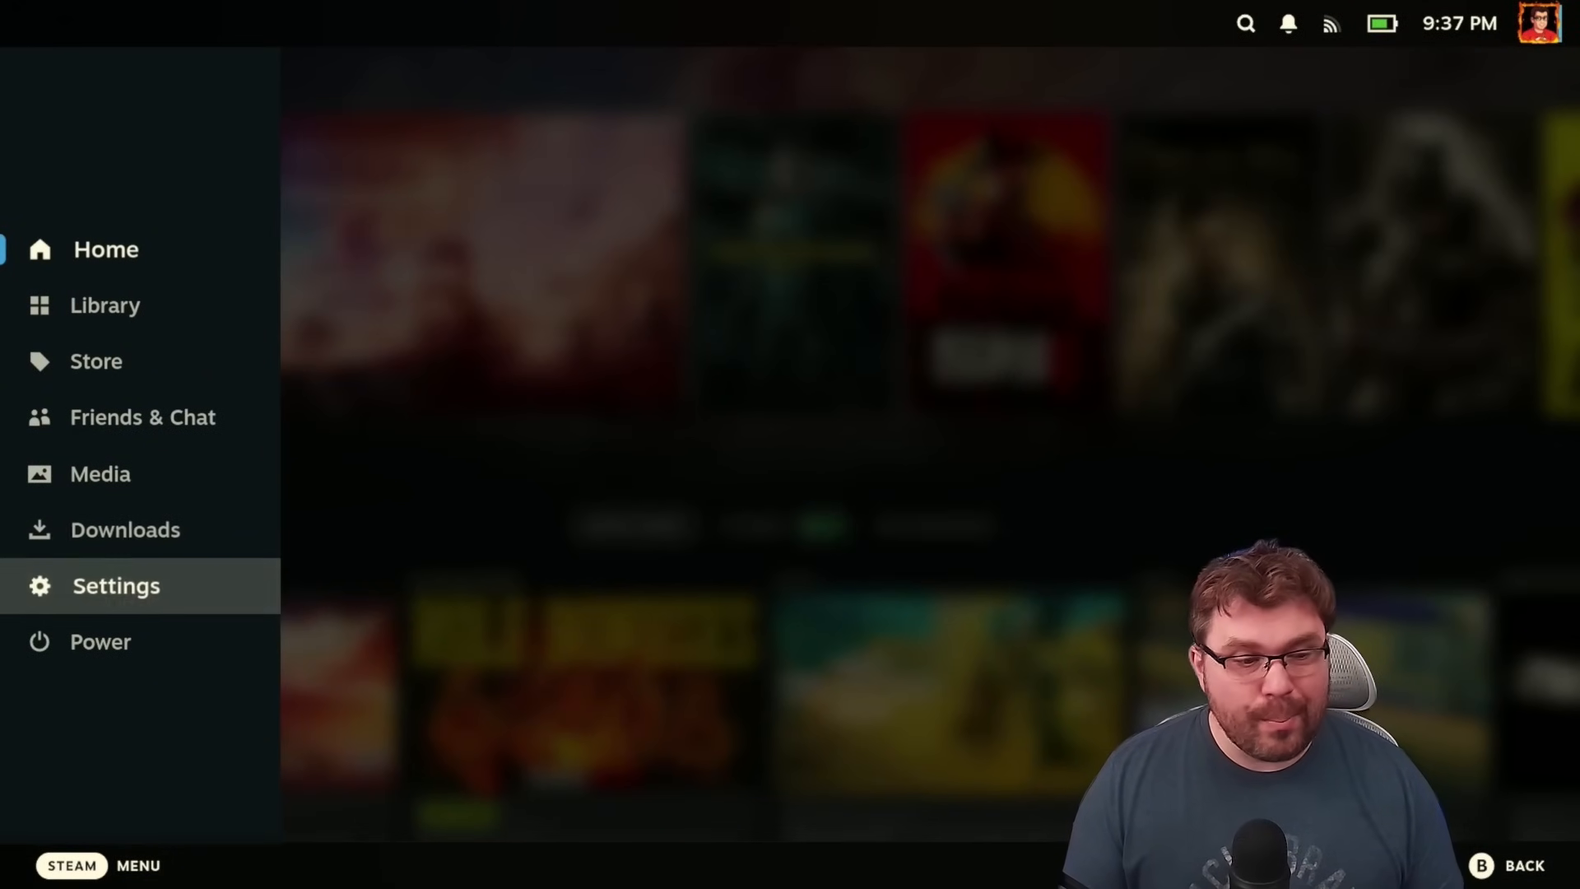
{"action": "left_click", "coordinate": [99, 642]}
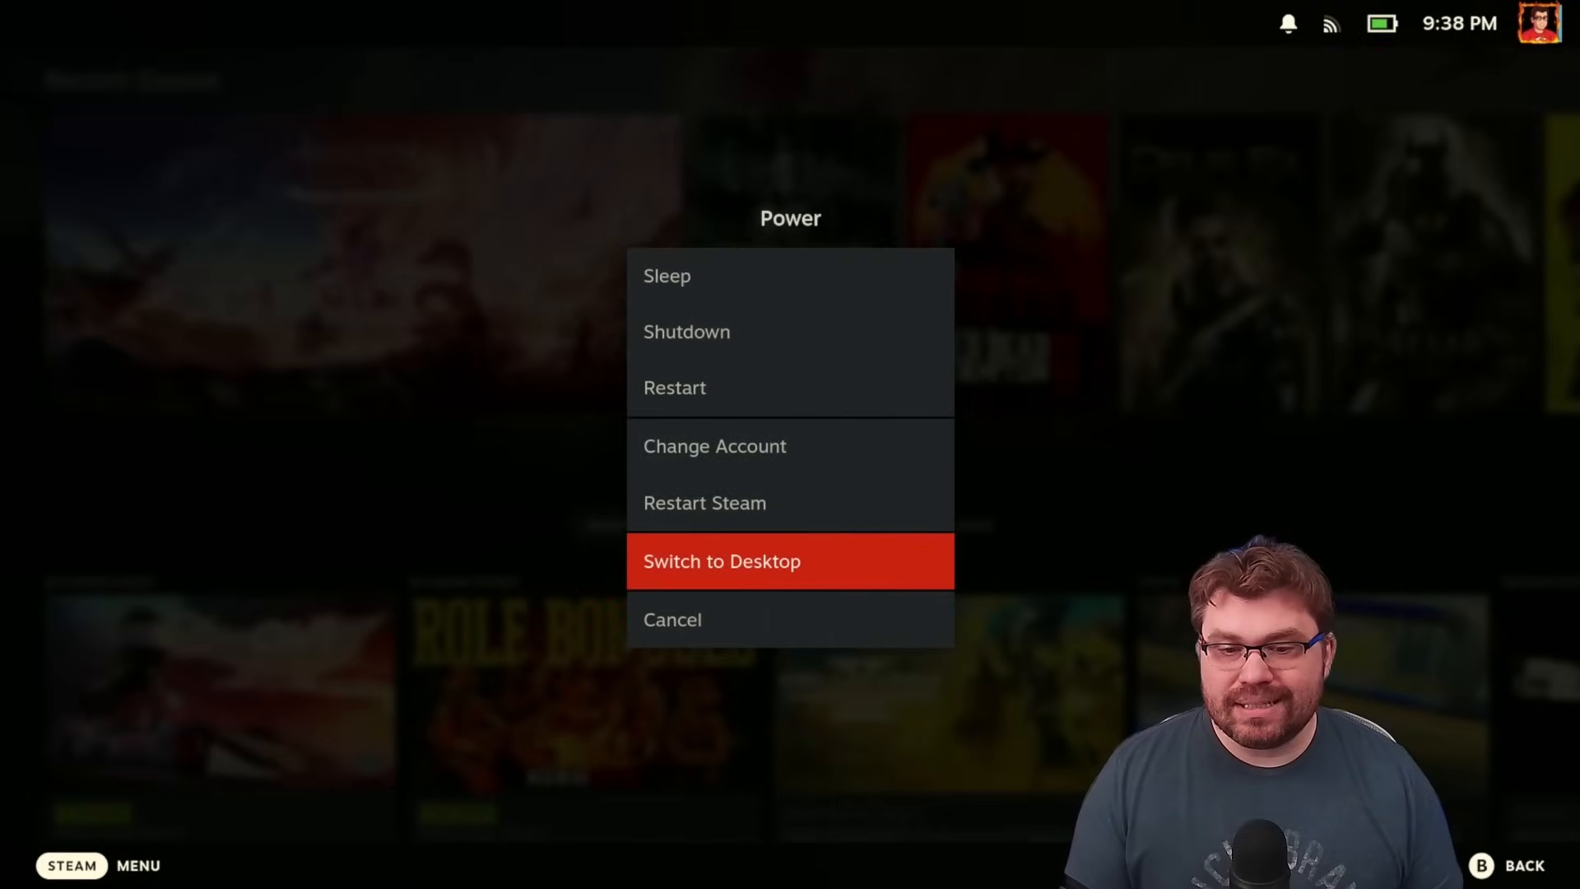
{"action": "left_click", "coordinate": [790, 561]}
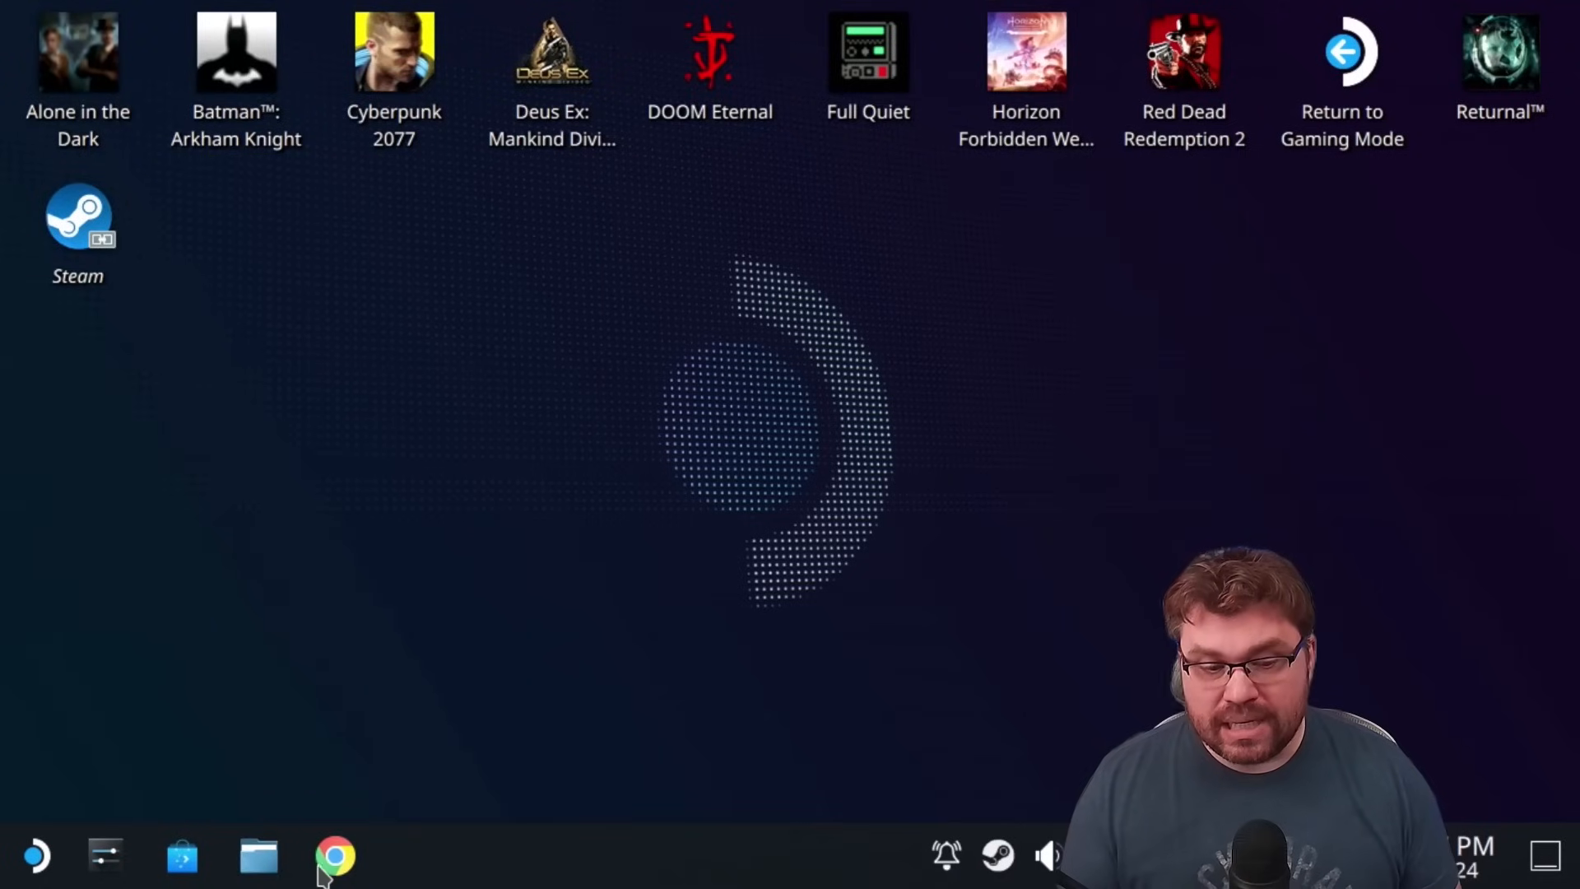
{"action": "mouse_move", "coordinate": [334, 857]}
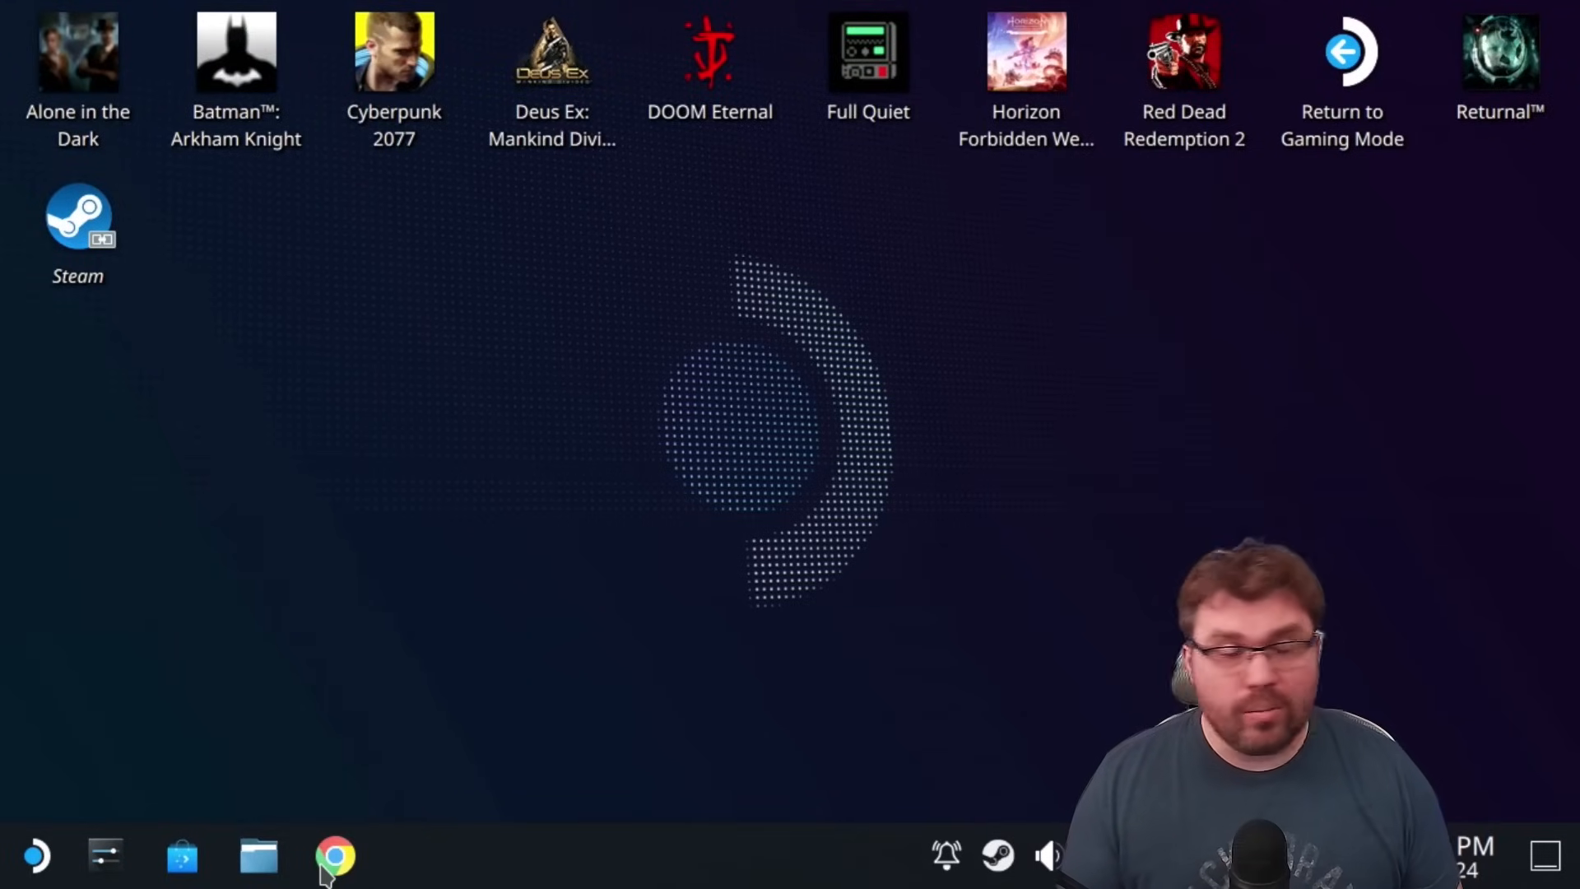
Launch Google Chrome from the desktop taskbar.
{"action": "left_click", "coordinate": [335, 855]}
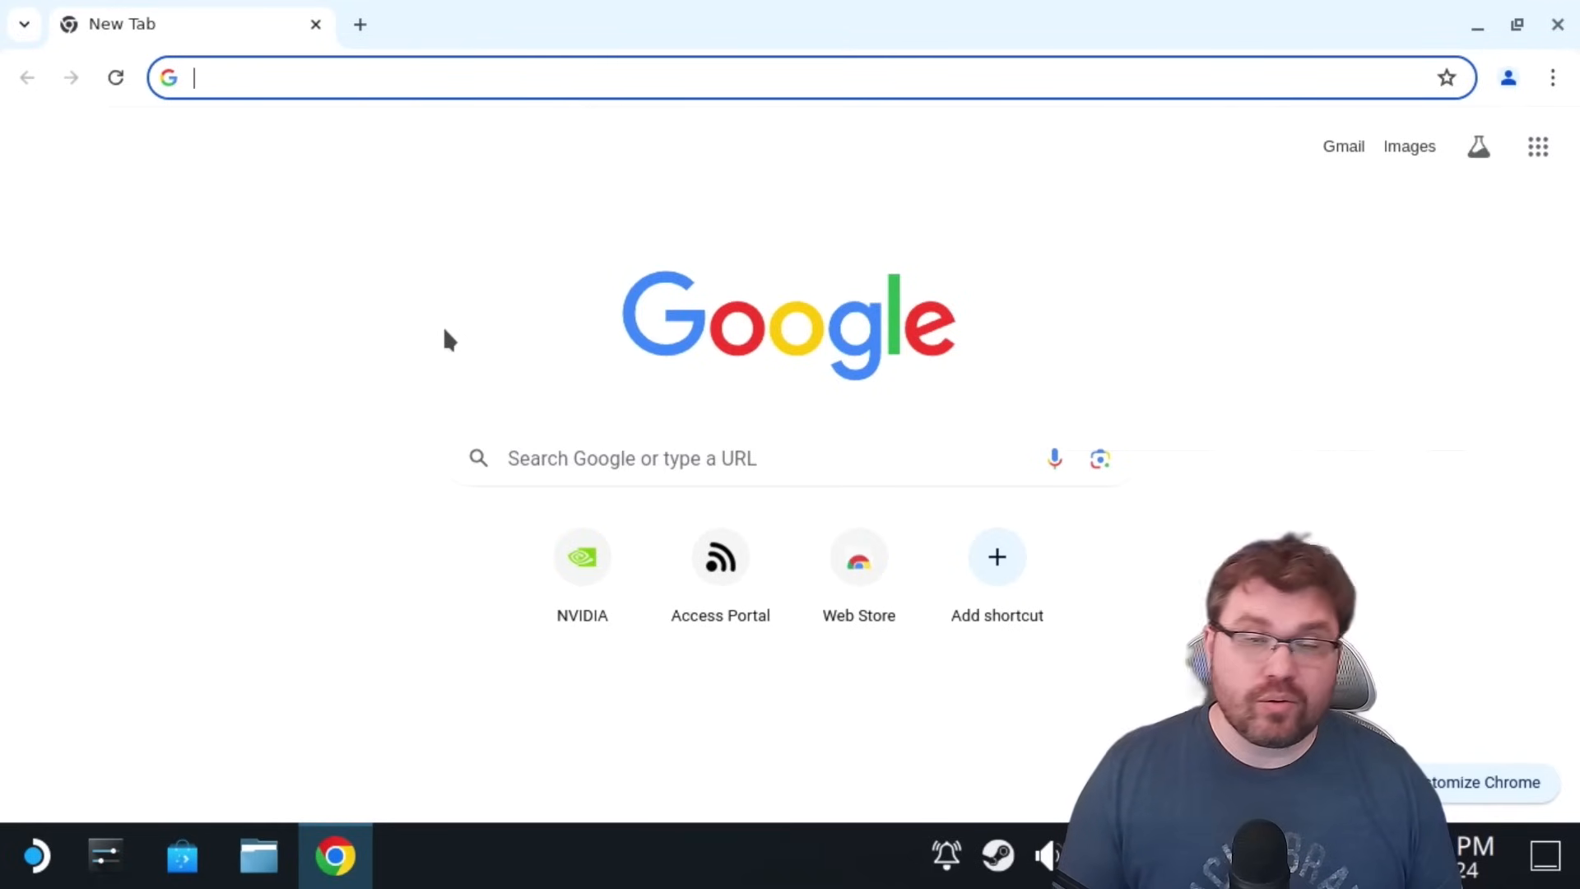
{"action": "mouse_move", "coordinate": [448, 151]}
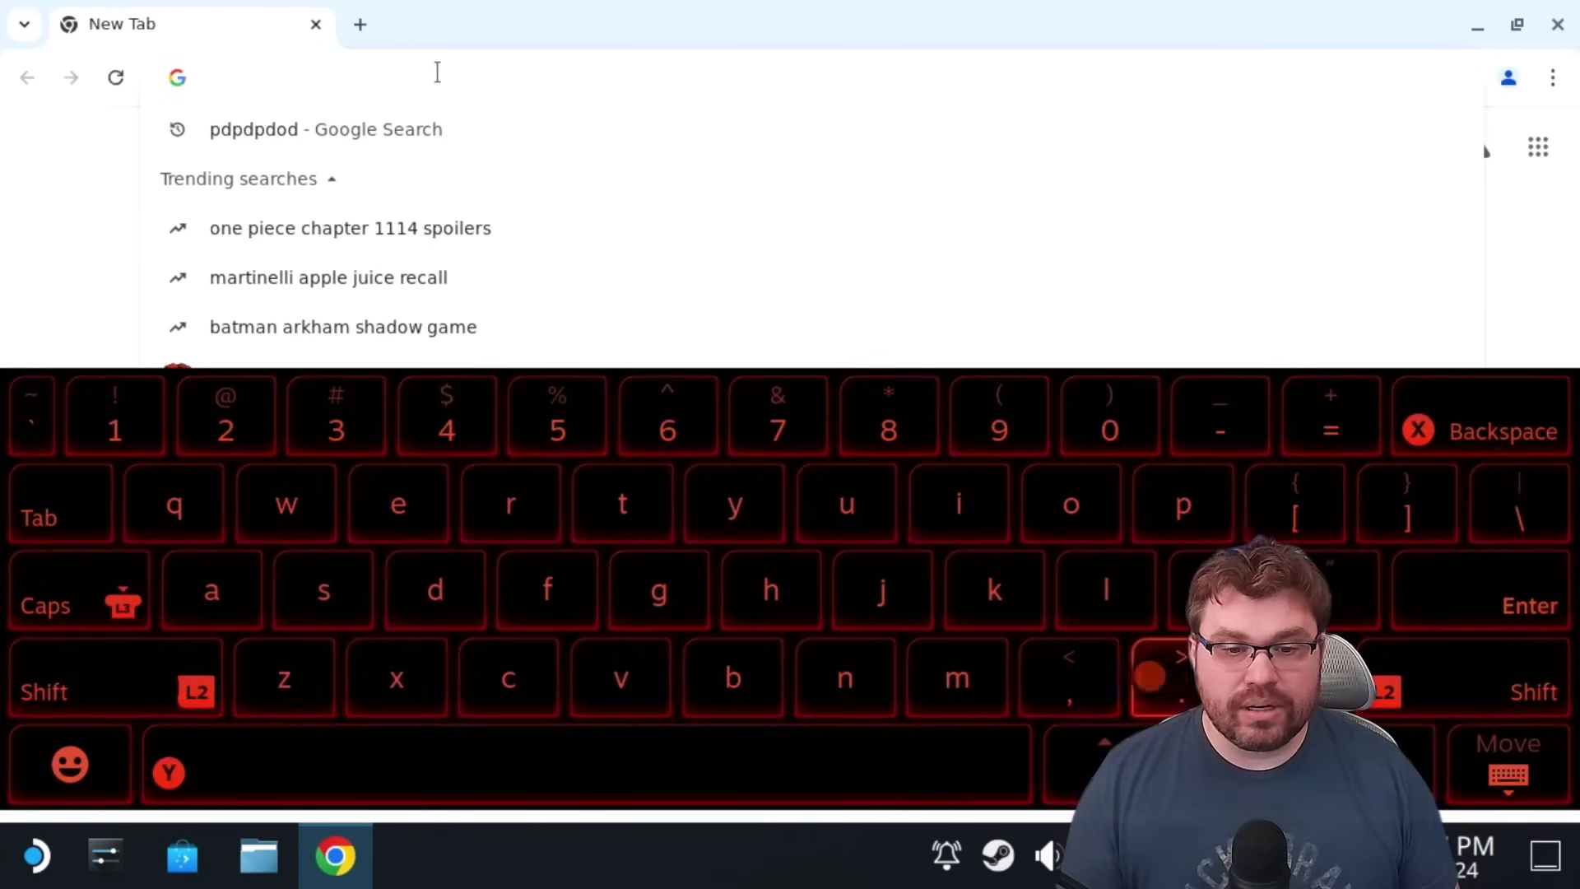
Go to gfn.link/download to load the GeForce NOW download page.
{"action": "left_click", "coordinate": [658, 590]}
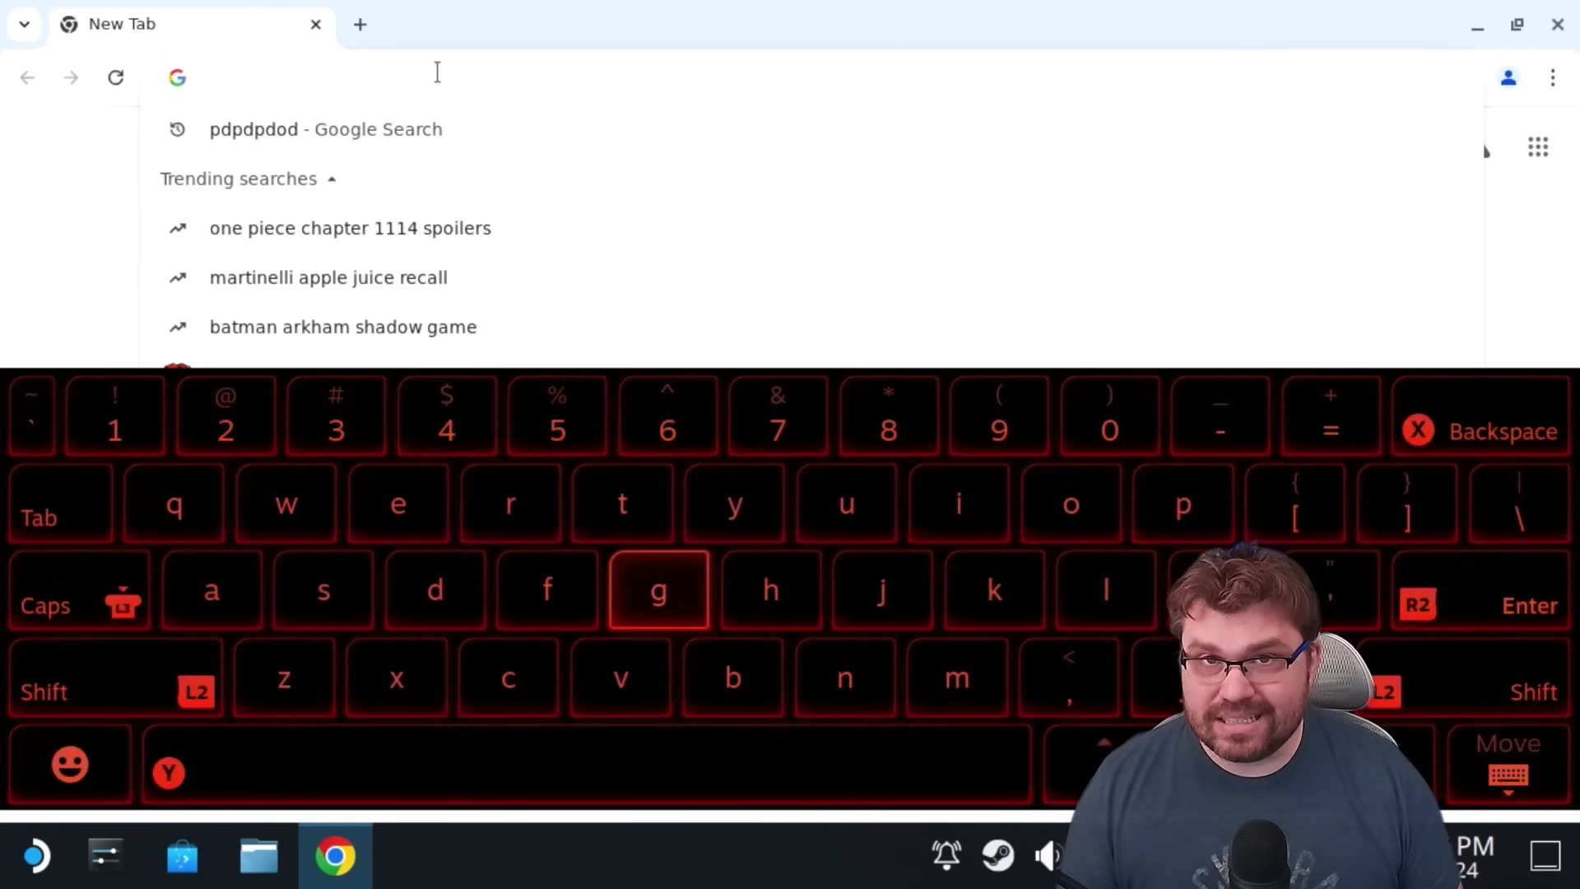
{"action": "type", "text": "gfn.link/download"}
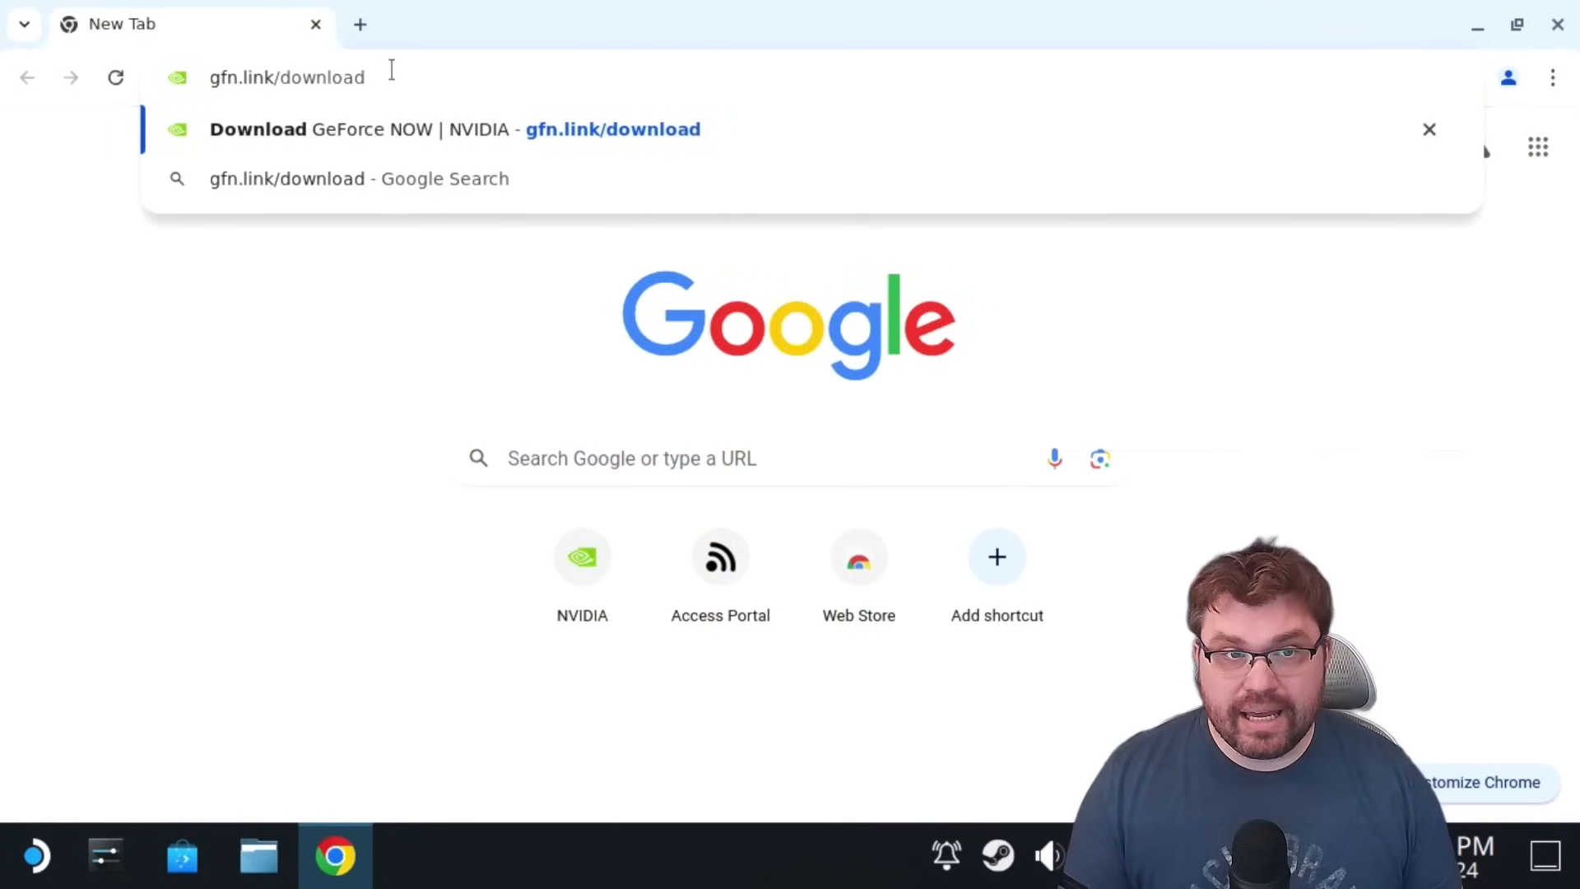
{"action": "left_click", "coordinate": [453, 129]}
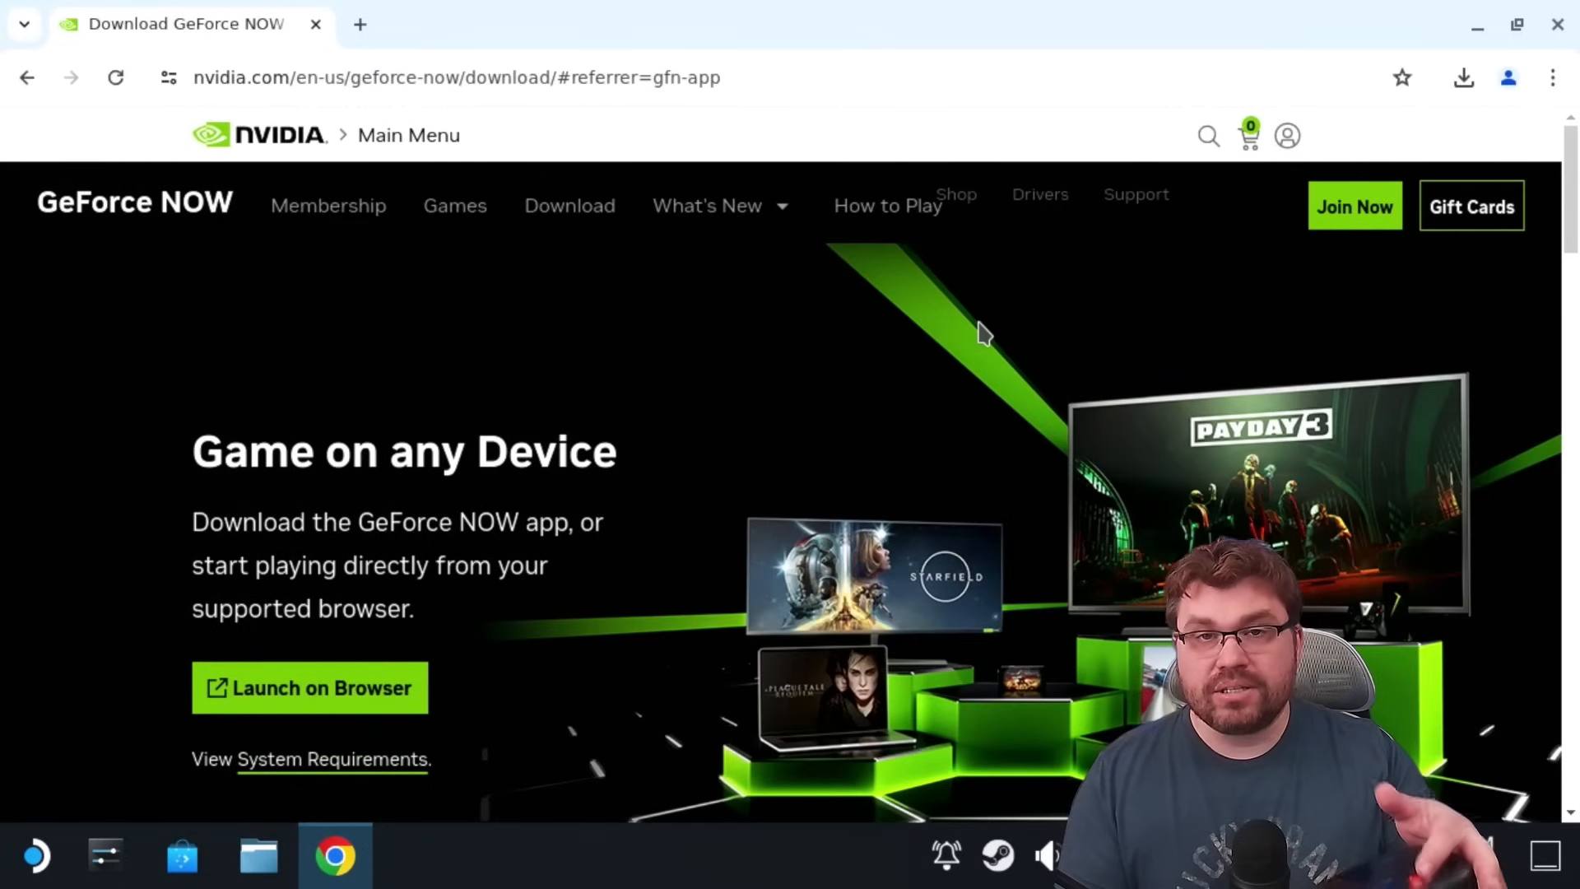
Scroll down to the Gaming Handheld Devices section showing Steam Deck (BETA).
{"action": "scroll", "scroll_direction": "down", "scroll_amount": 3}
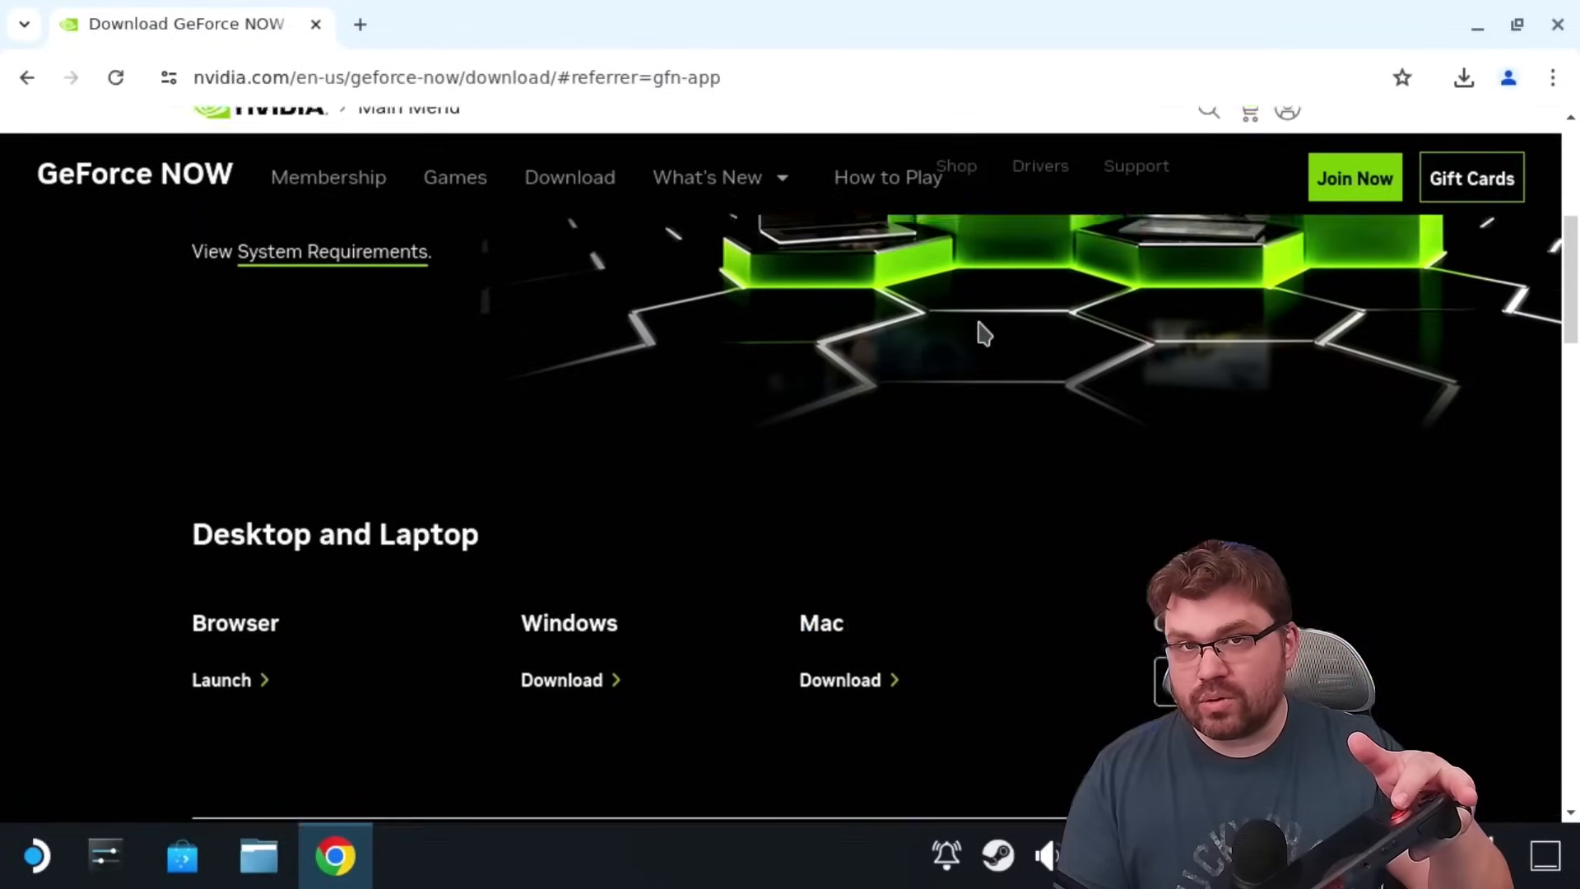
{"action": "scroll", "scroll_direction": "down", "scroll_amount": 3}
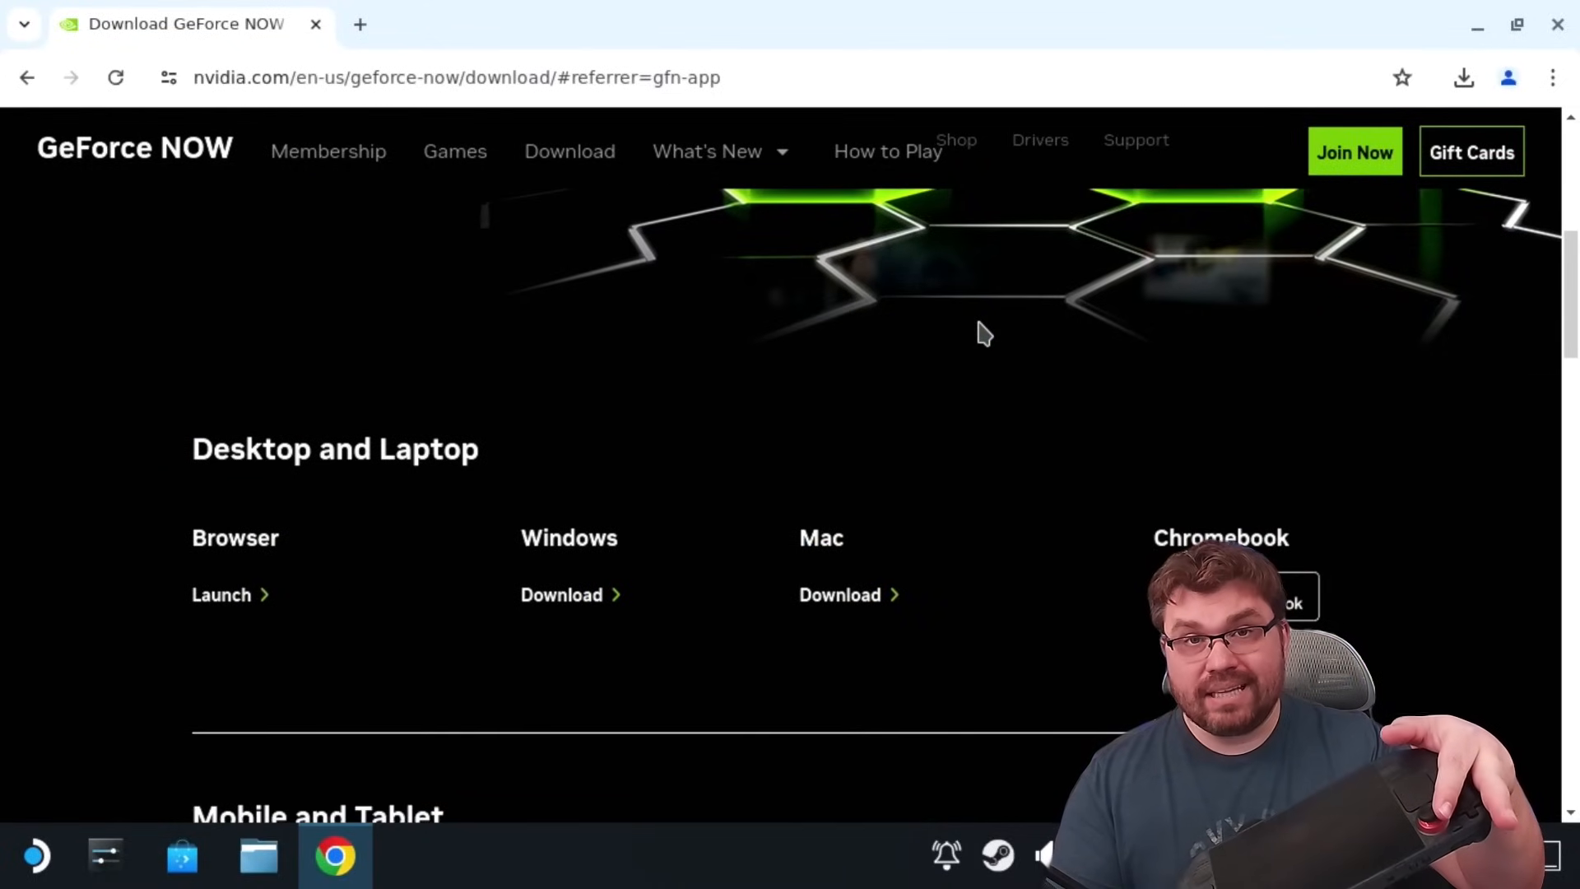
{"action": "scroll", "scroll_direction": "down", "scroll_amount": 3}
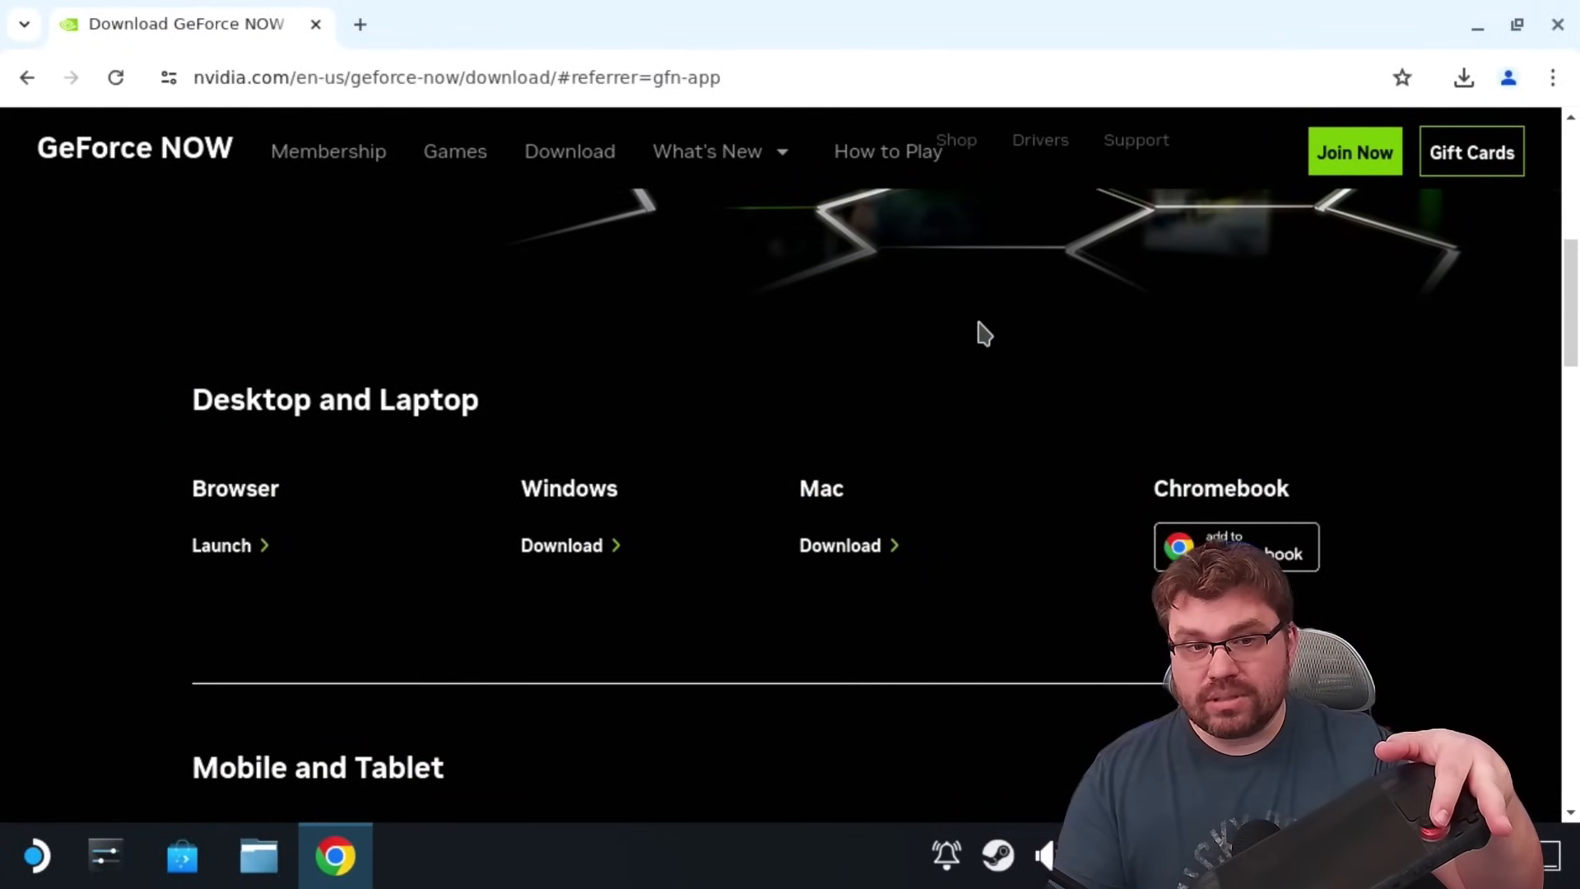
{"action": "scroll", "scroll_direction": "down", "scroll_amount": 3}
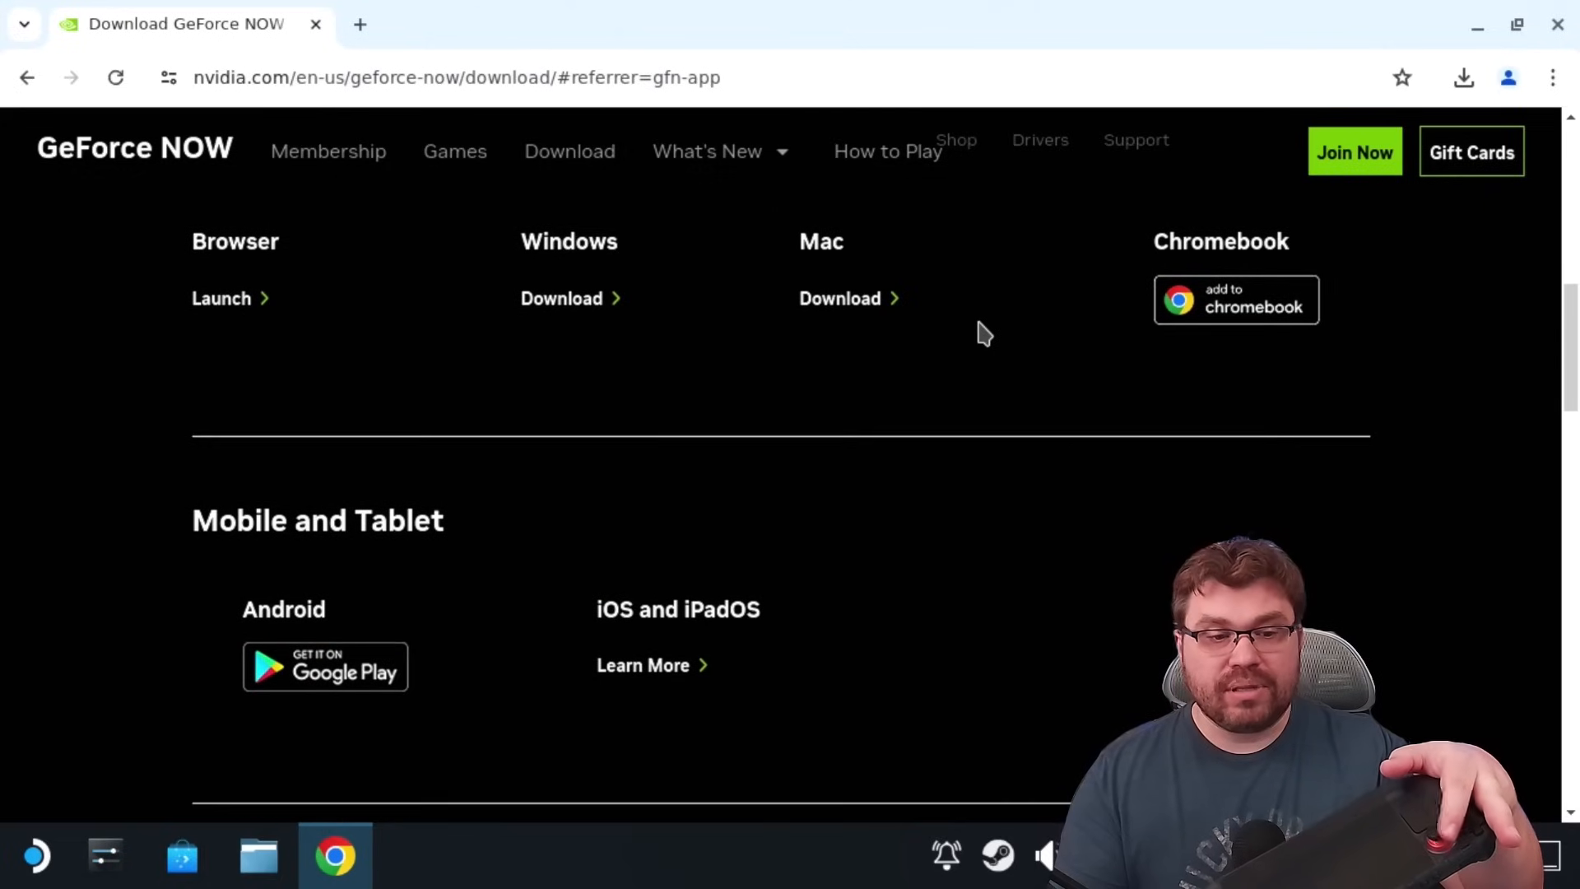
{"action": "scroll", "scroll_direction": "down", "scroll_amount": 3}
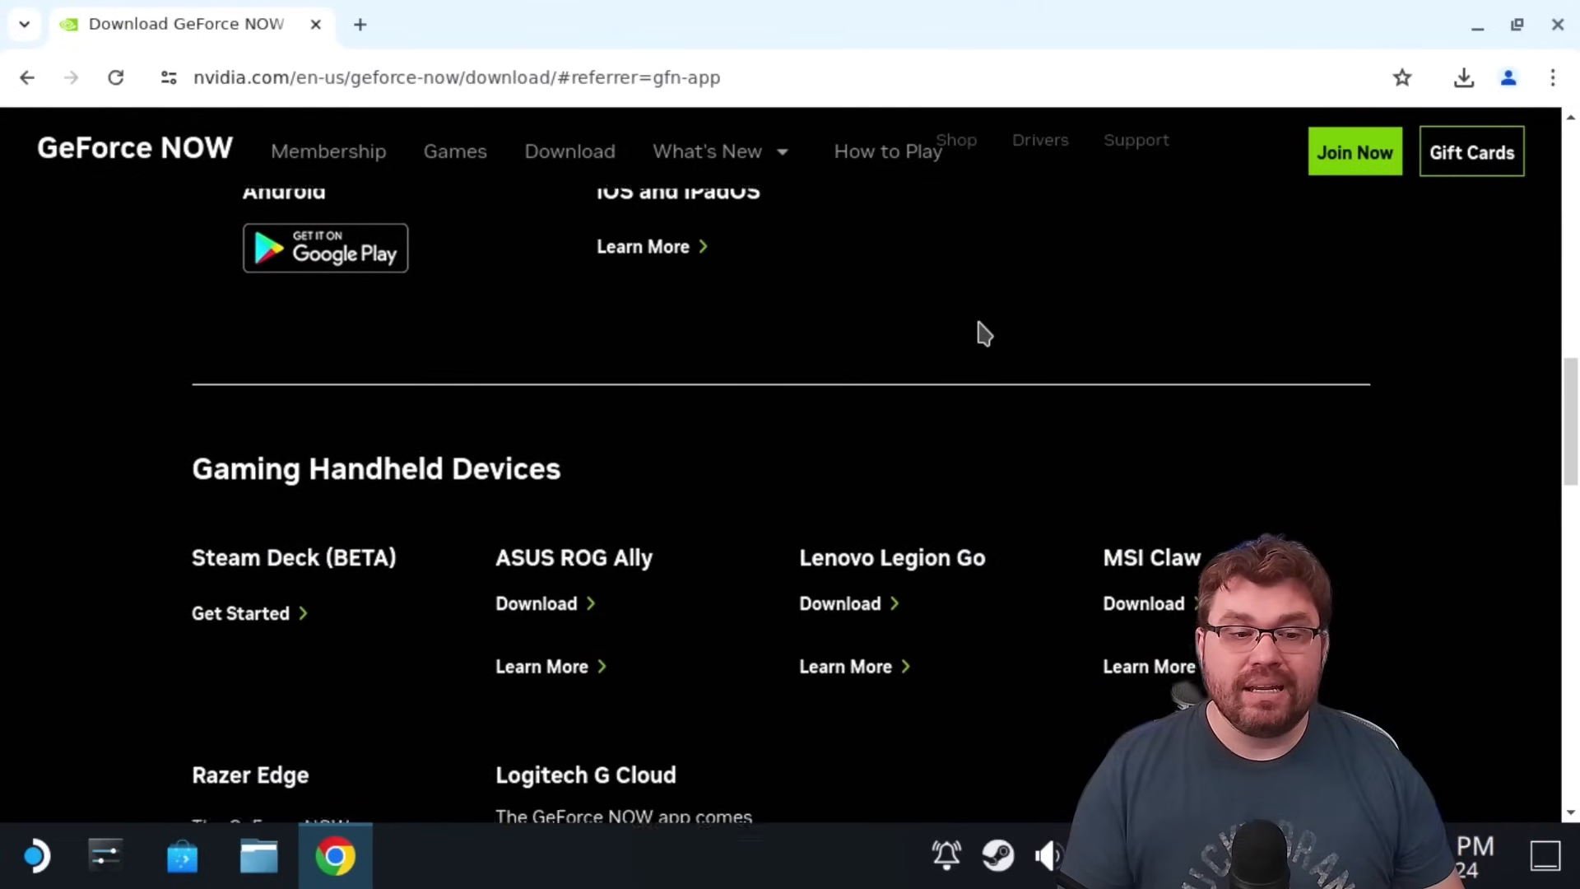
{"action": "scroll", "scroll_direction": "down", "scroll_amount": 3}
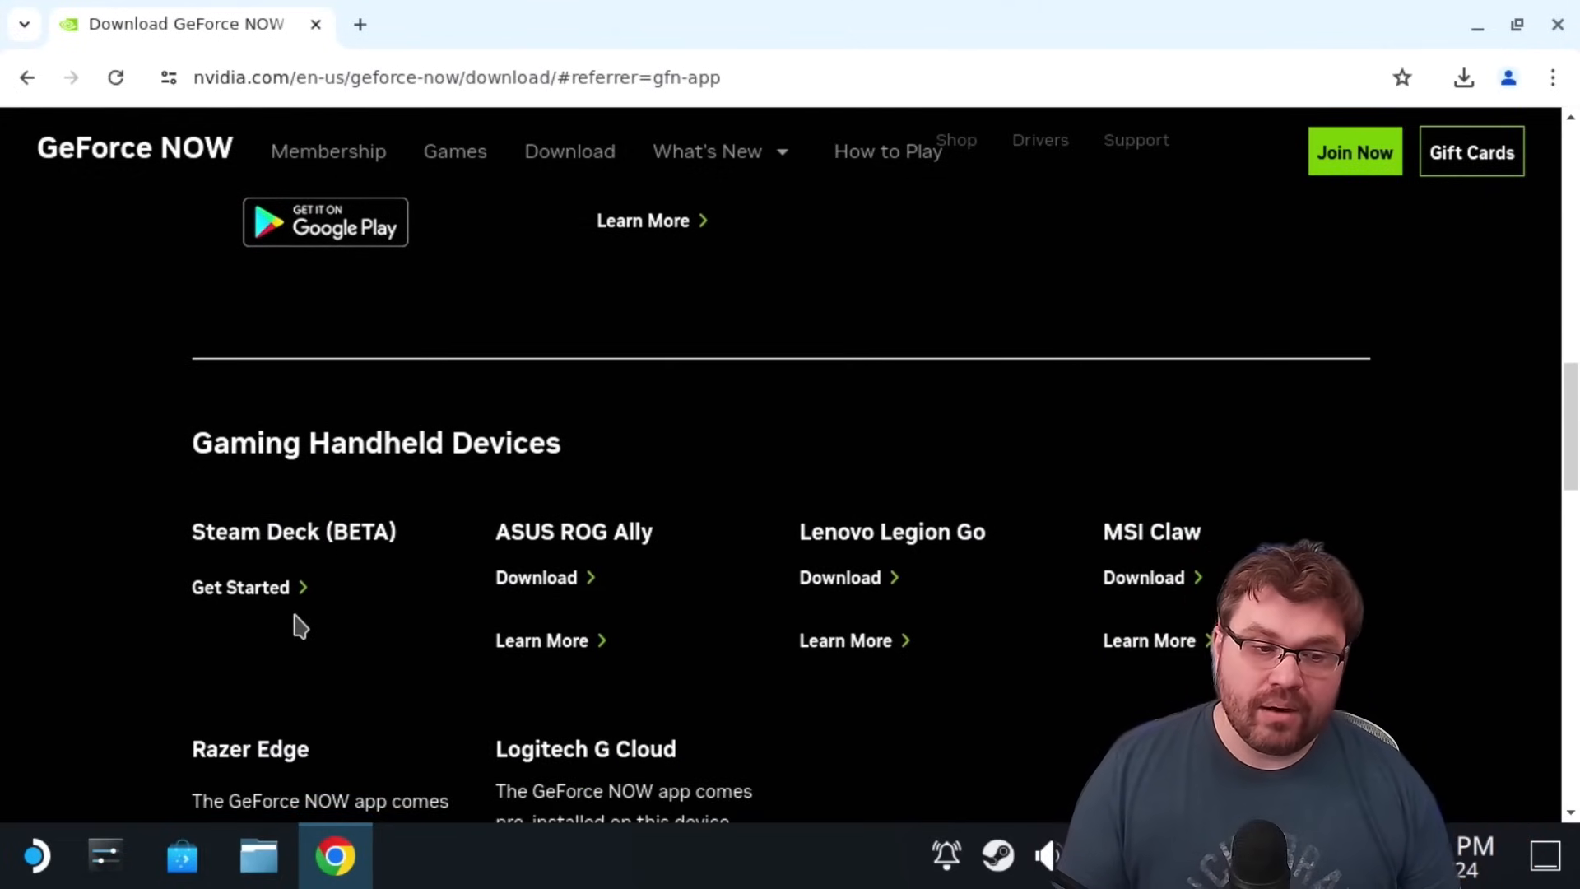
Download GeForceNOW_Setup.zip for Steam Deck and open its containing folder from Chrome's downloads.
{"action": "left_click", "coordinate": [239, 586]}
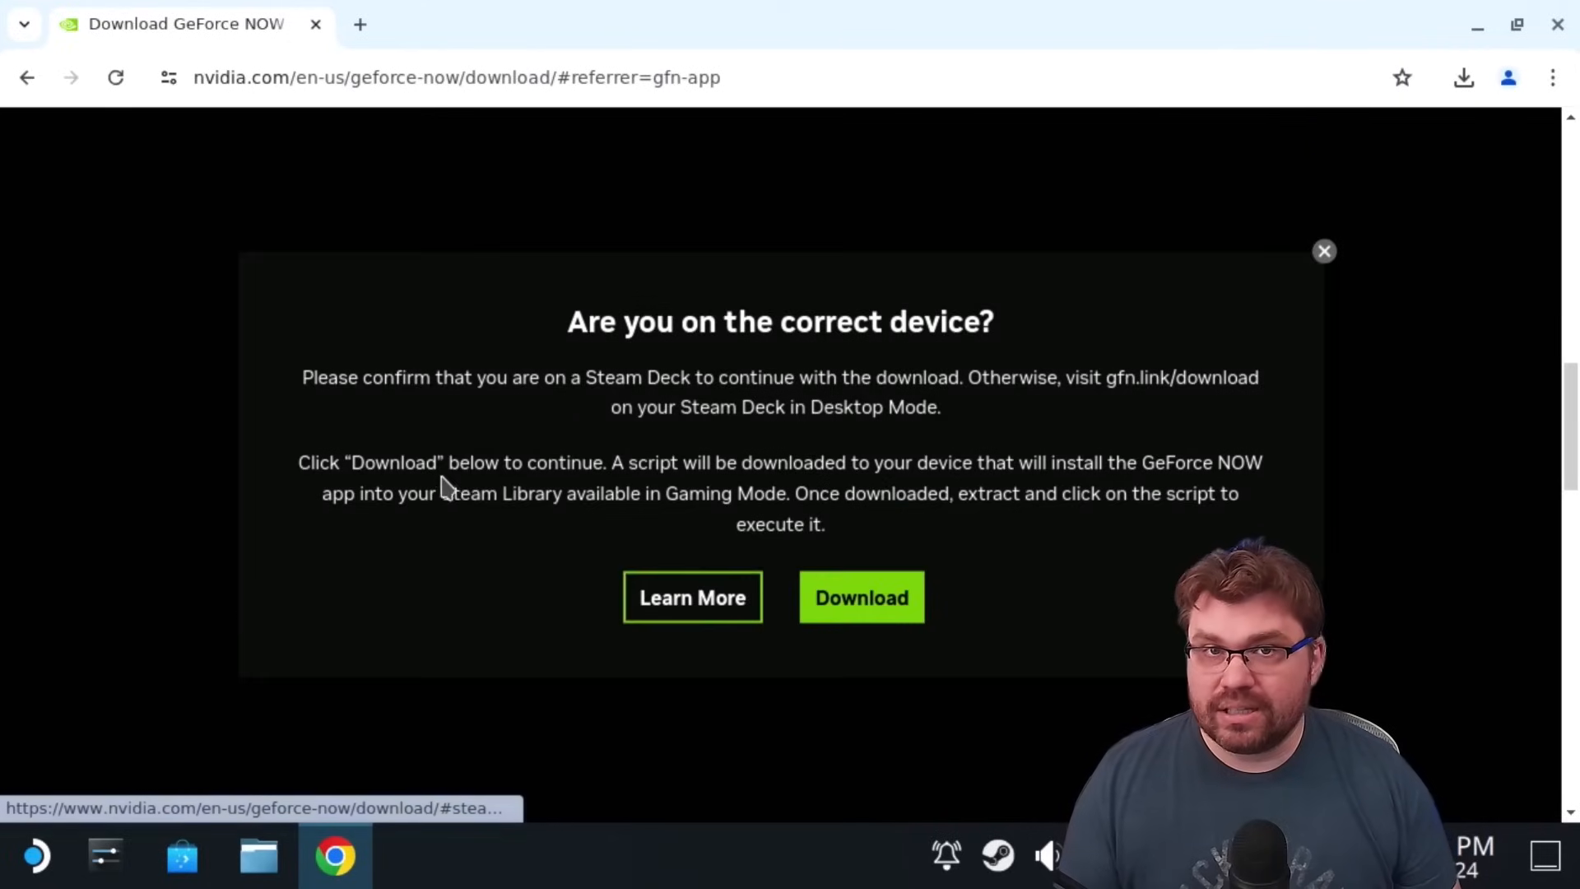
{"action": "mouse_move", "coordinate": [594, 416]}
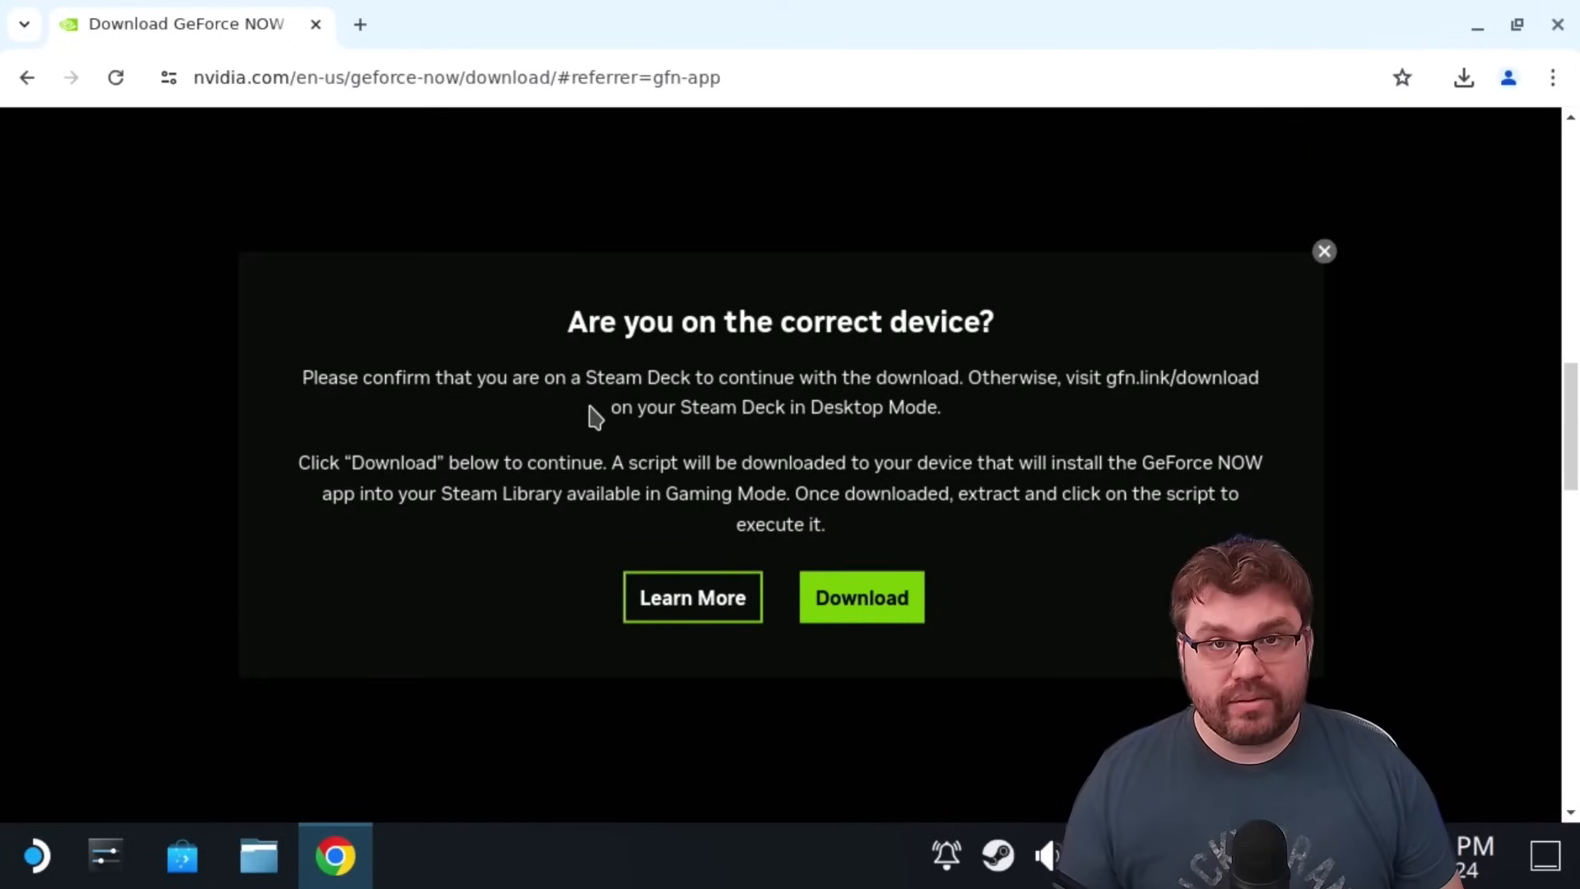
{"action": "mouse_move", "coordinate": [438, 423]}
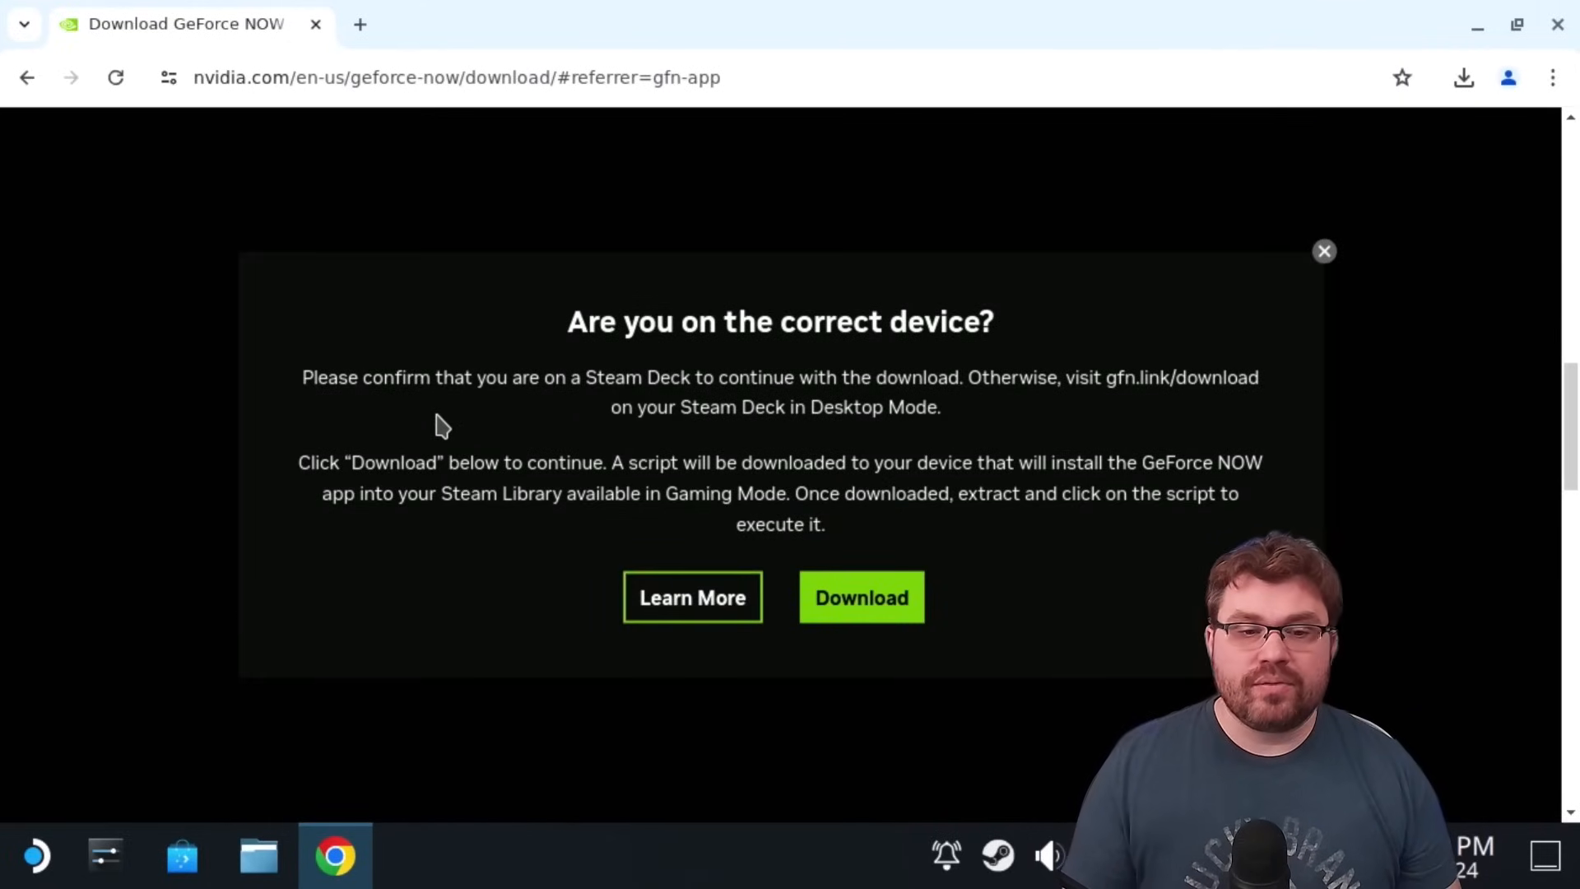
{"action": "mouse_move", "coordinate": [932, 368]}
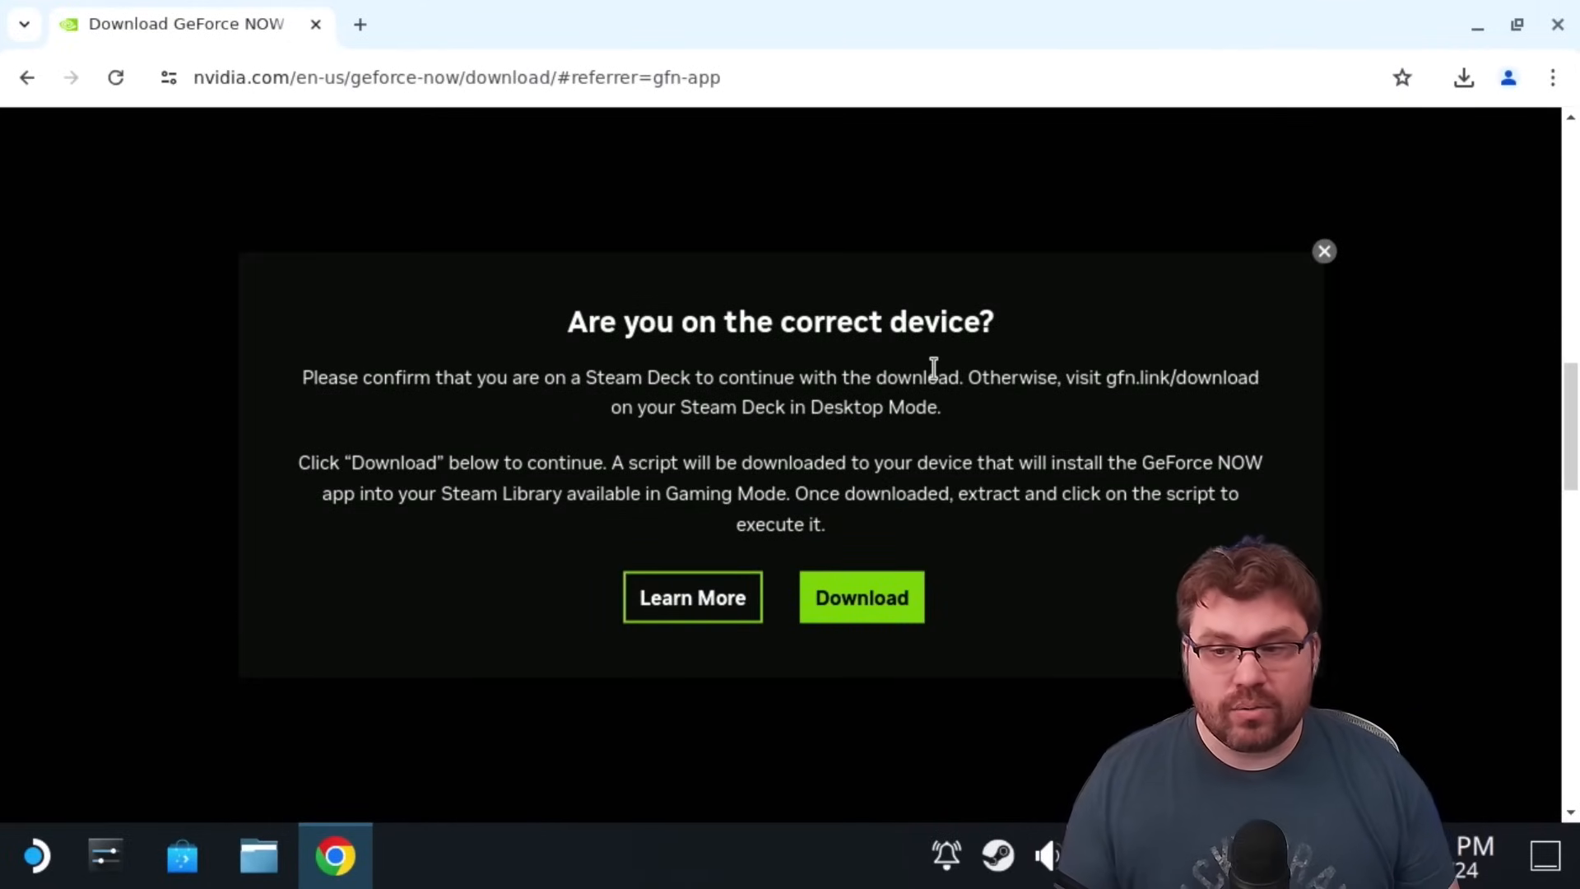
{"action": "mouse_move", "coordinate": [880, 450]}
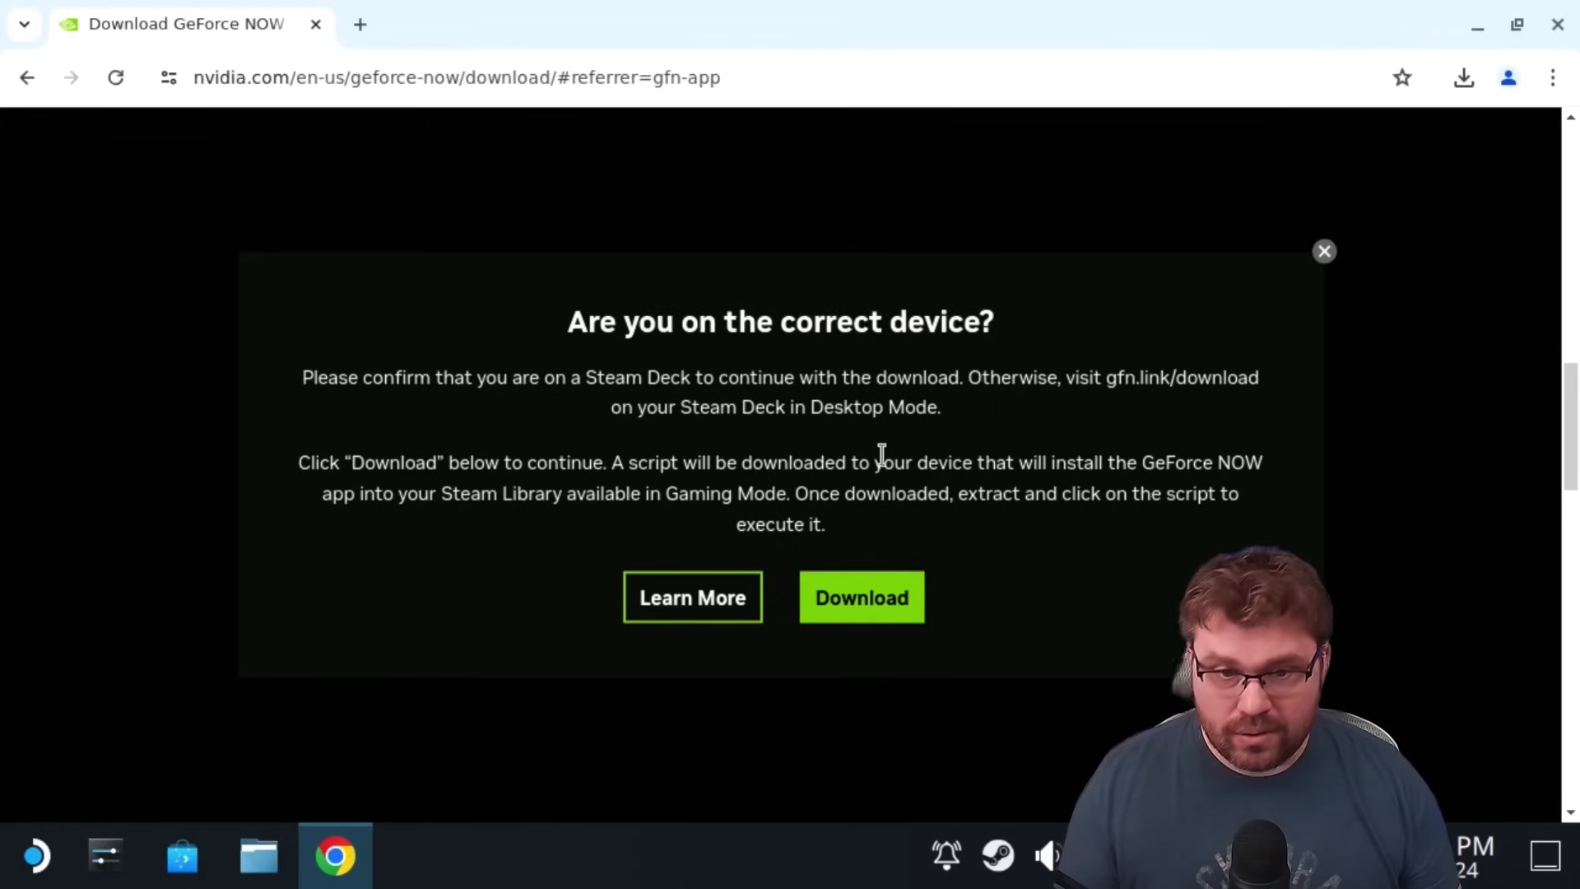
{"action": "mouse_move", "coordinate": [730, 448]}
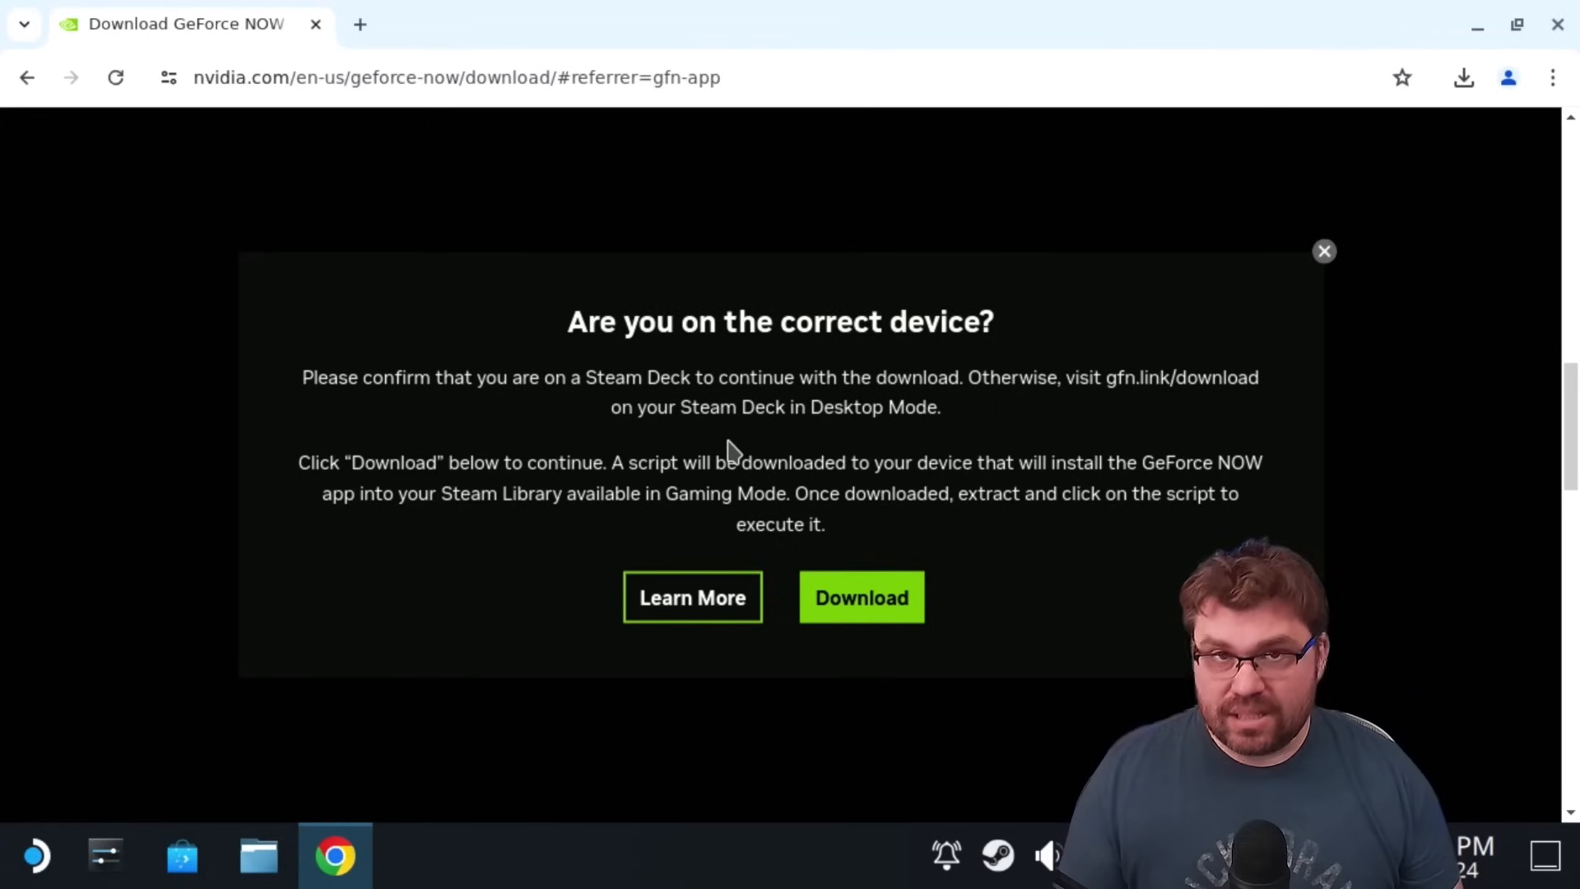
{"action": "mouse_move", "coordinate": [702, 459]}
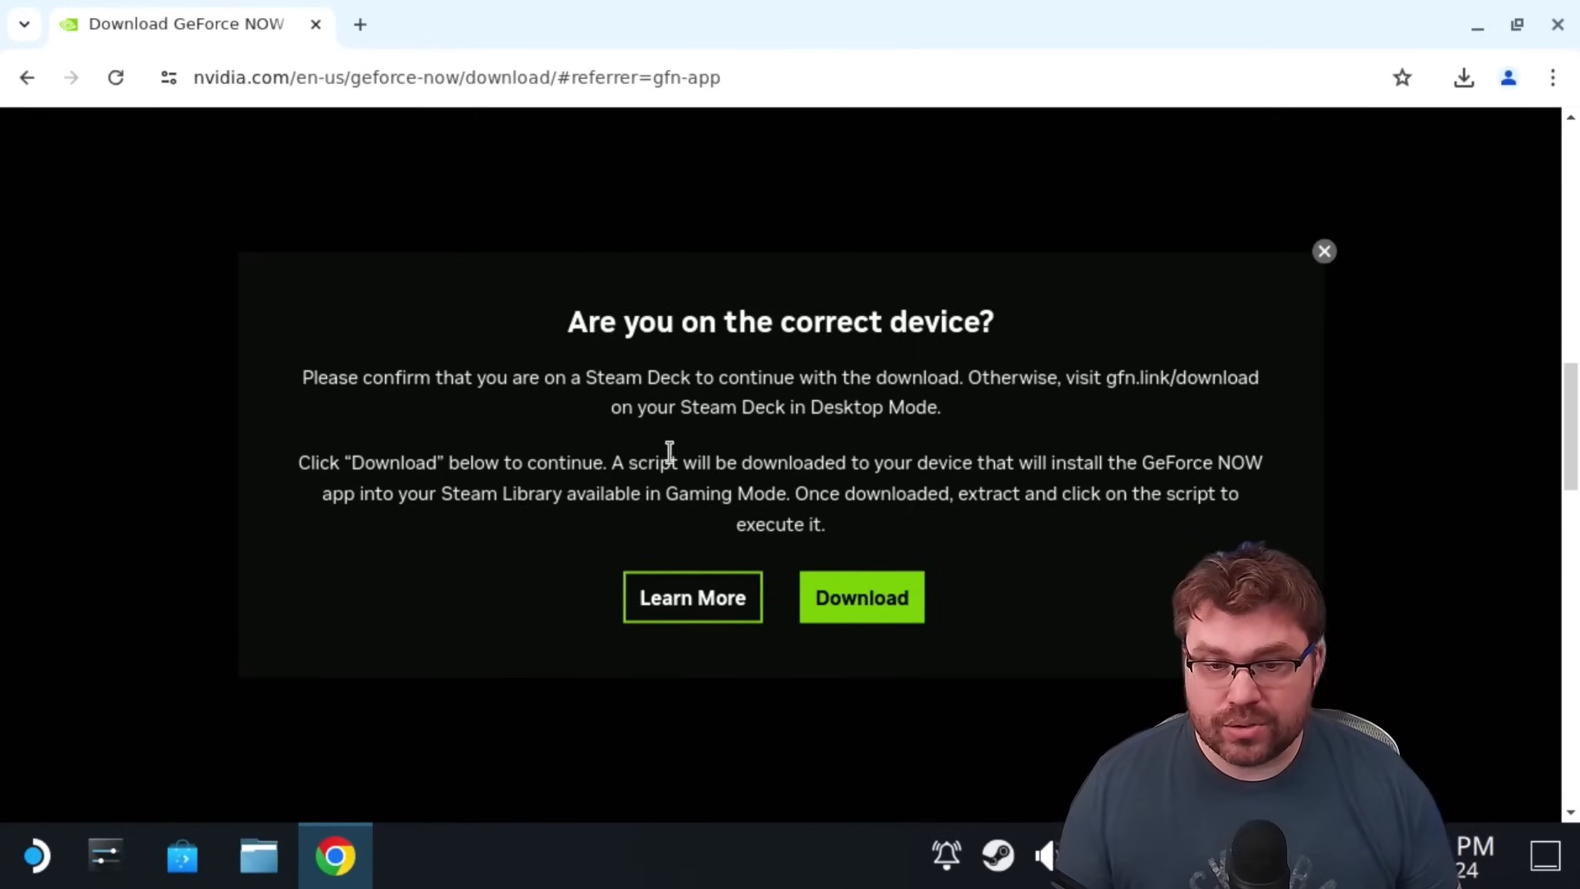
{"action": "mouse_move", "coordinate": [681, 553]}
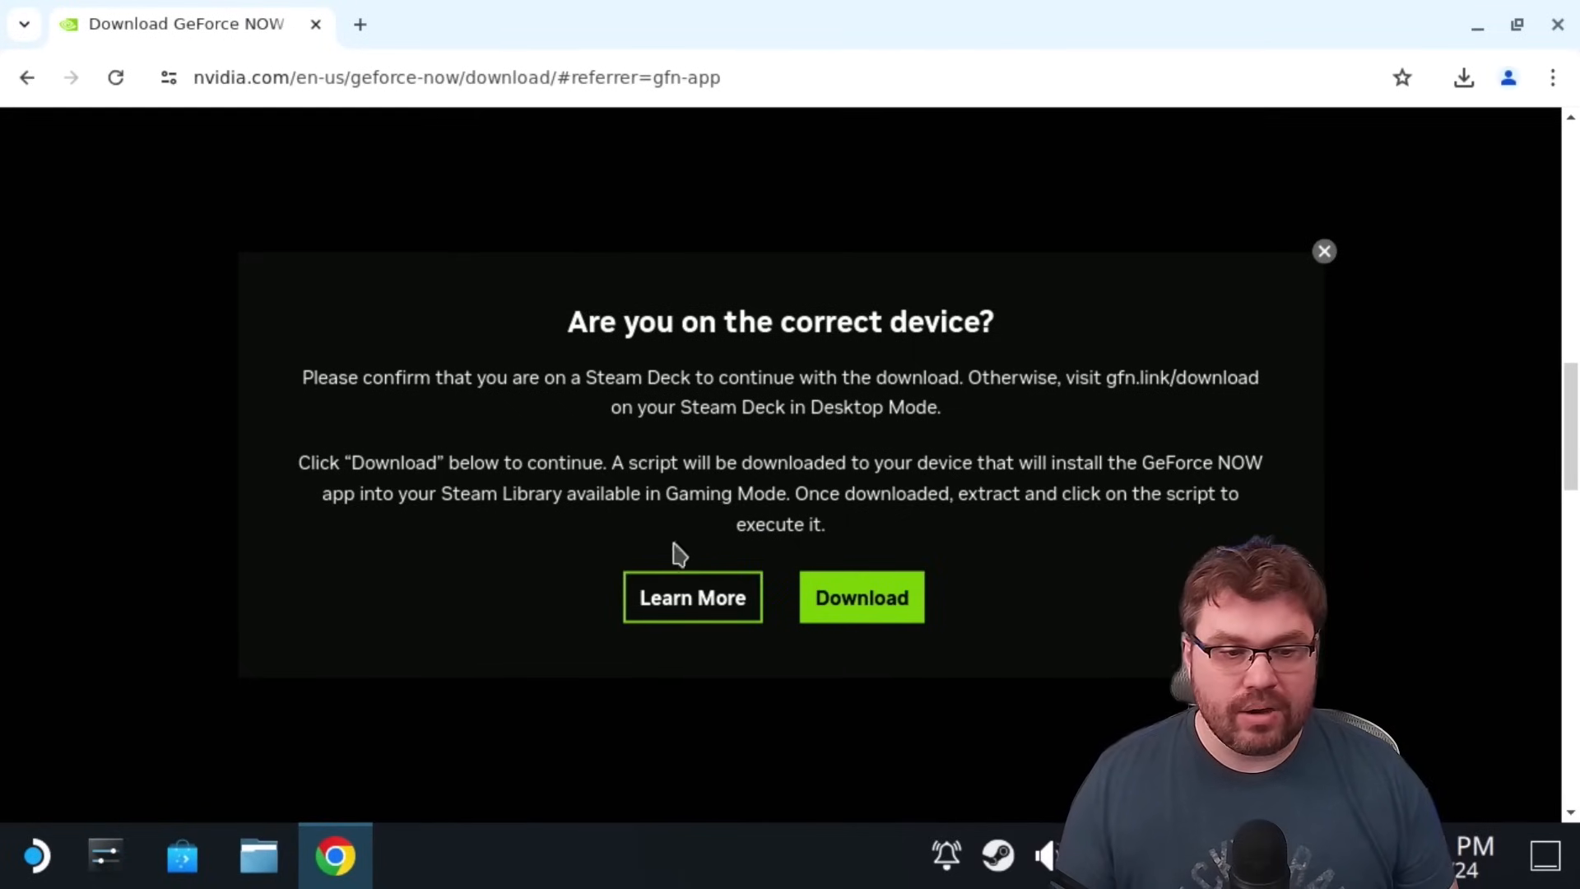
{"action": "mouse_move", "coordinate": [672, 494]}
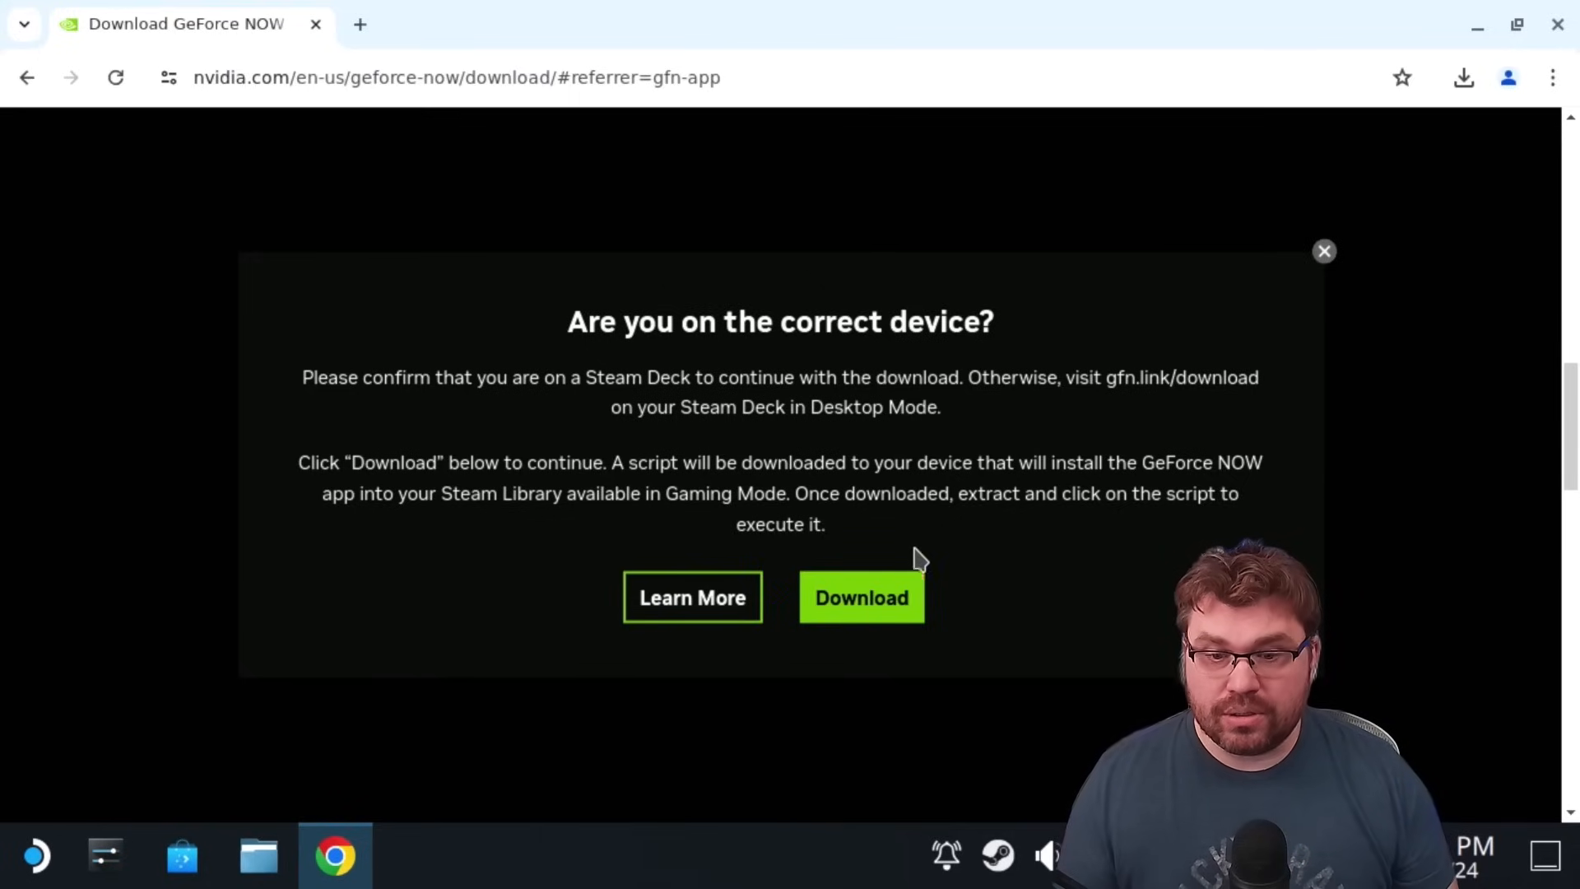
{"action": "left_click", "coordinate": [861, 597]}
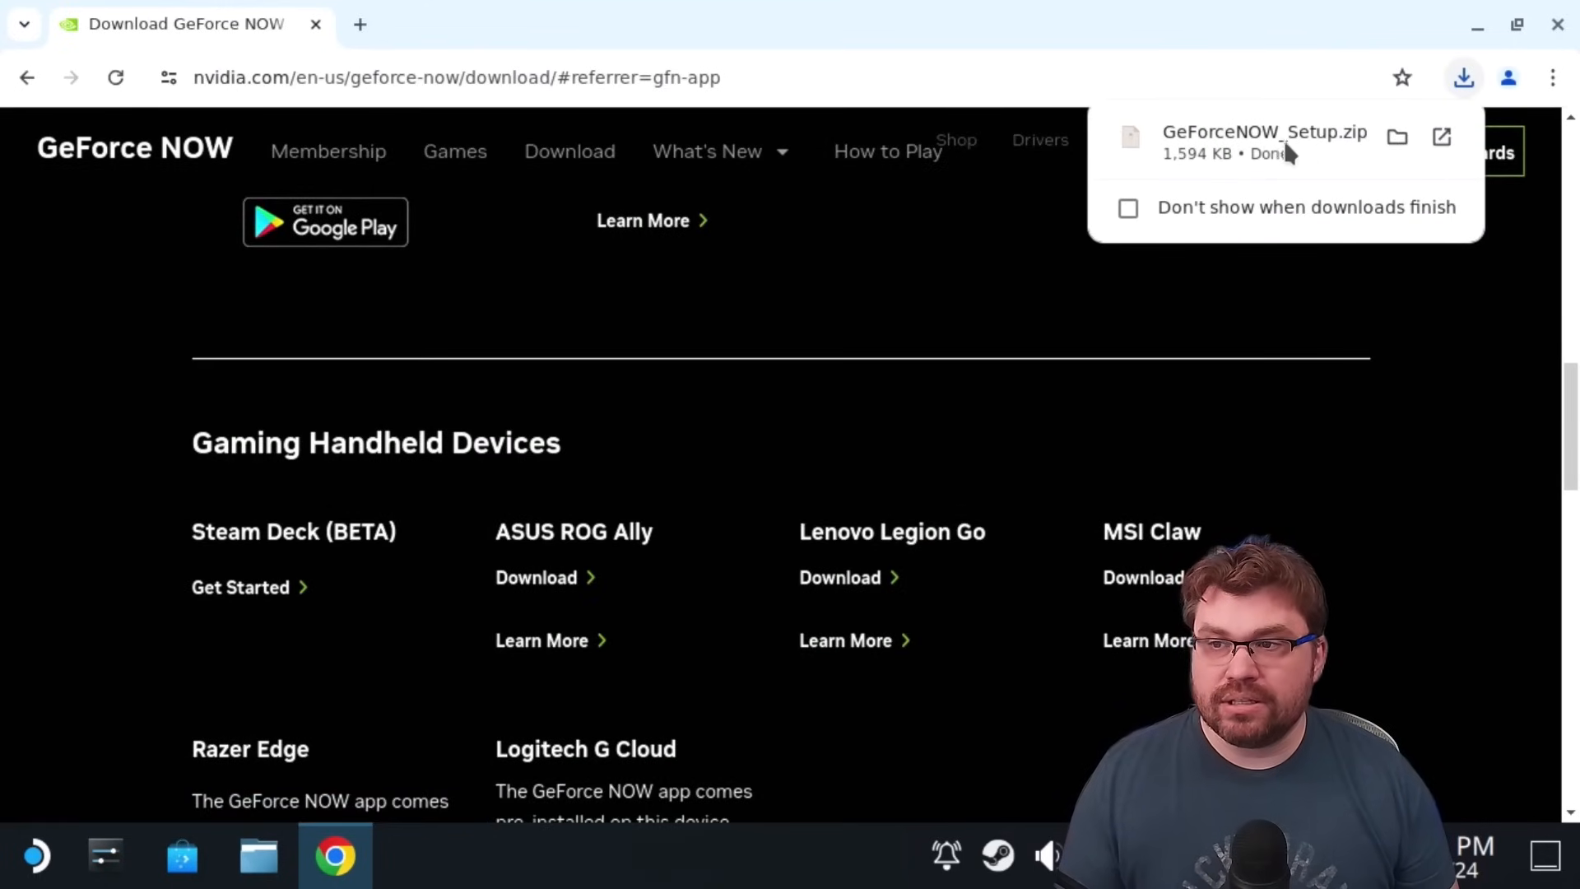
{"action": "mouse_move", "coordinate": [1396, 136]}
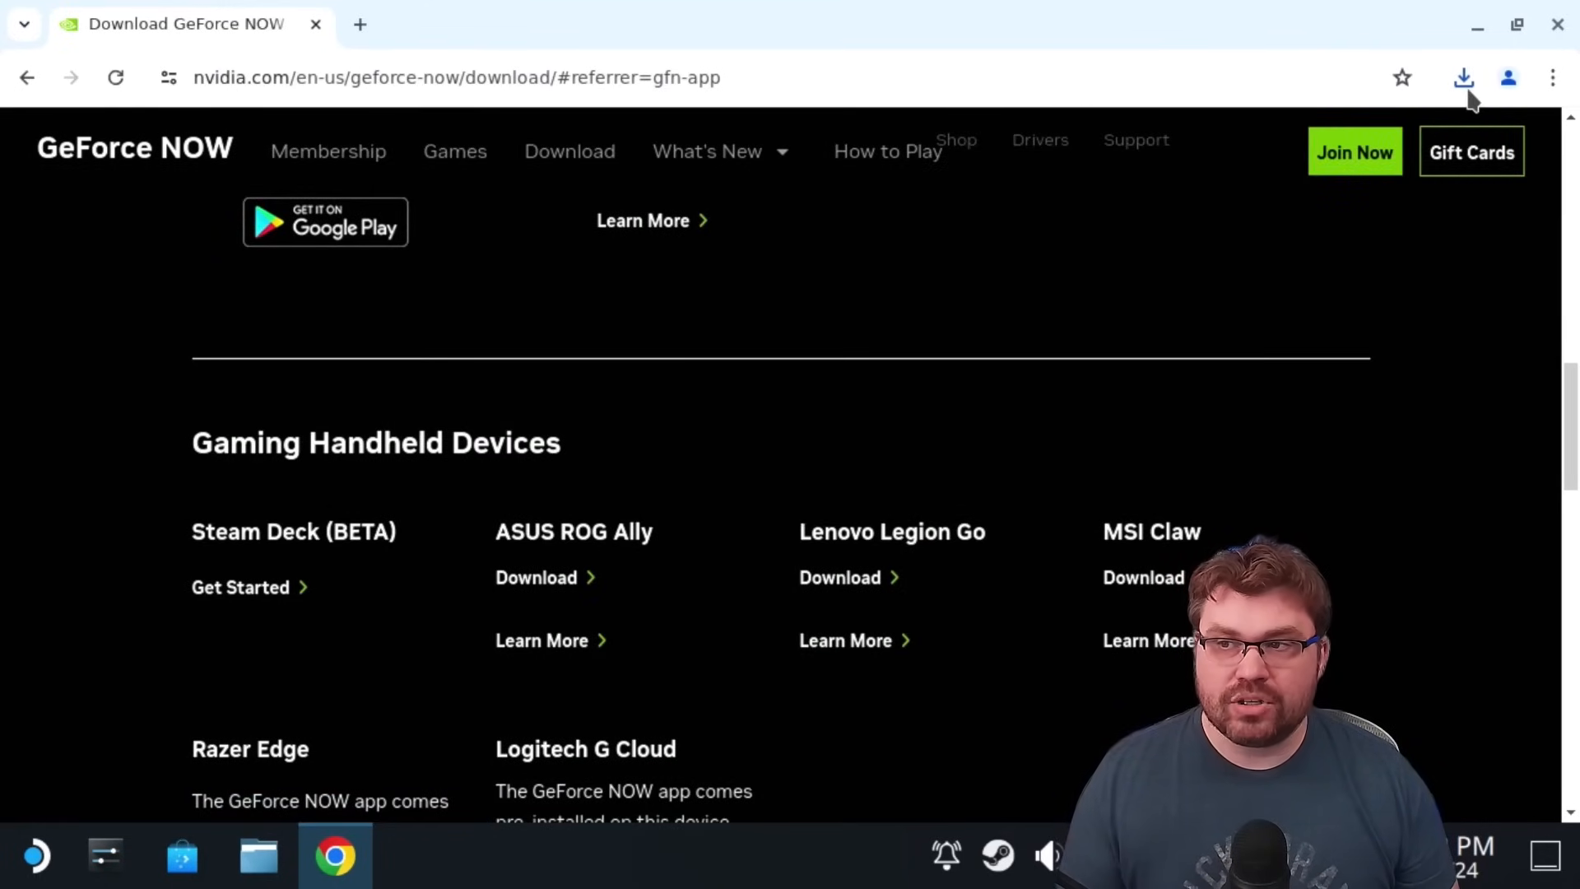
{"action": "left_click", "coordinate": [1462, 77]}
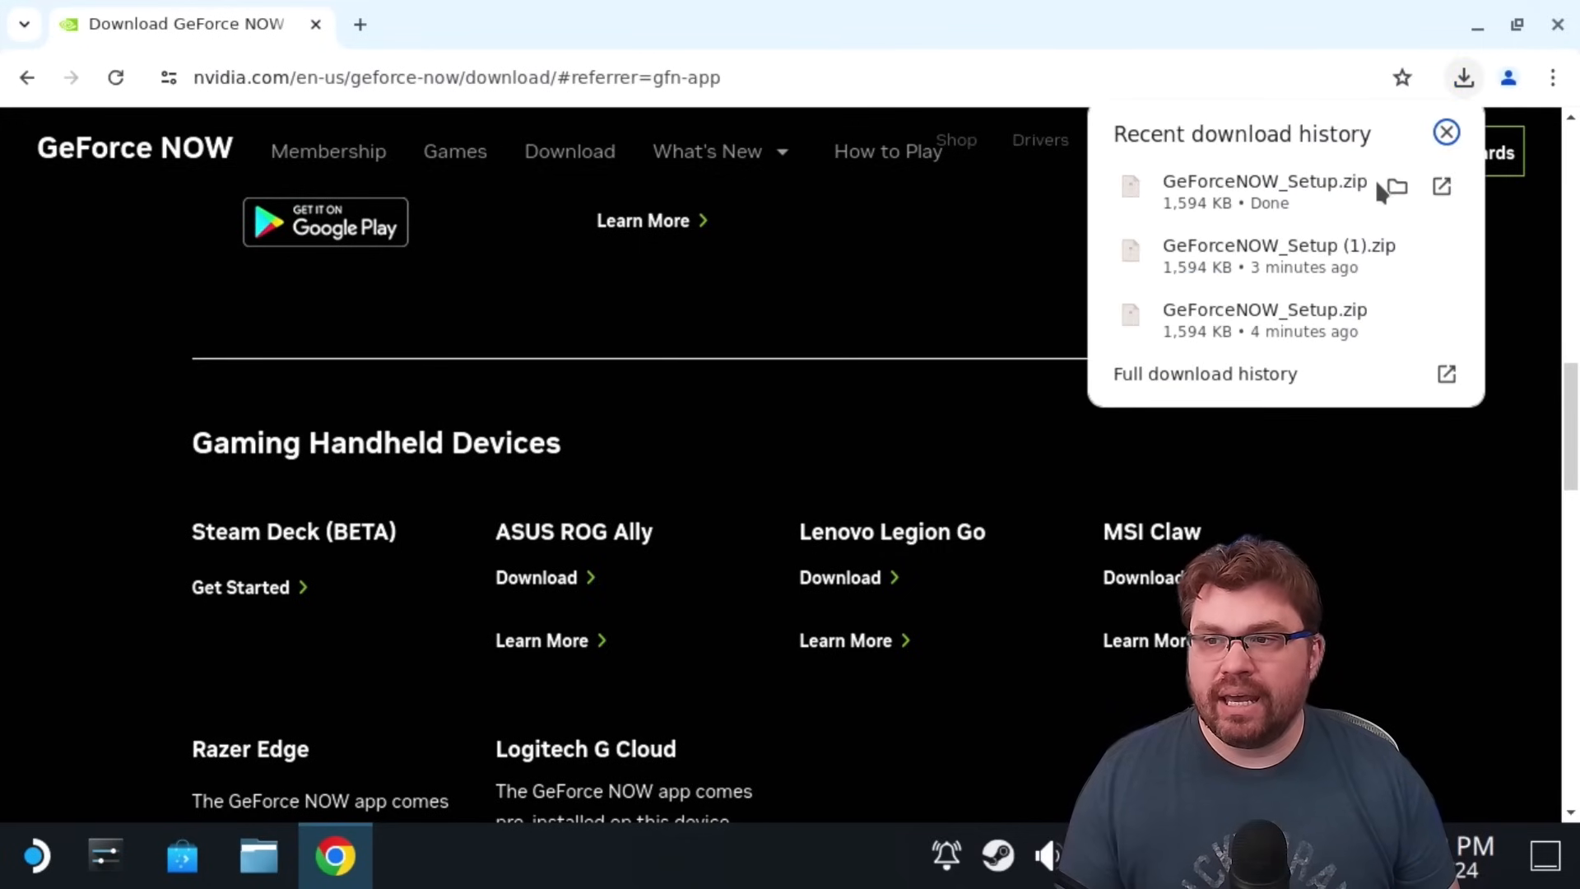
{"action": "left_click", "coordinate": [1395, 187]}
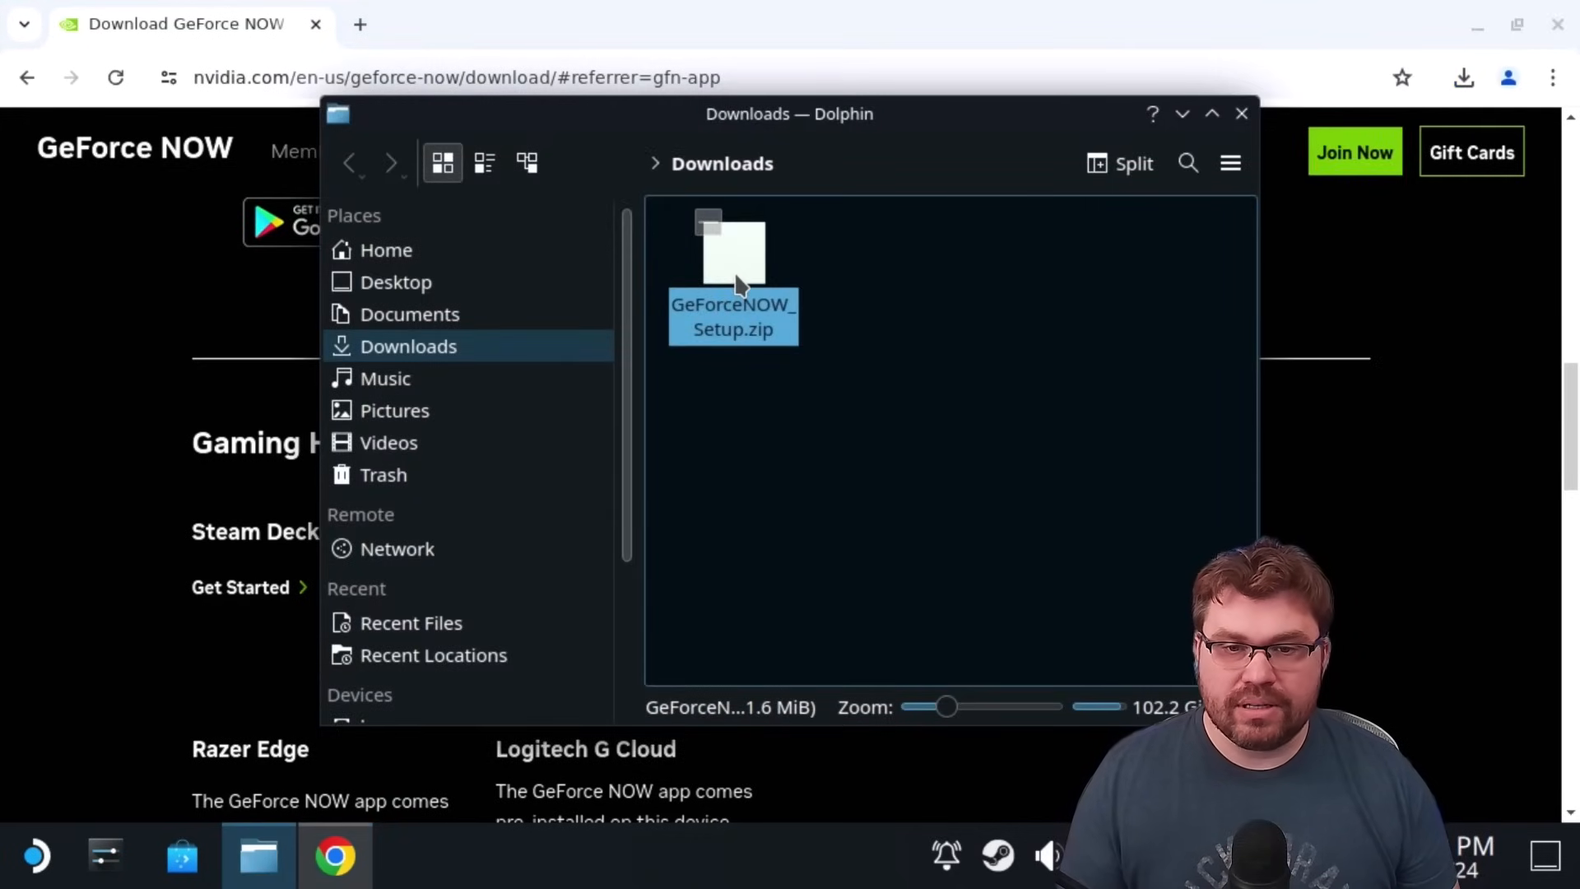
Extract GeForceNOW_Setup.zip in place and open the new GeForceNOW_Setup folder.
{"action": "right_click", "coordinate": [732, 282]}
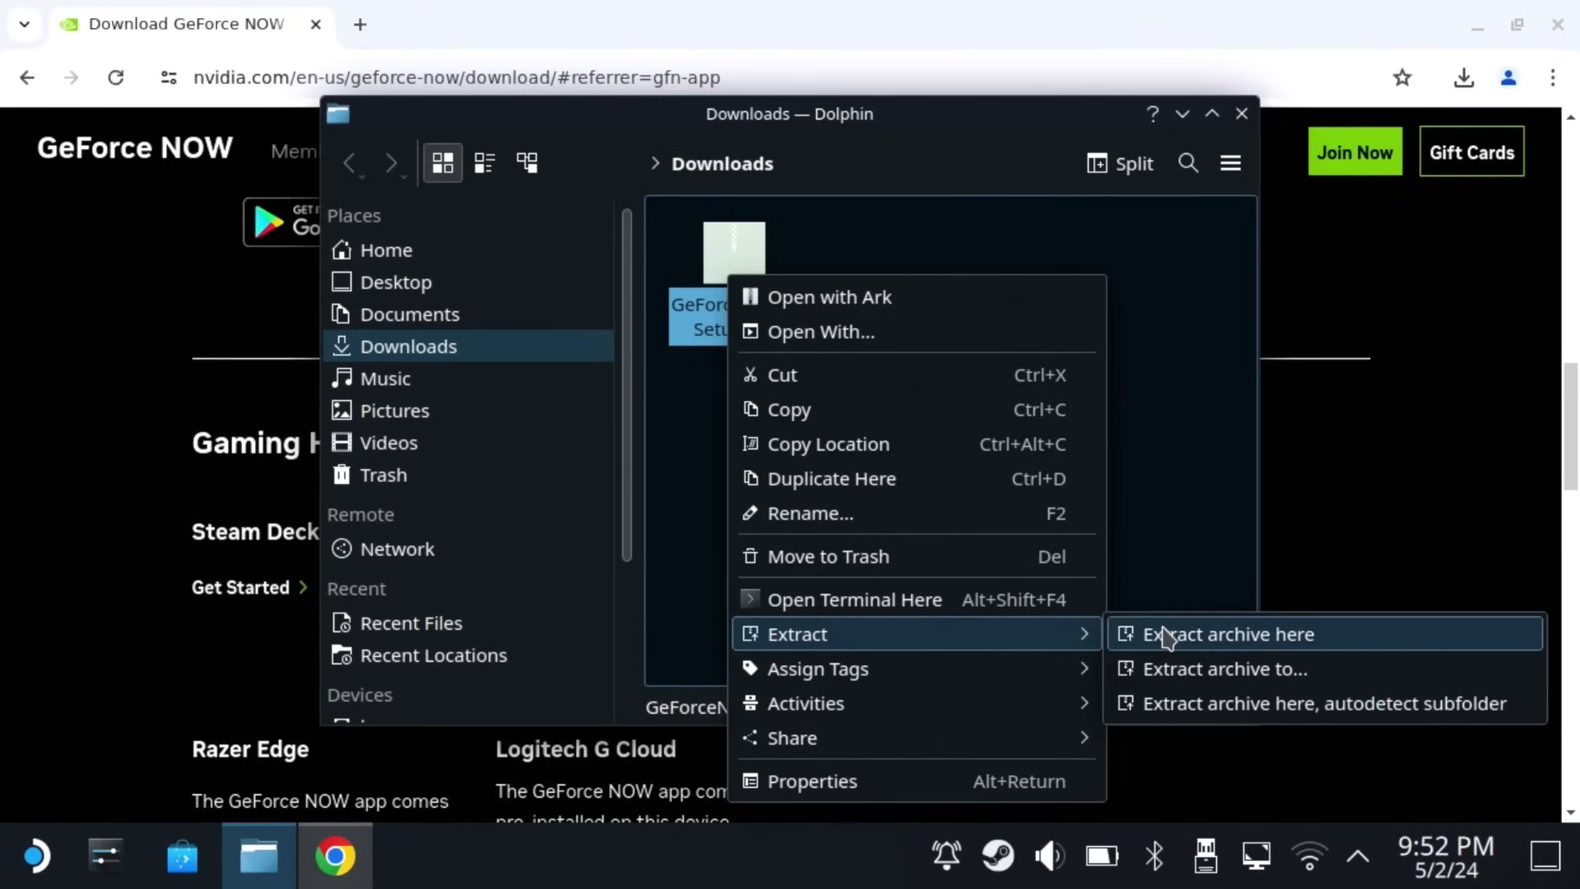
{"action": "mouse_move", "coordinate": [1220, 703]}
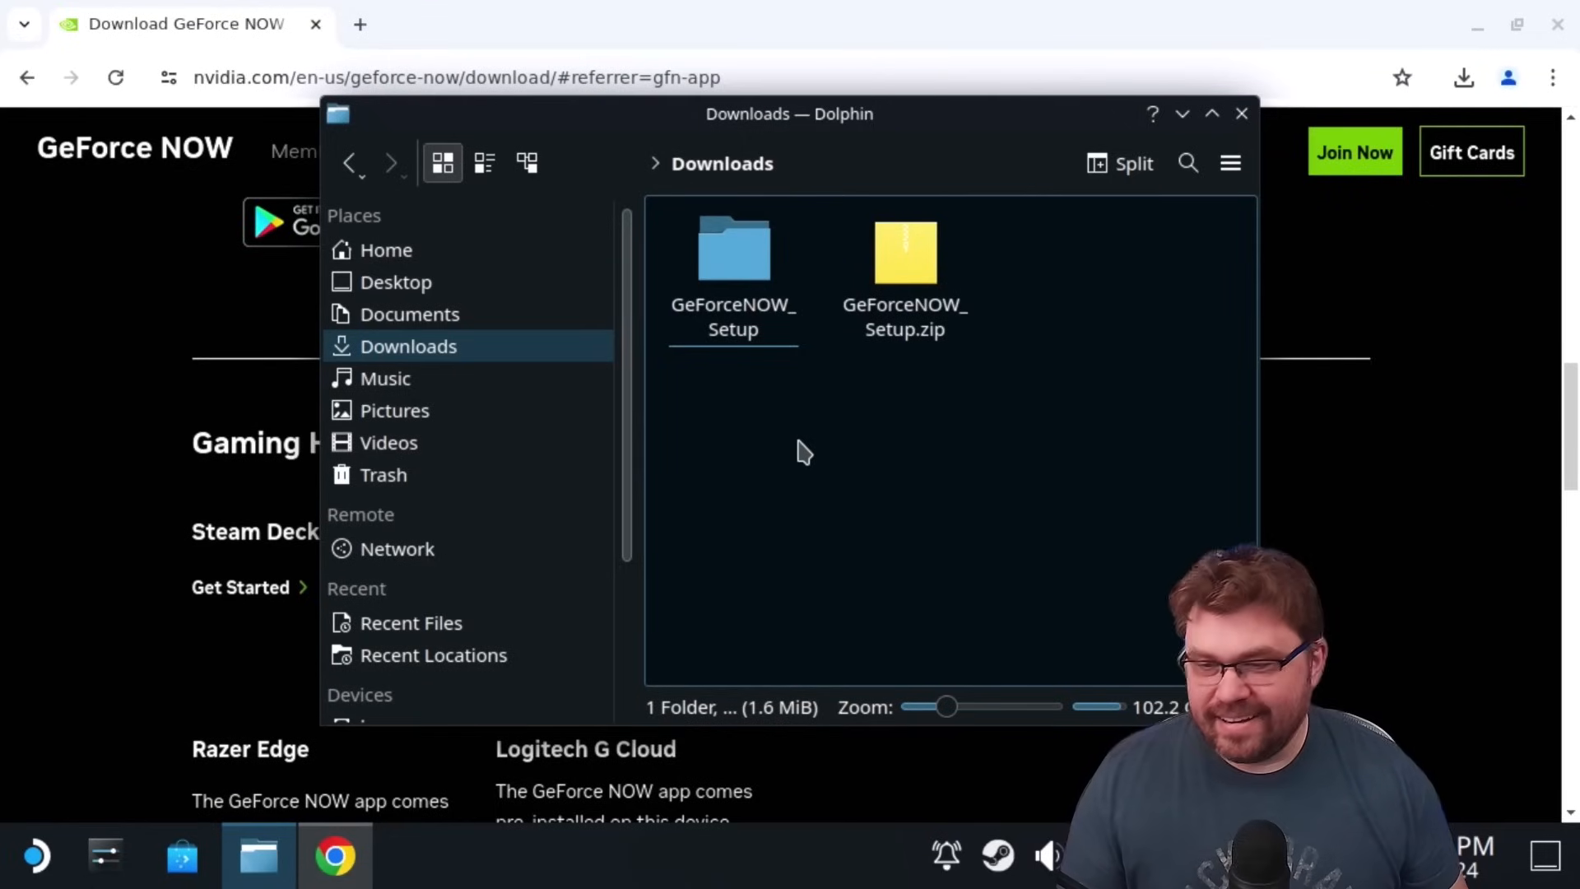
{"action": "left_click", "coordinate": [733, 252]}
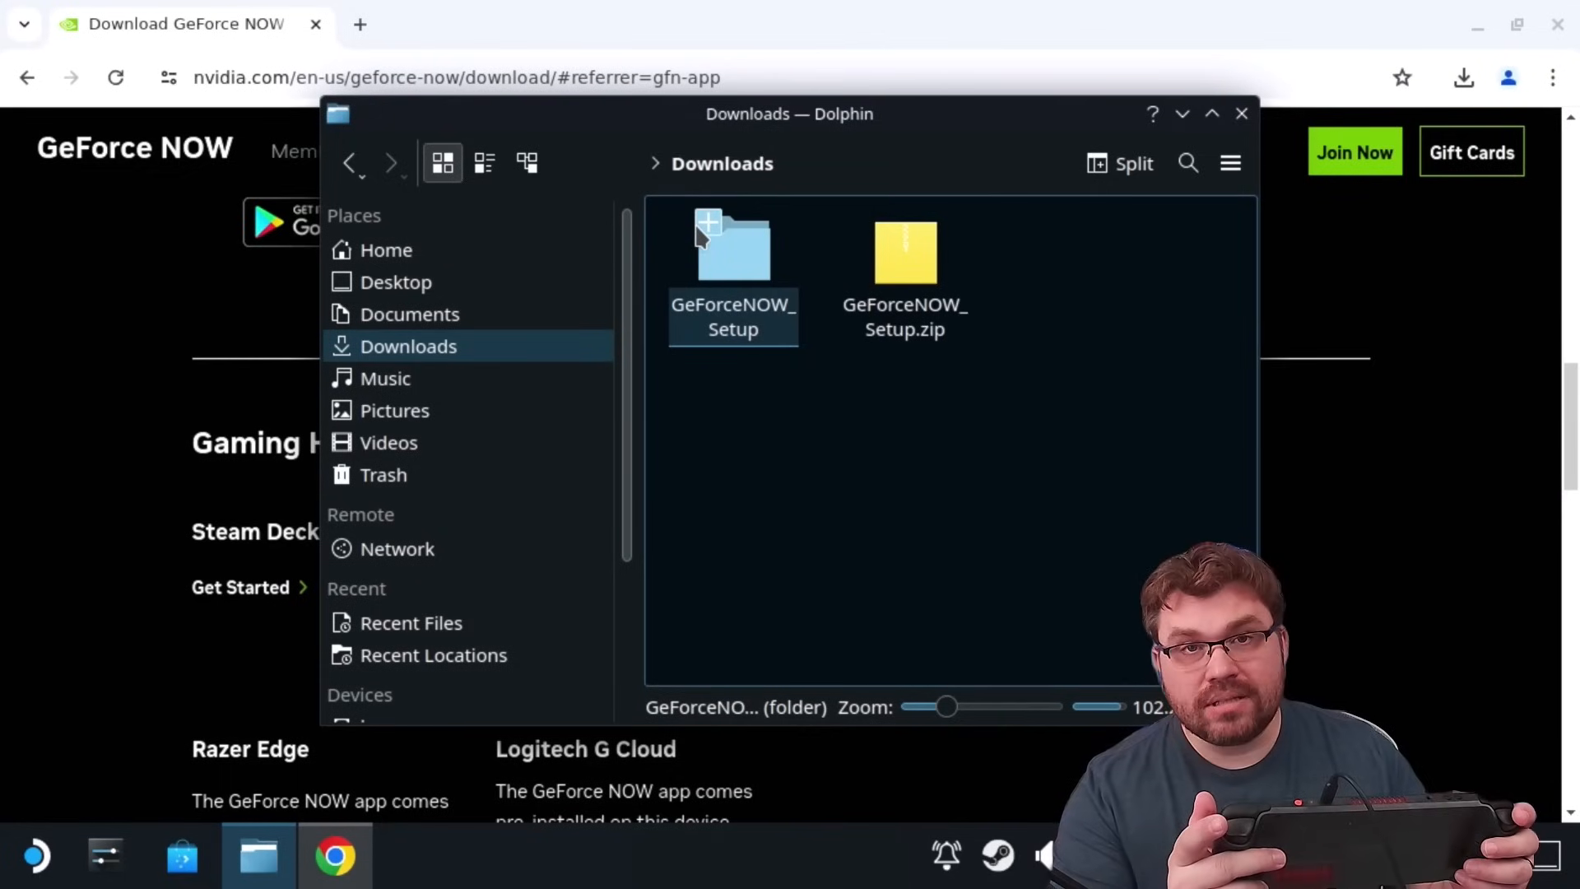
{"action": "double_click", "coordinate": [733, 252]}
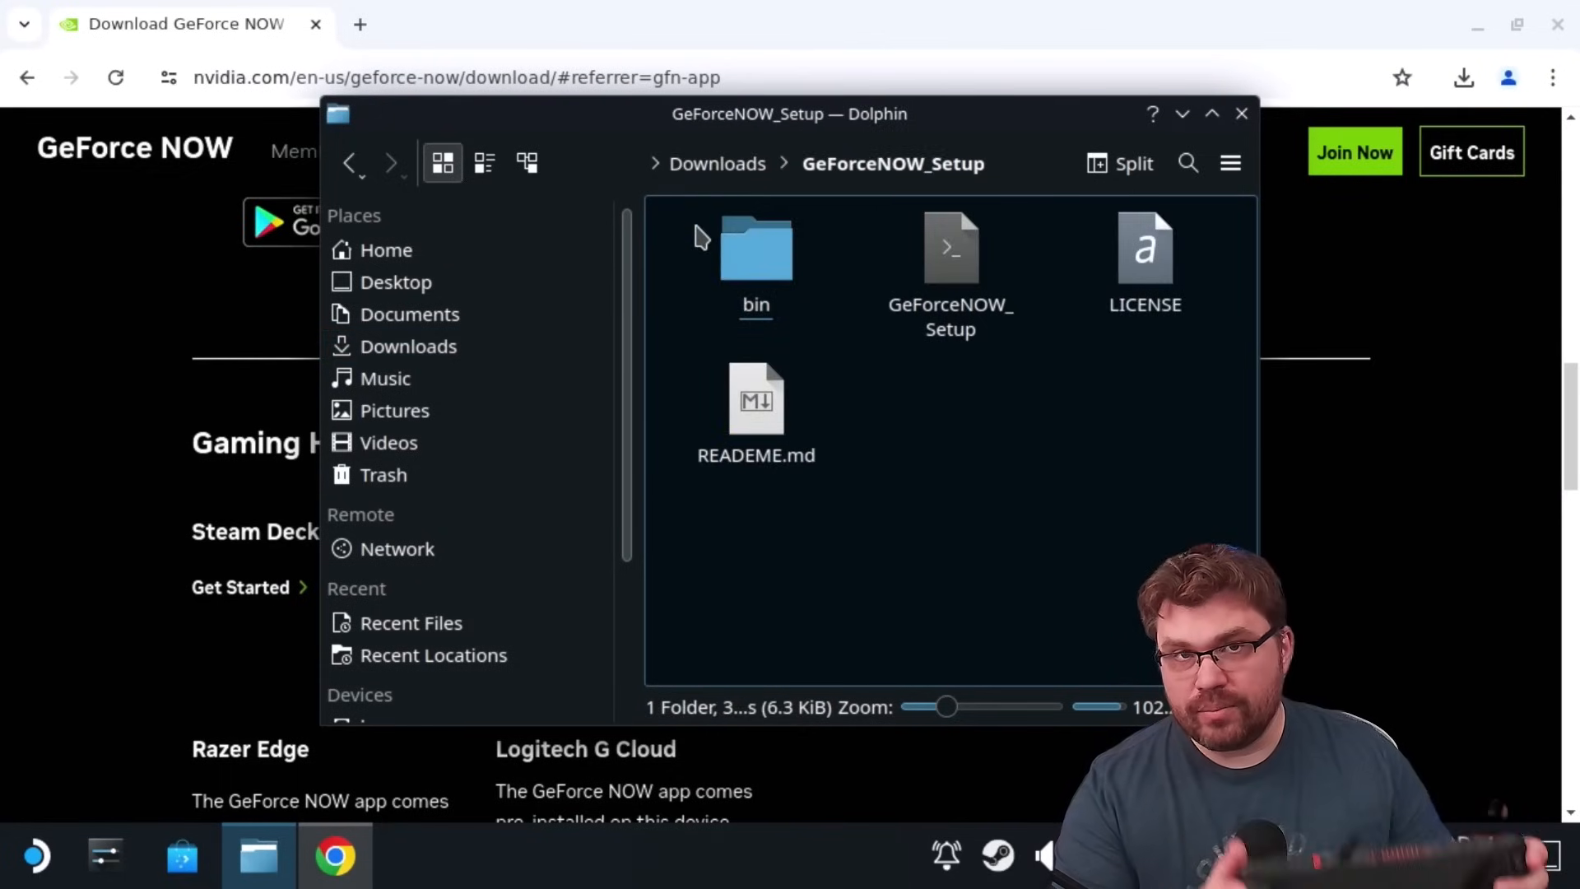
Execute the GeForceNOW_Setup script, accept its license, and dismiss the ready confirmation.
{"action": "left_click", "coordinate": [948, 246]}
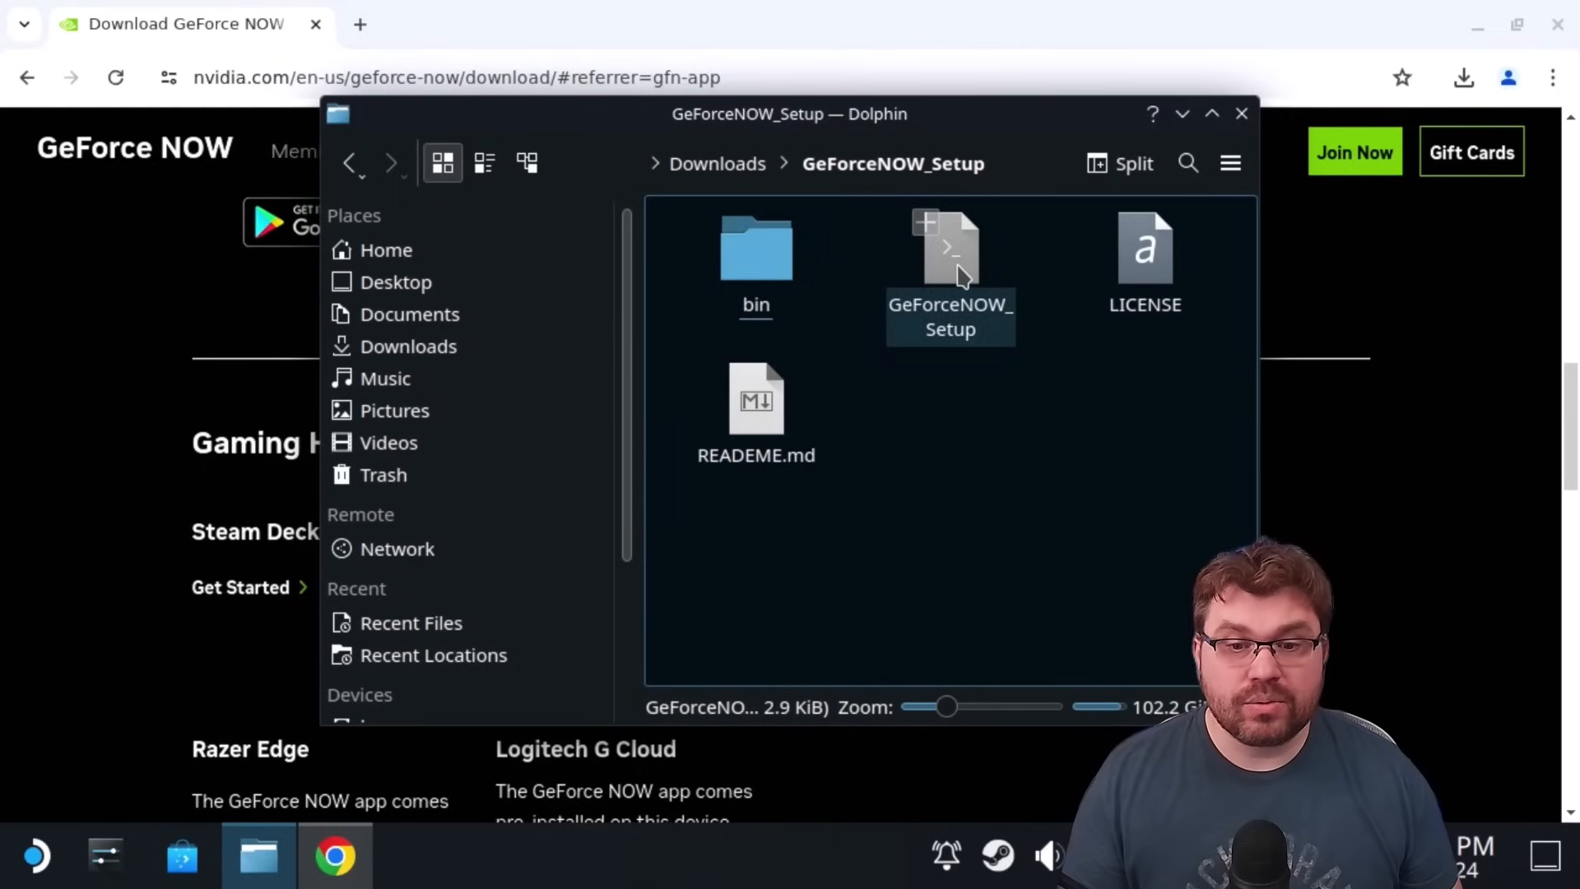
{"action": "double_click", "coordinate": [949, 252]}
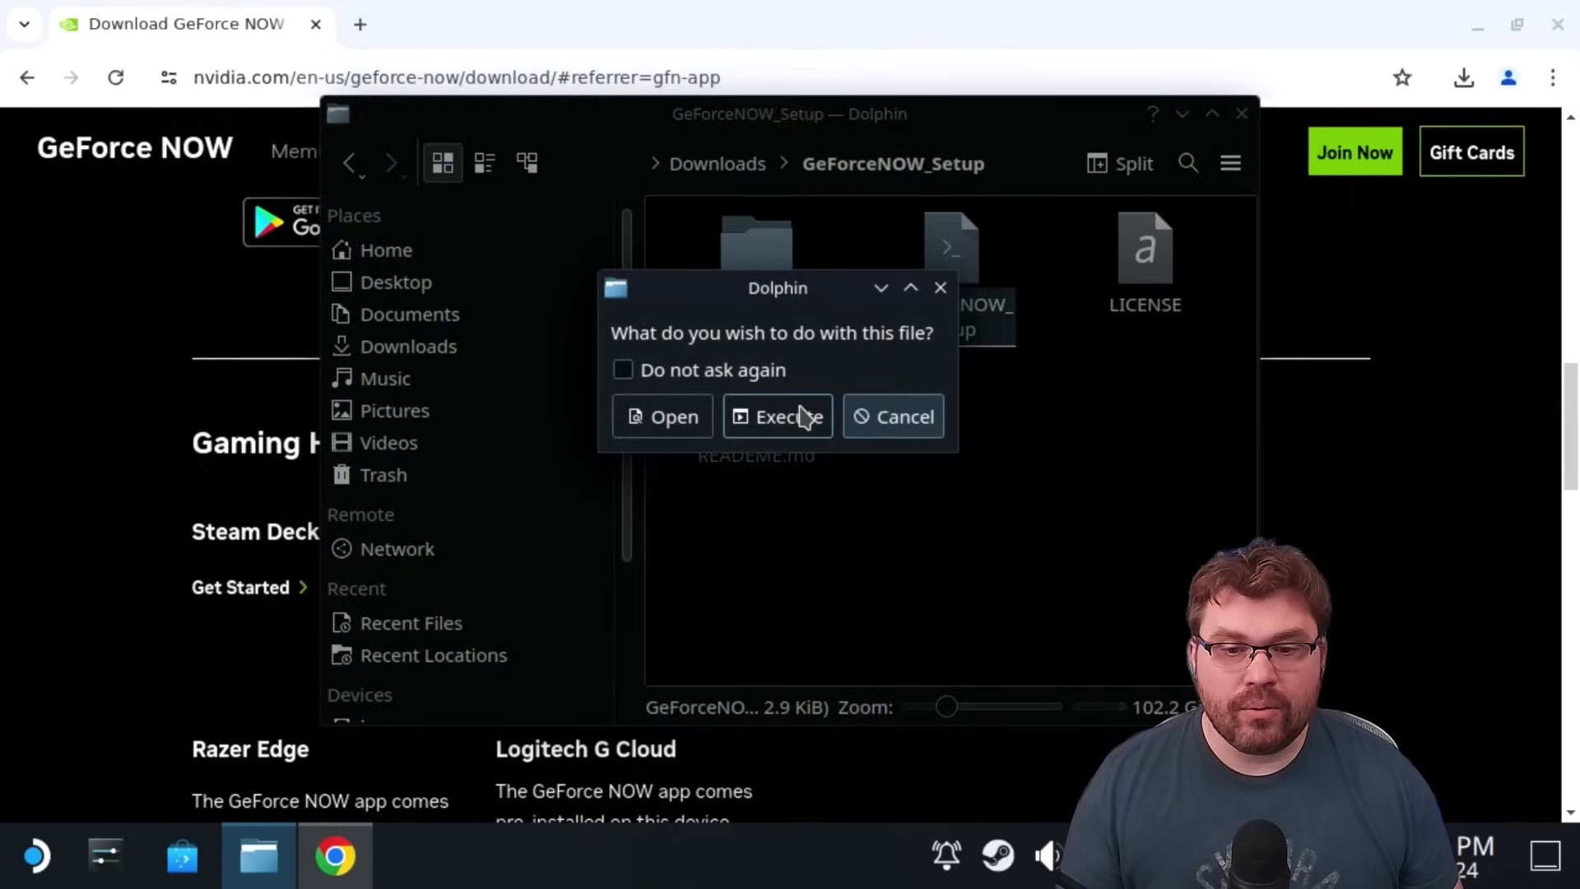
{"action": "left_click", "coordinate": [777, 417]}
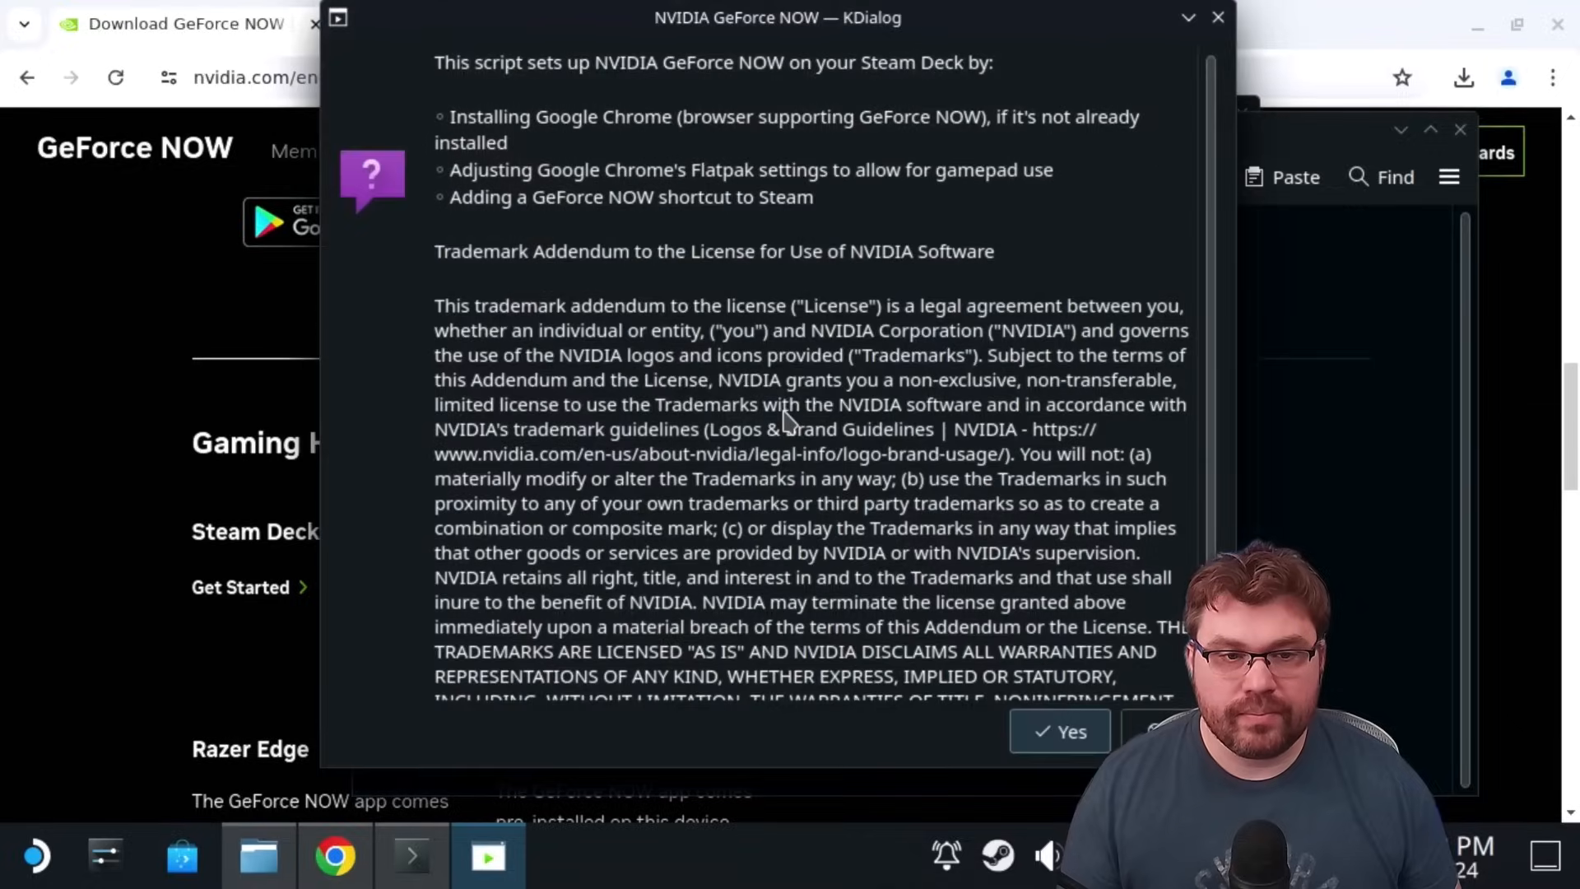
{"action": "mouse_move", "coordinate": [1059, 731]}
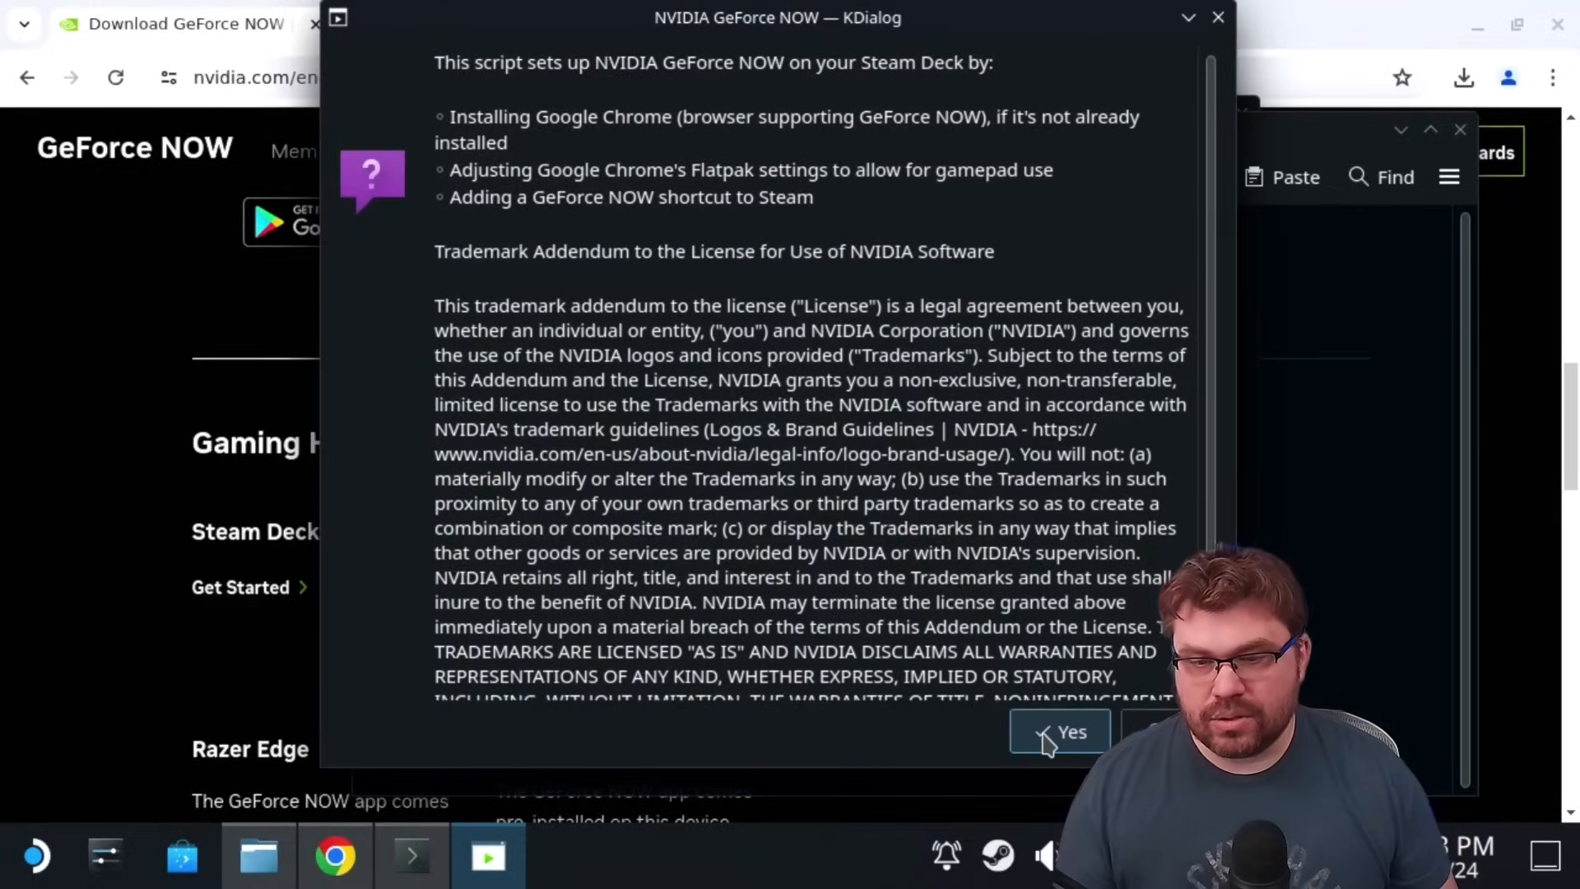
{"action": "left_click", "coordinate": [1059, 732]}
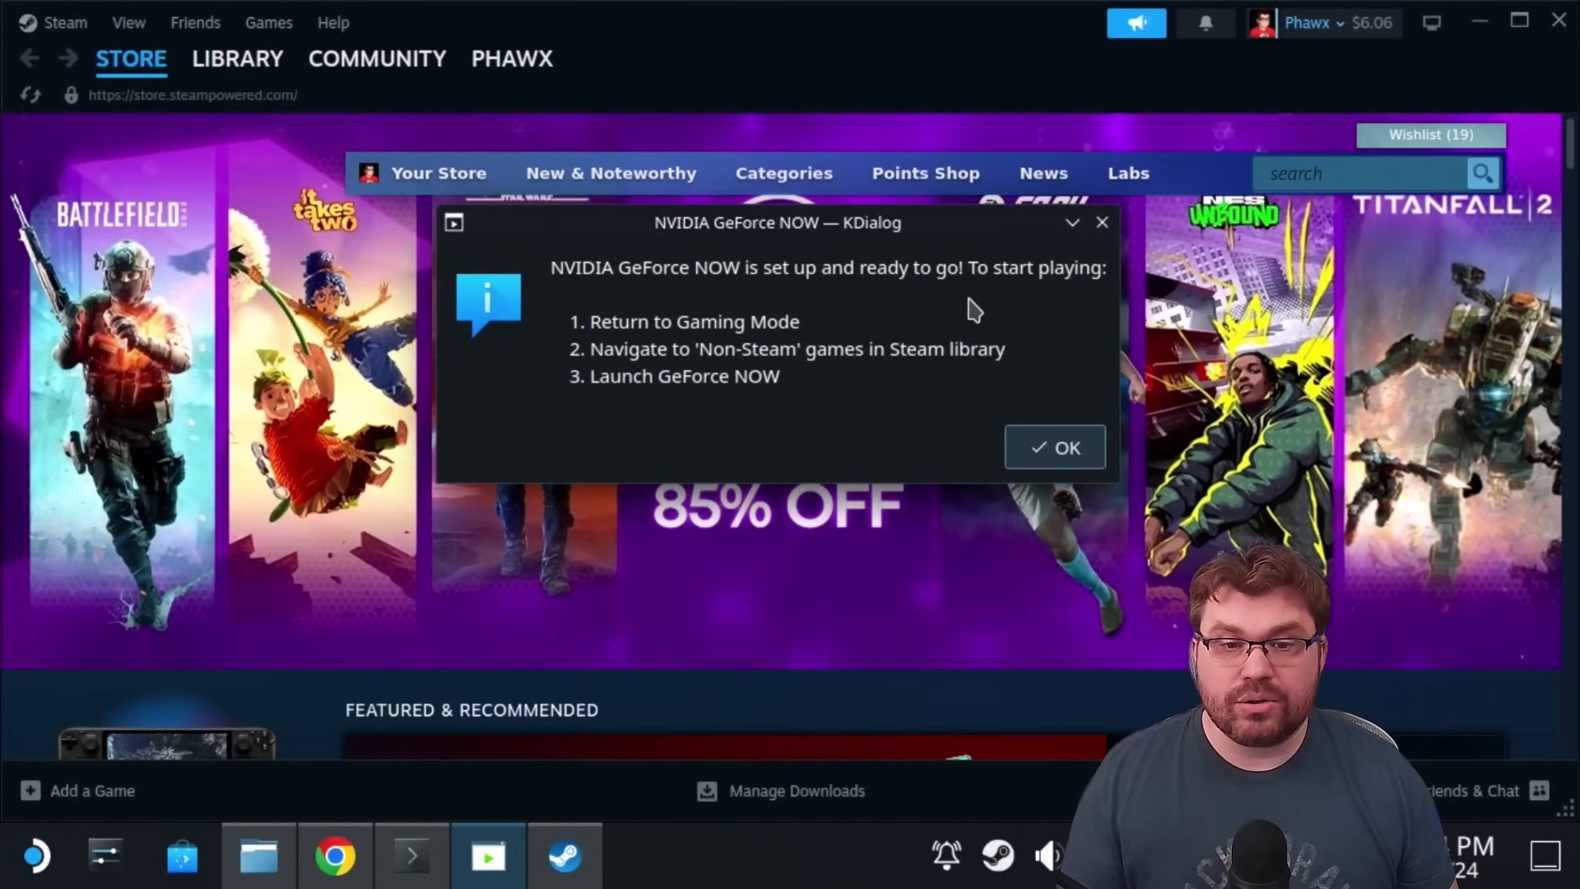
{"action": "mouse_move", "coordinate": [766, 381]}
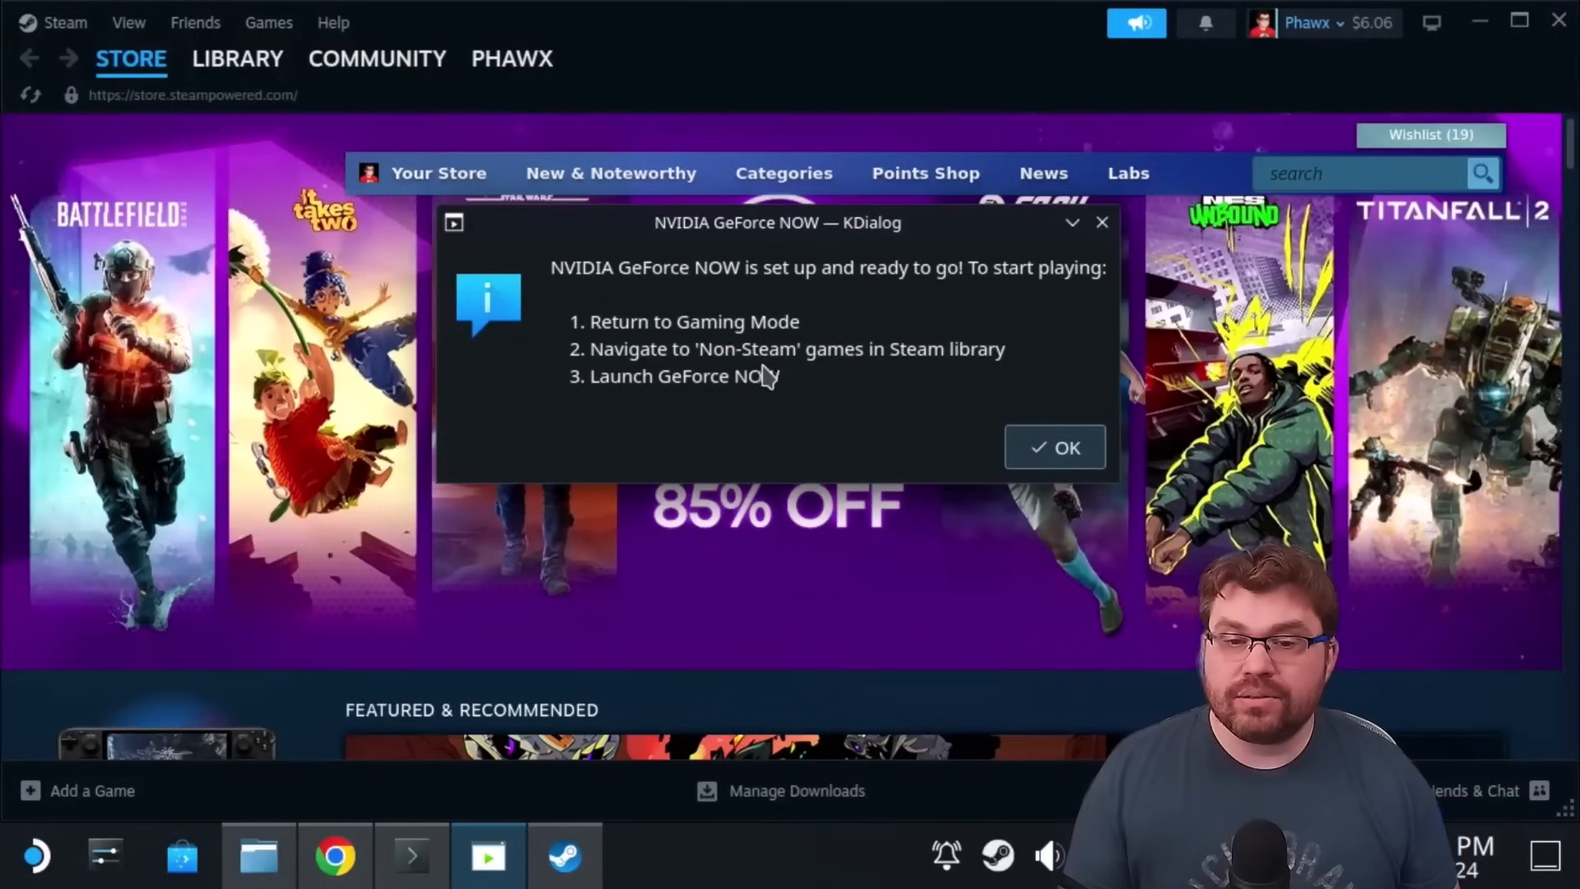
{"action": "mouse_move", "coordinate": [723, 405]}
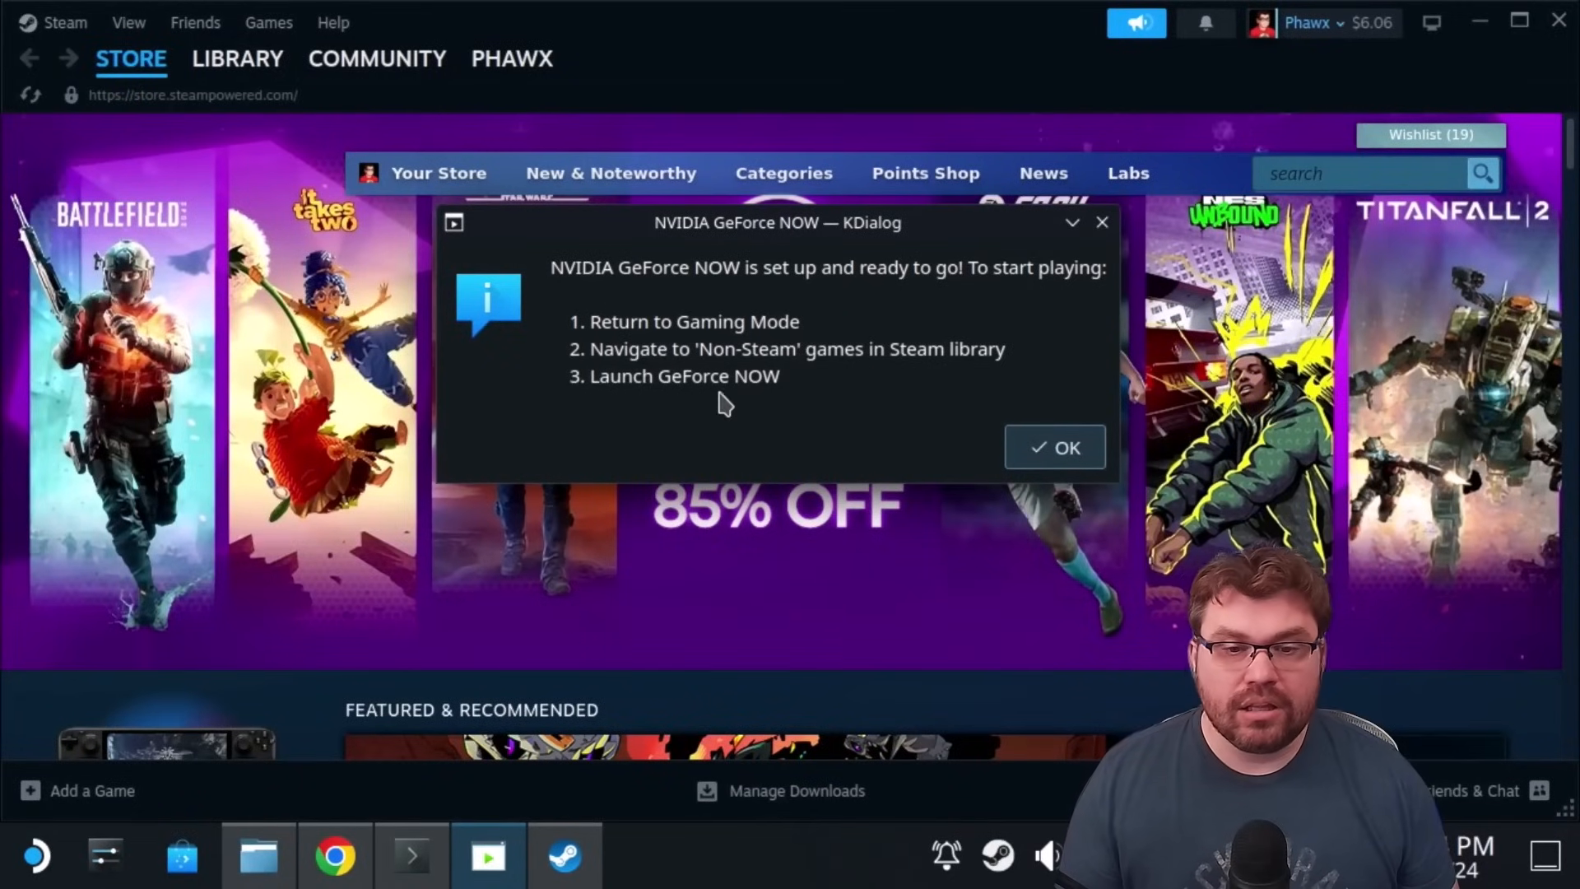
{"action": "left_click", "coordinate": [1054, 446]}
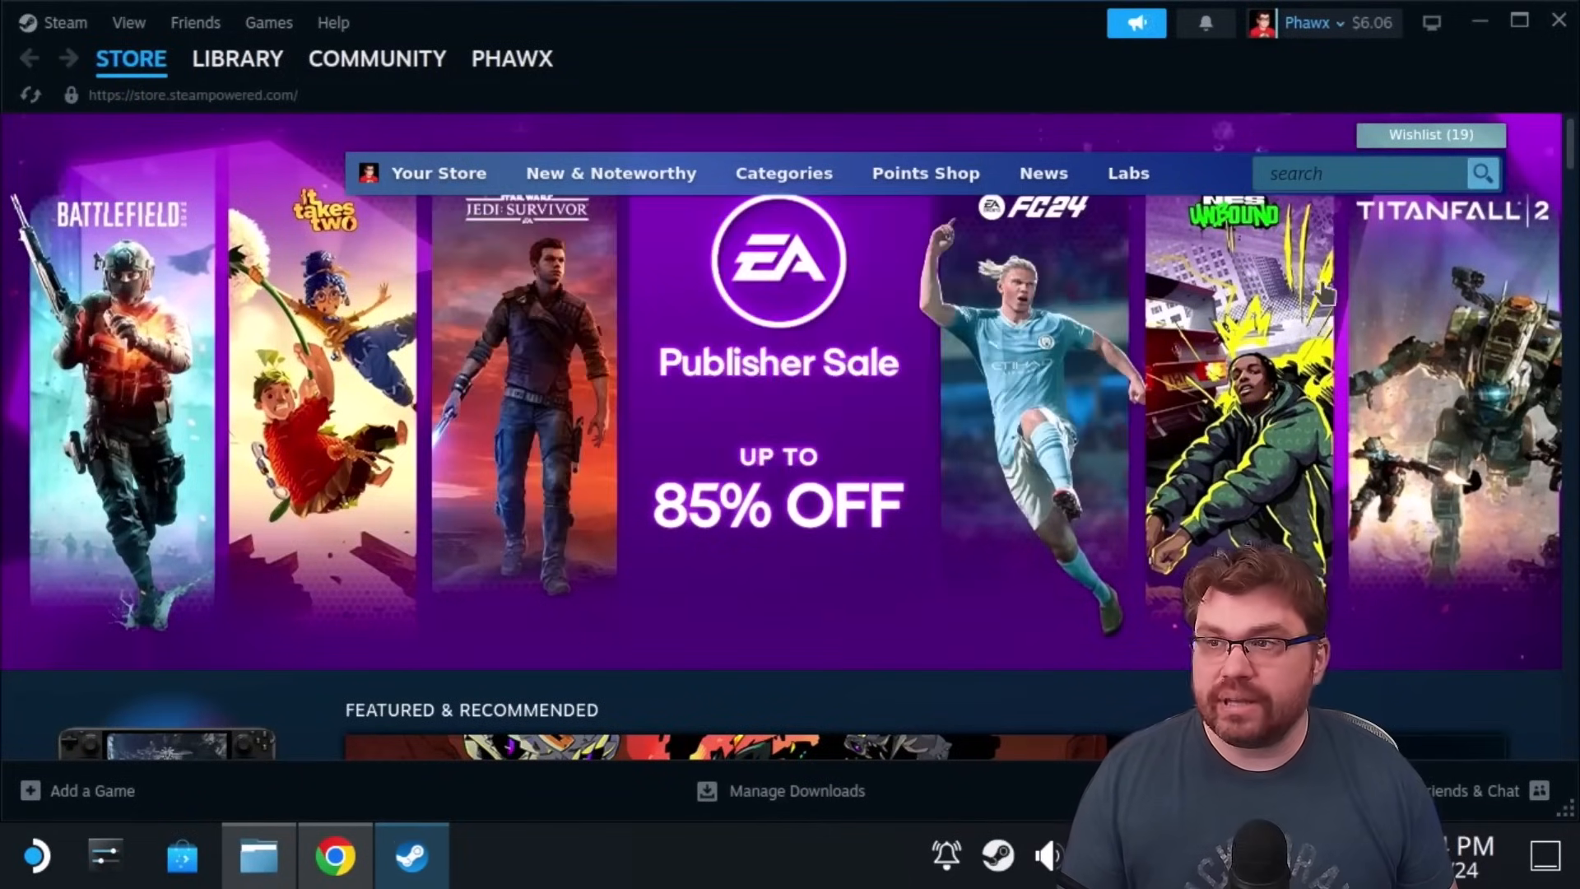
{"action": "mouse_move", "coordinate": [1558, 22]}
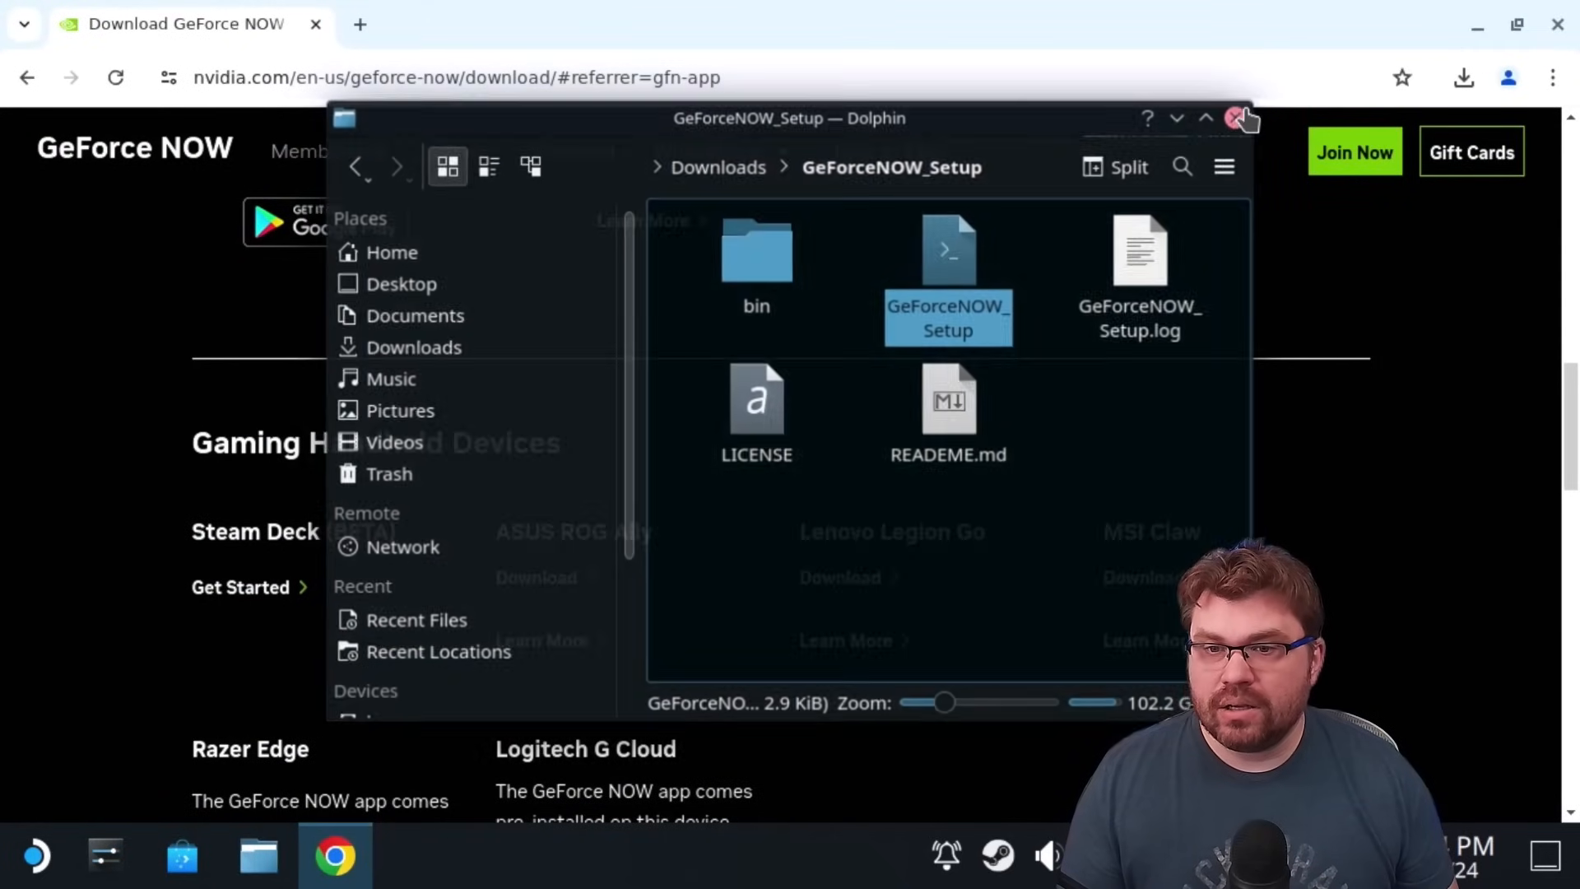
Close the Dolphin window and use Return to Gaming Mode on the desktop.
{"action": "left_click", "coordinate": [1239, 118]}
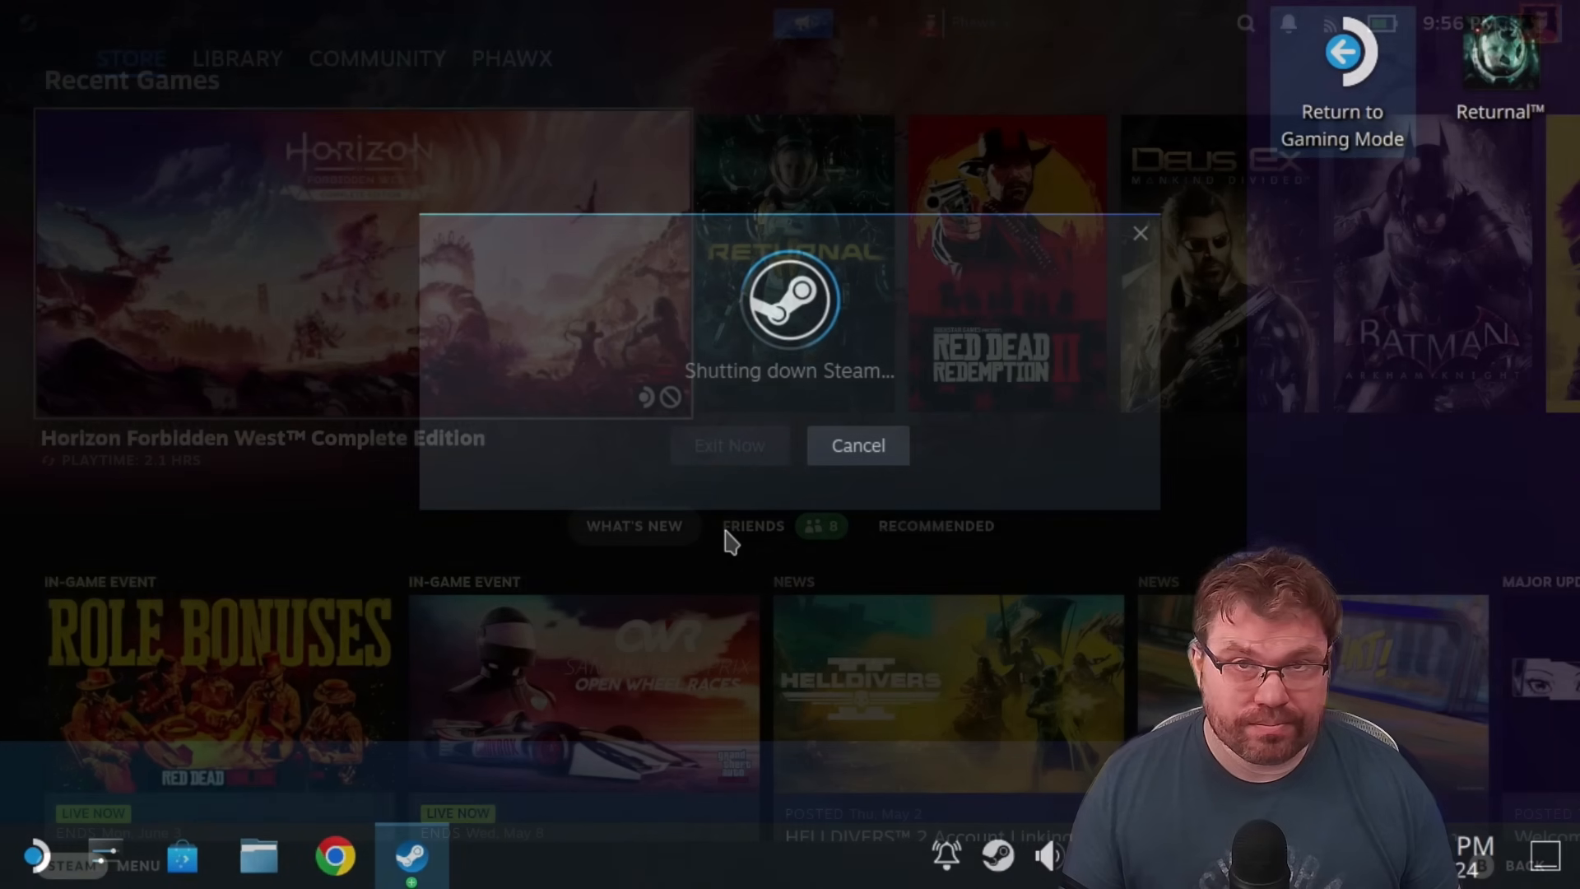
{"action": "left_click", "coordinate": [858, 445]}
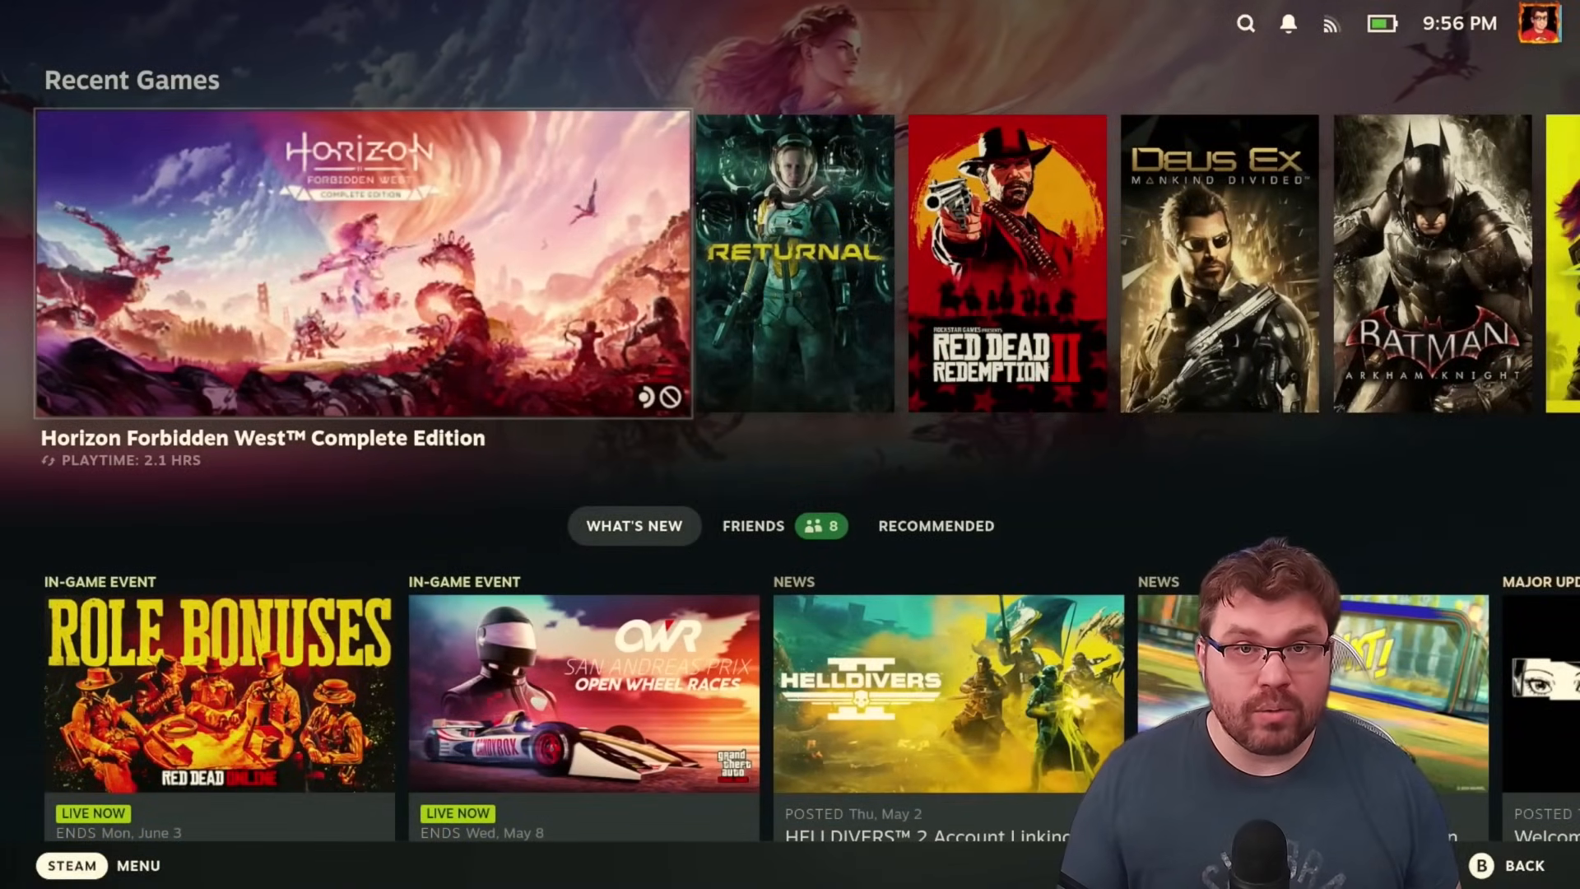
Launch NVIDIA GeForce NOW from the Library's Non-Steam tab.
{"action": "left_click", "coordinate": [72, 865]}
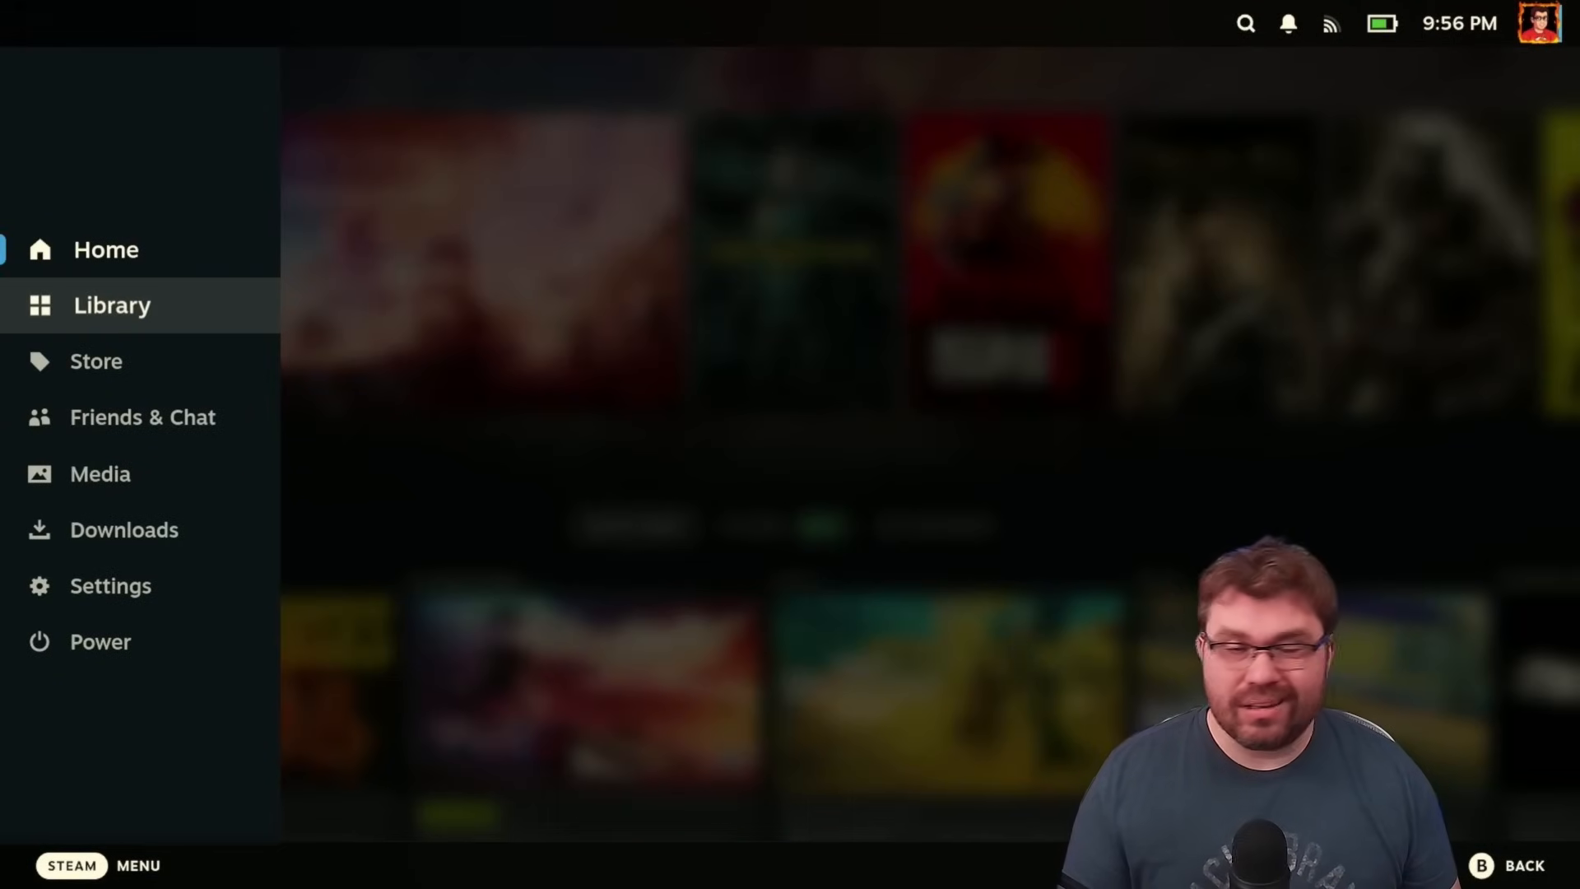
{"action": "left_click", "coordinate": [112, 305]}
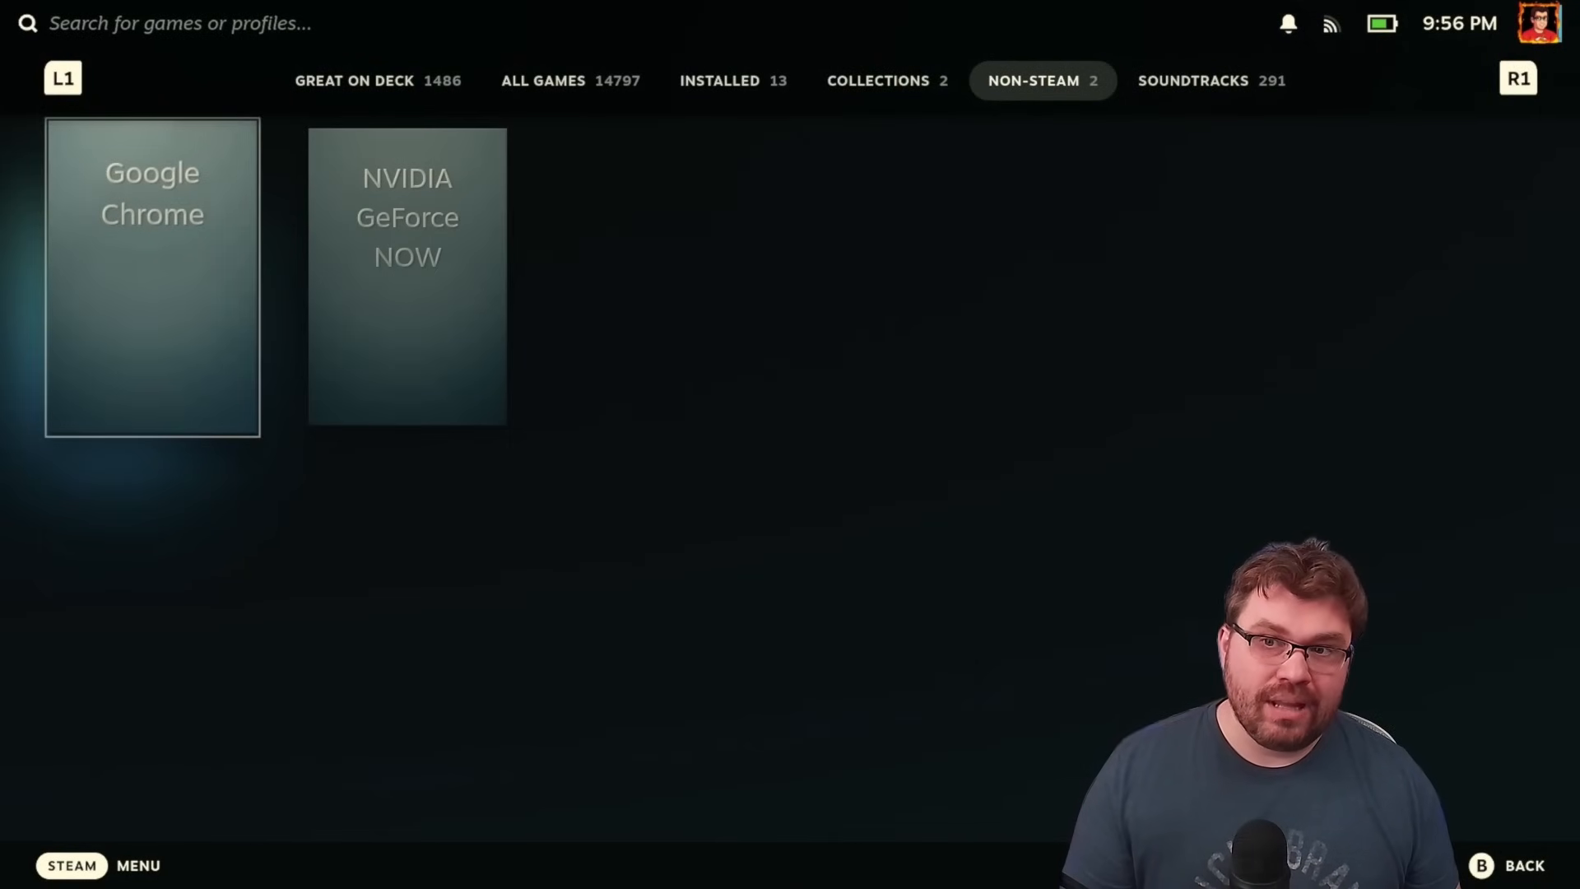
{"action": "left_click", "coordinate": [877, 80]}
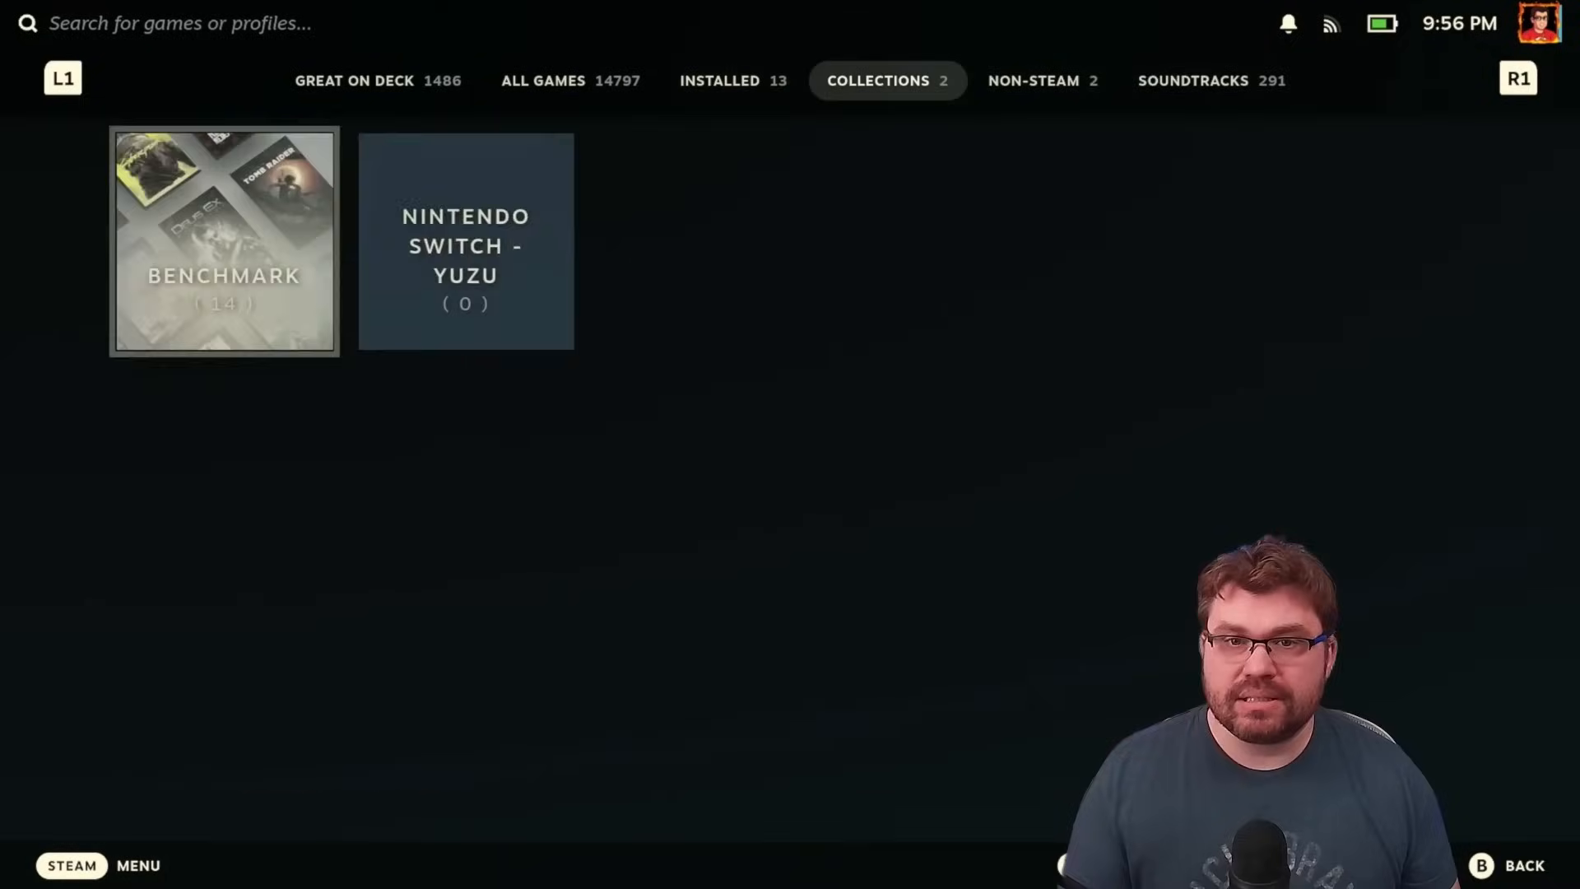
{"action": "left_click", "coordinate": [1042, 80]}
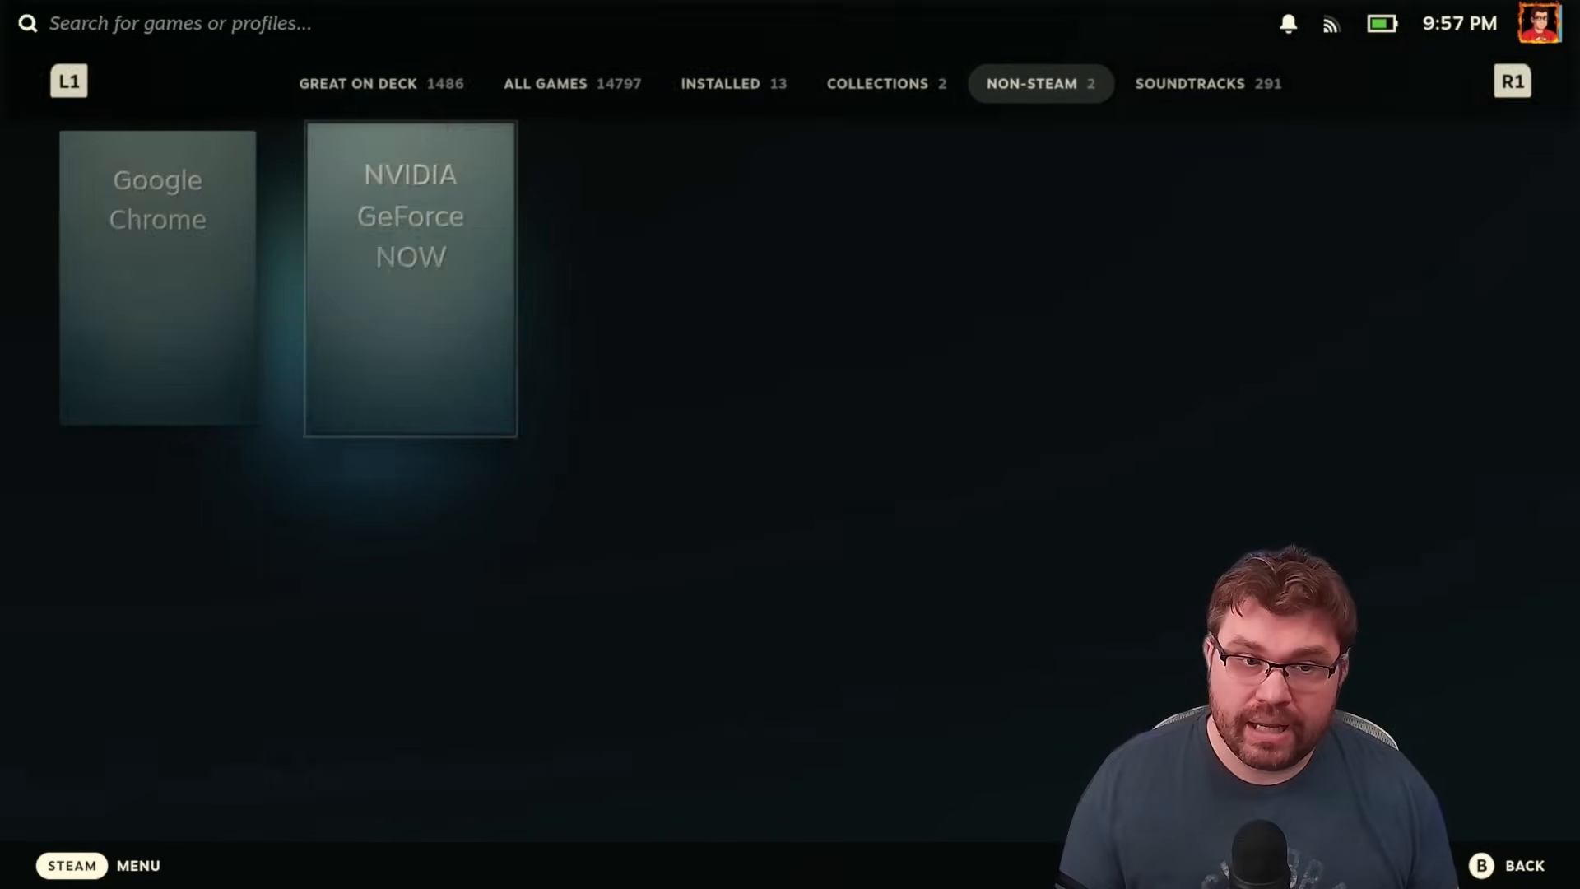
{"action": "left_click", "coordinate": [410, 278]}
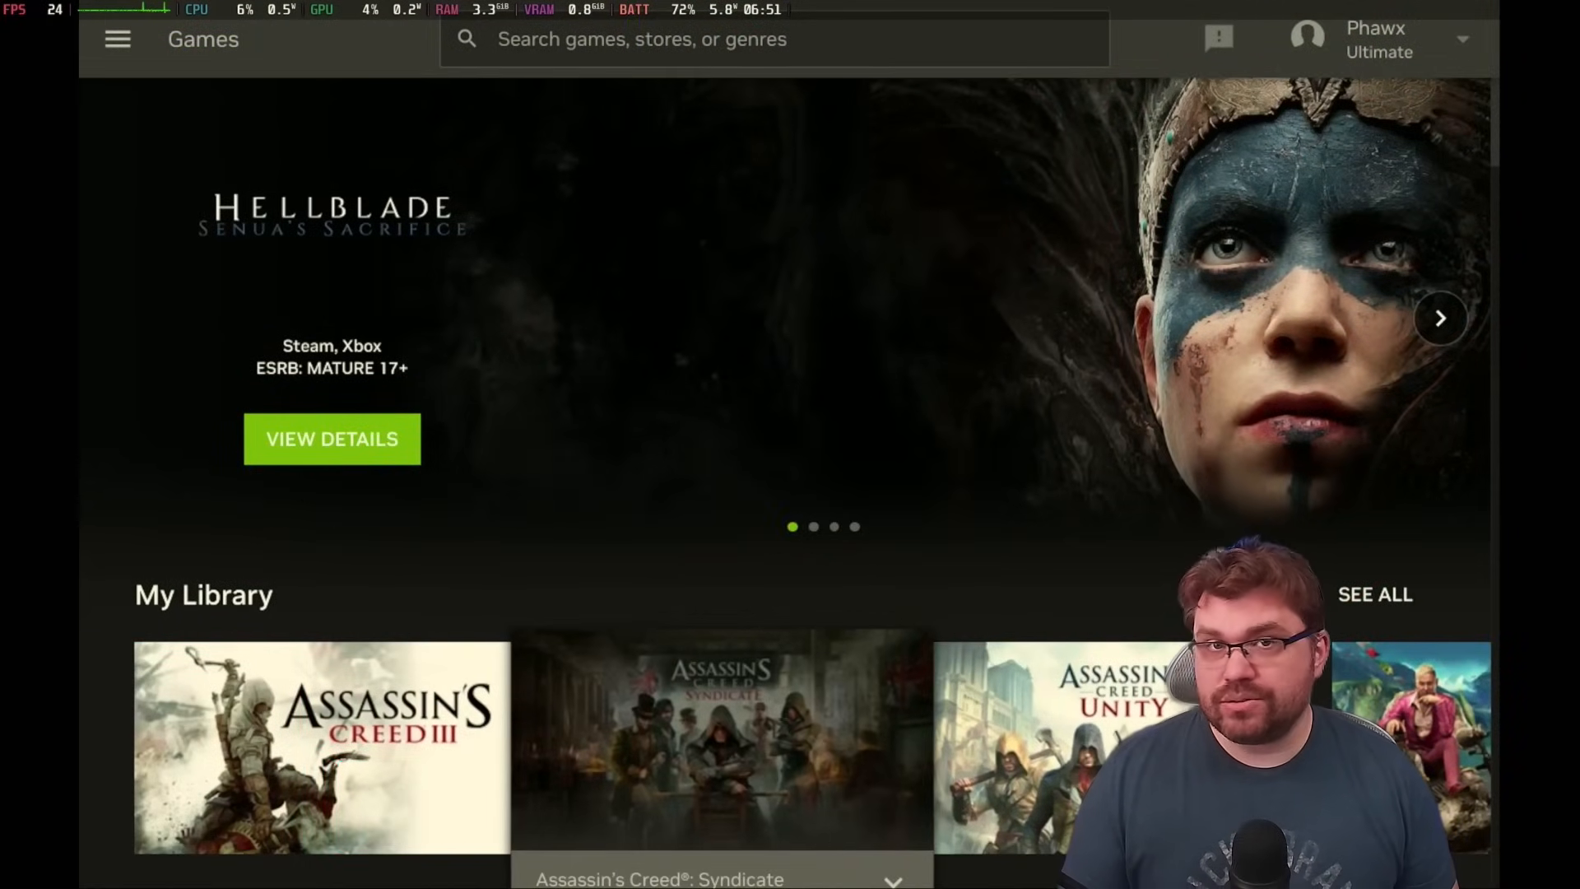
{"action": "scroll", "scroll_direction": "down", "scroll_amount": 3}
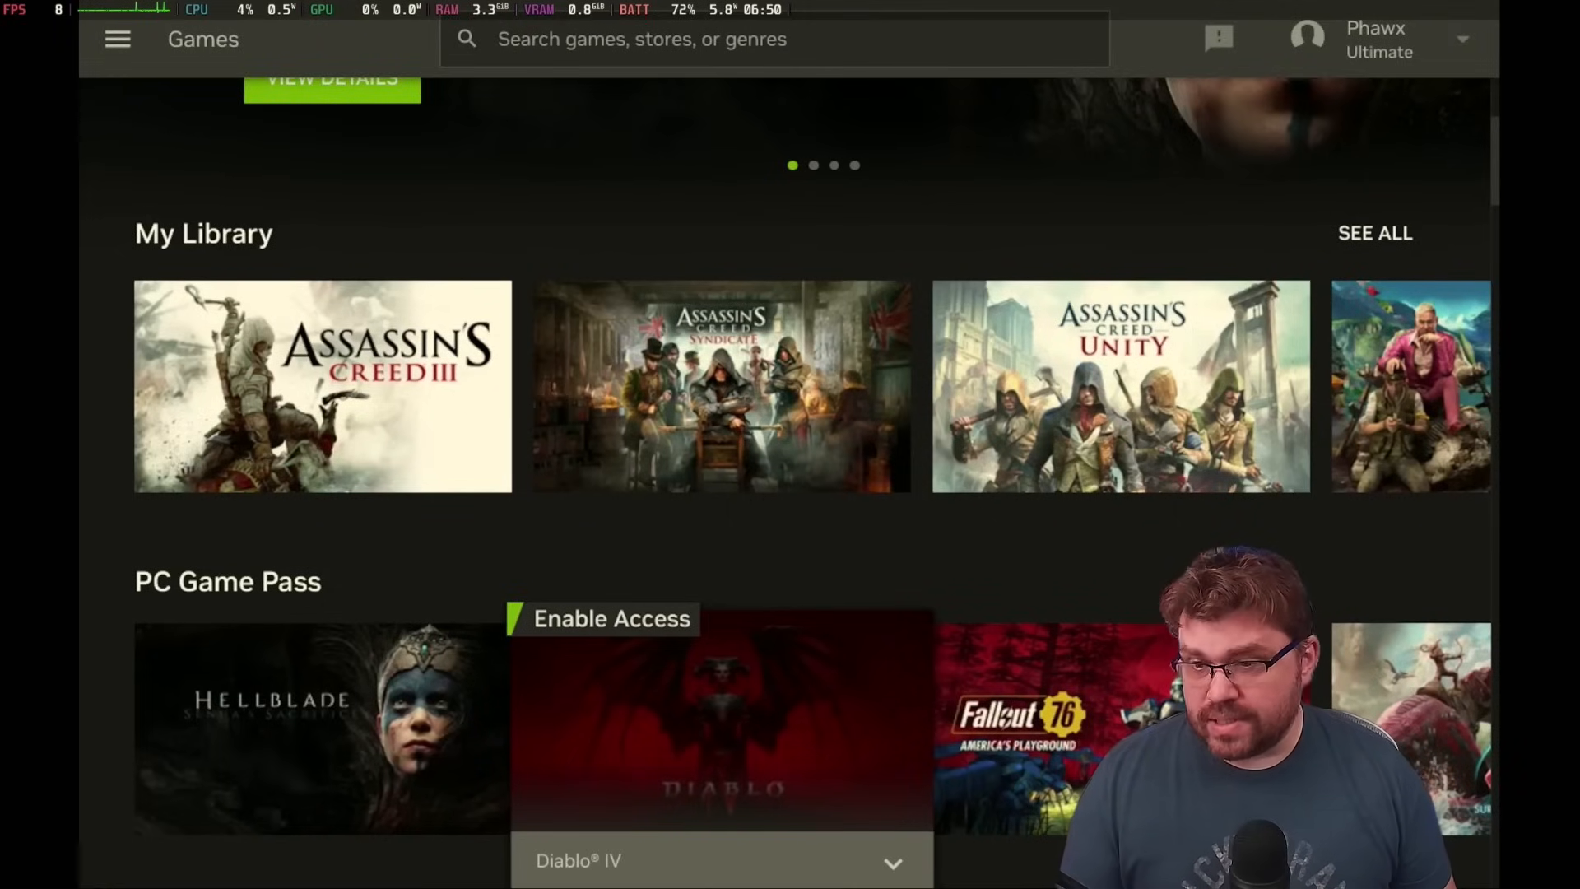
{"action": "scroll", "scroll_direction": "down", "scroll_amount": 3}
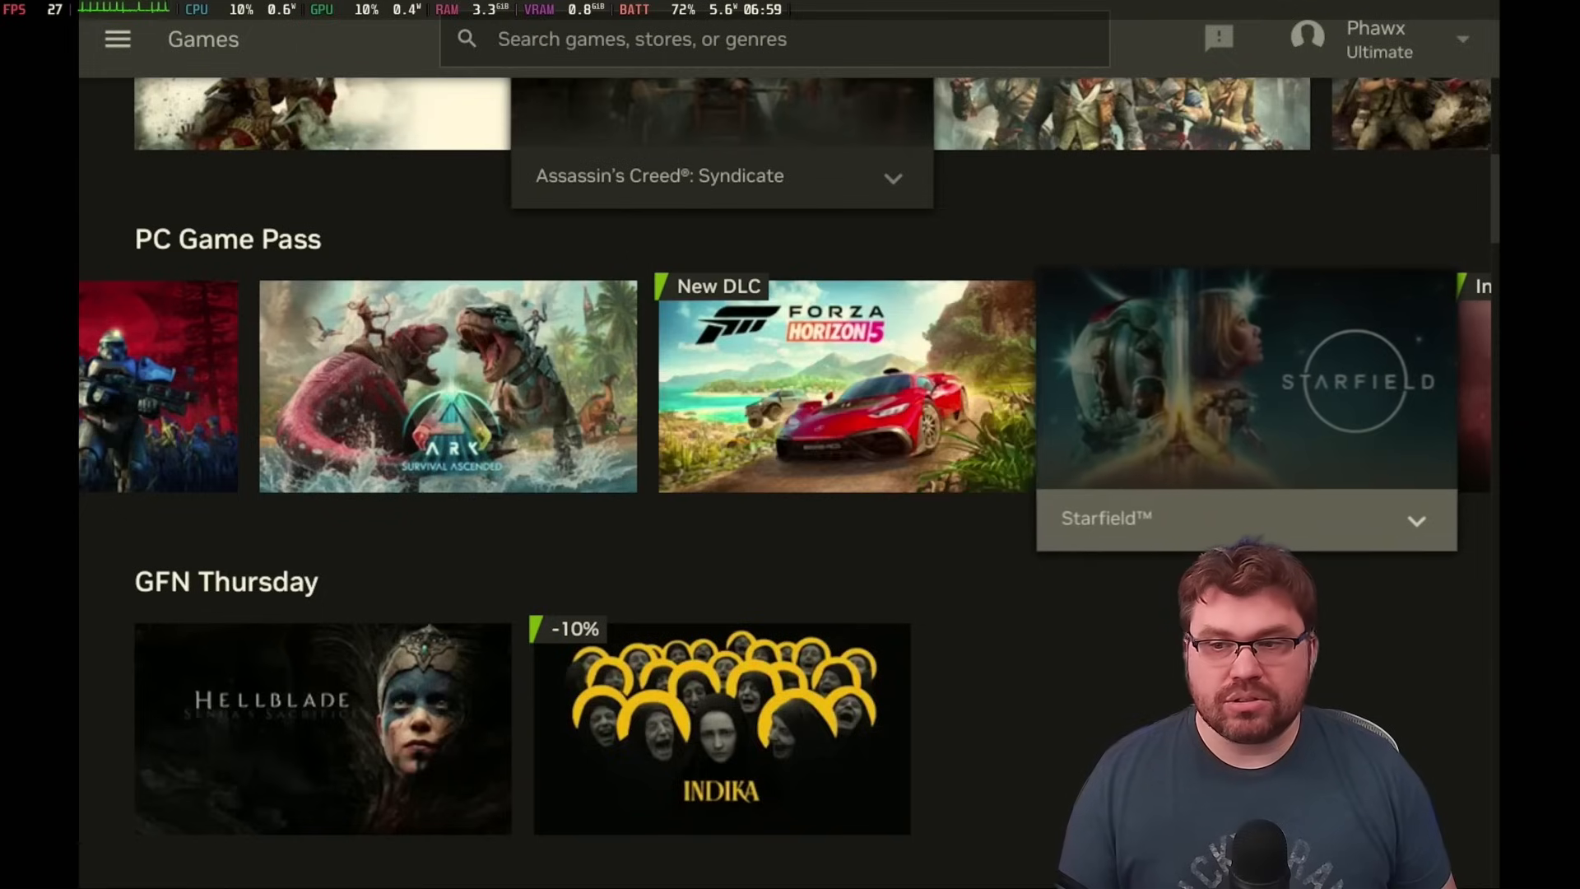
{"action": "scroll", "scroll_direction": "left", "scroll_amount": 3}
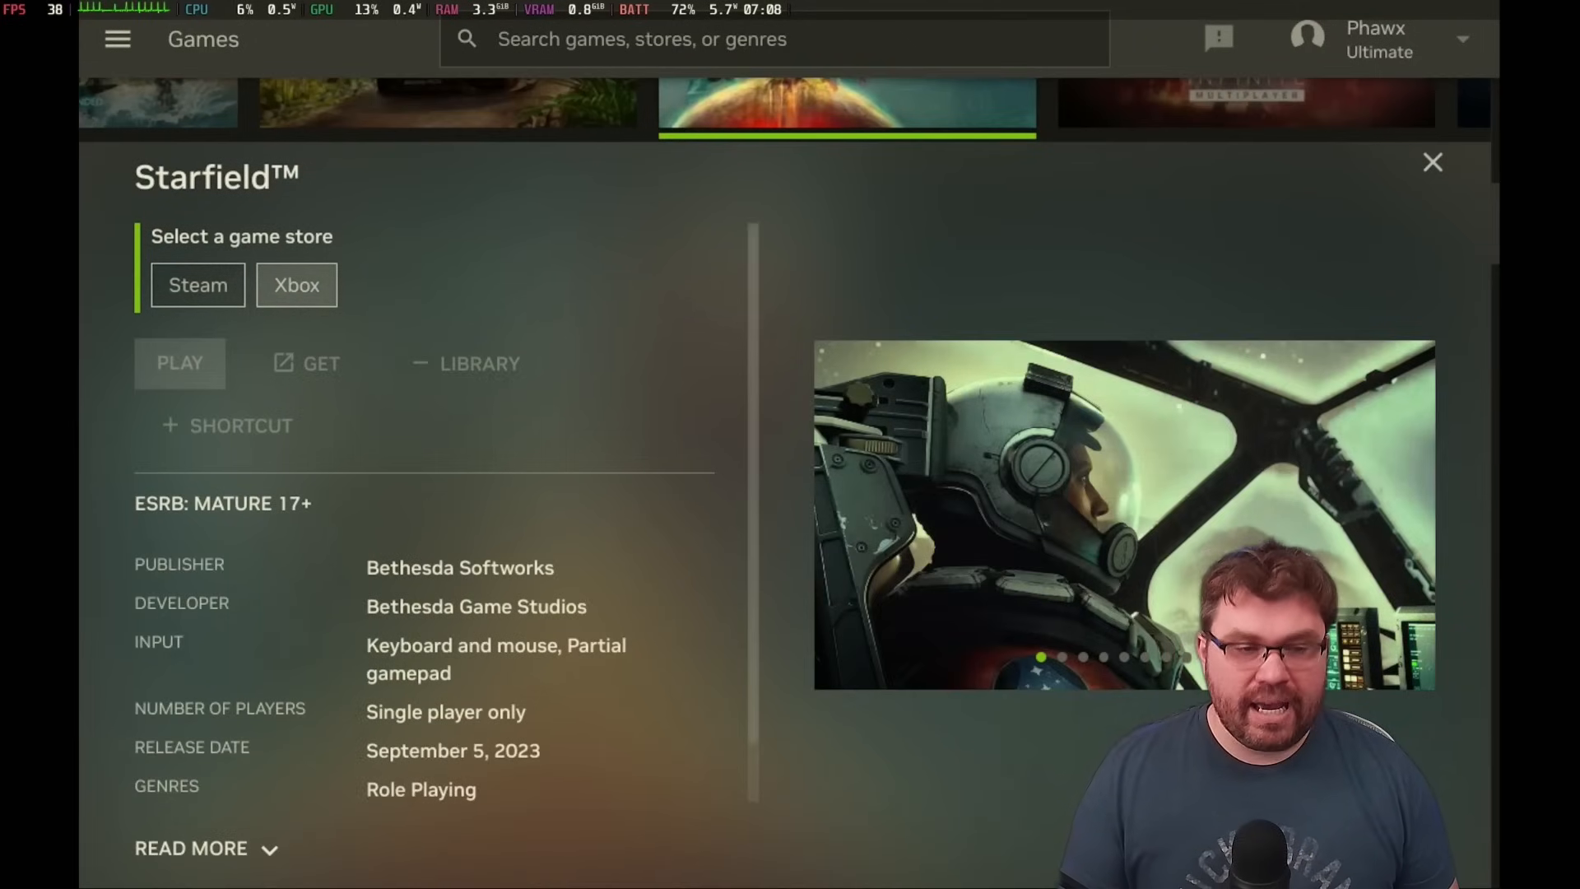
Choose Xbox as Starfield's game store and start playing it.
{"action": "left_click", "coordinate": [296, 284]}
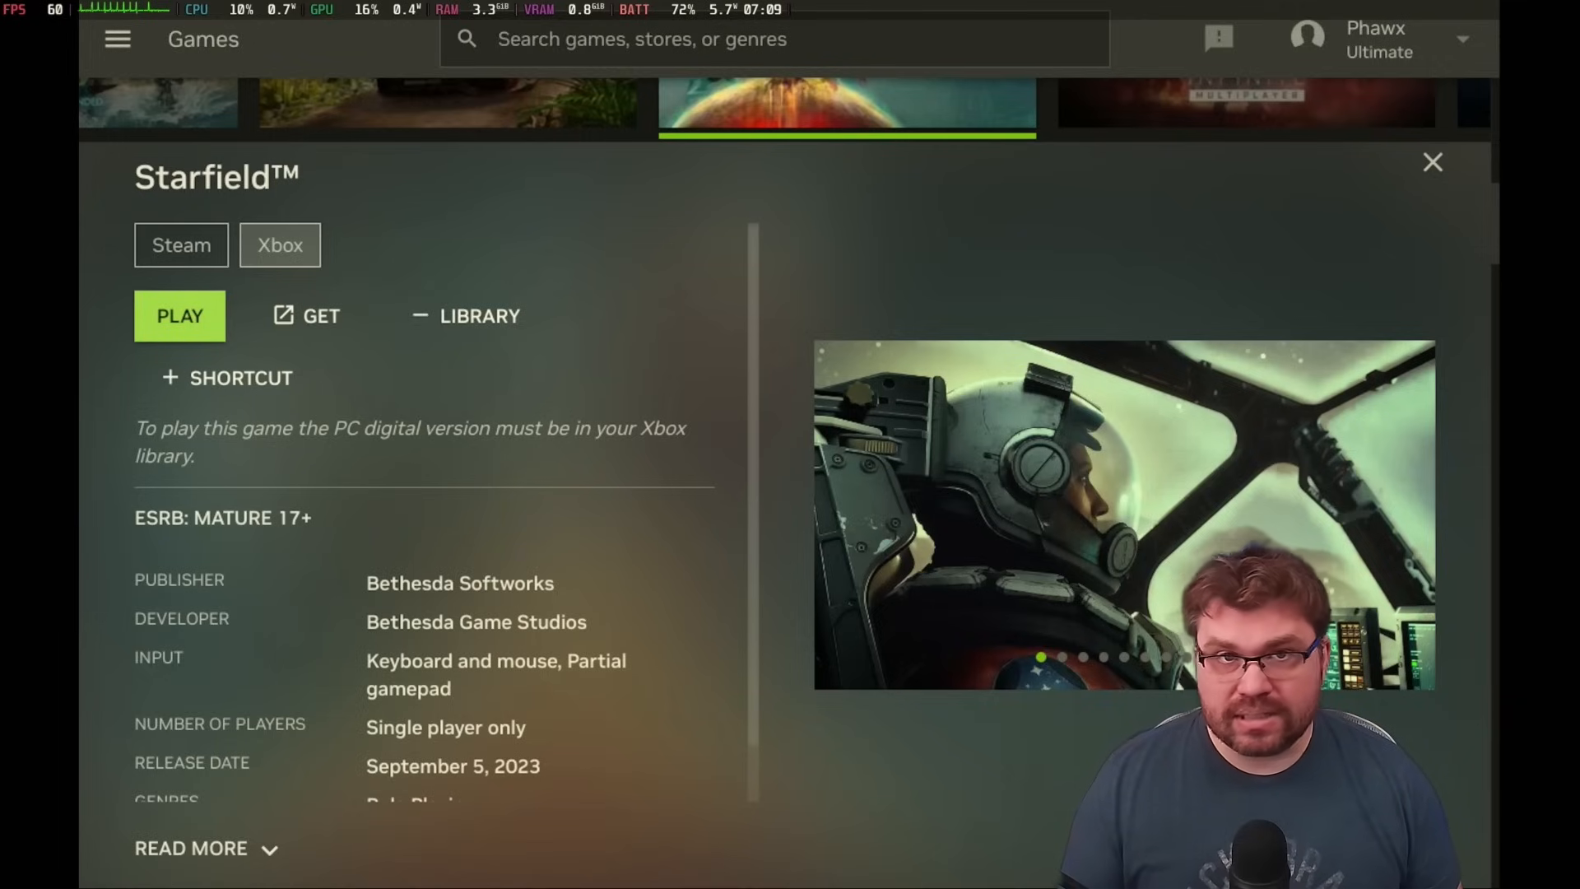
{"action": "left_click", "coordinate": [179, 315]}
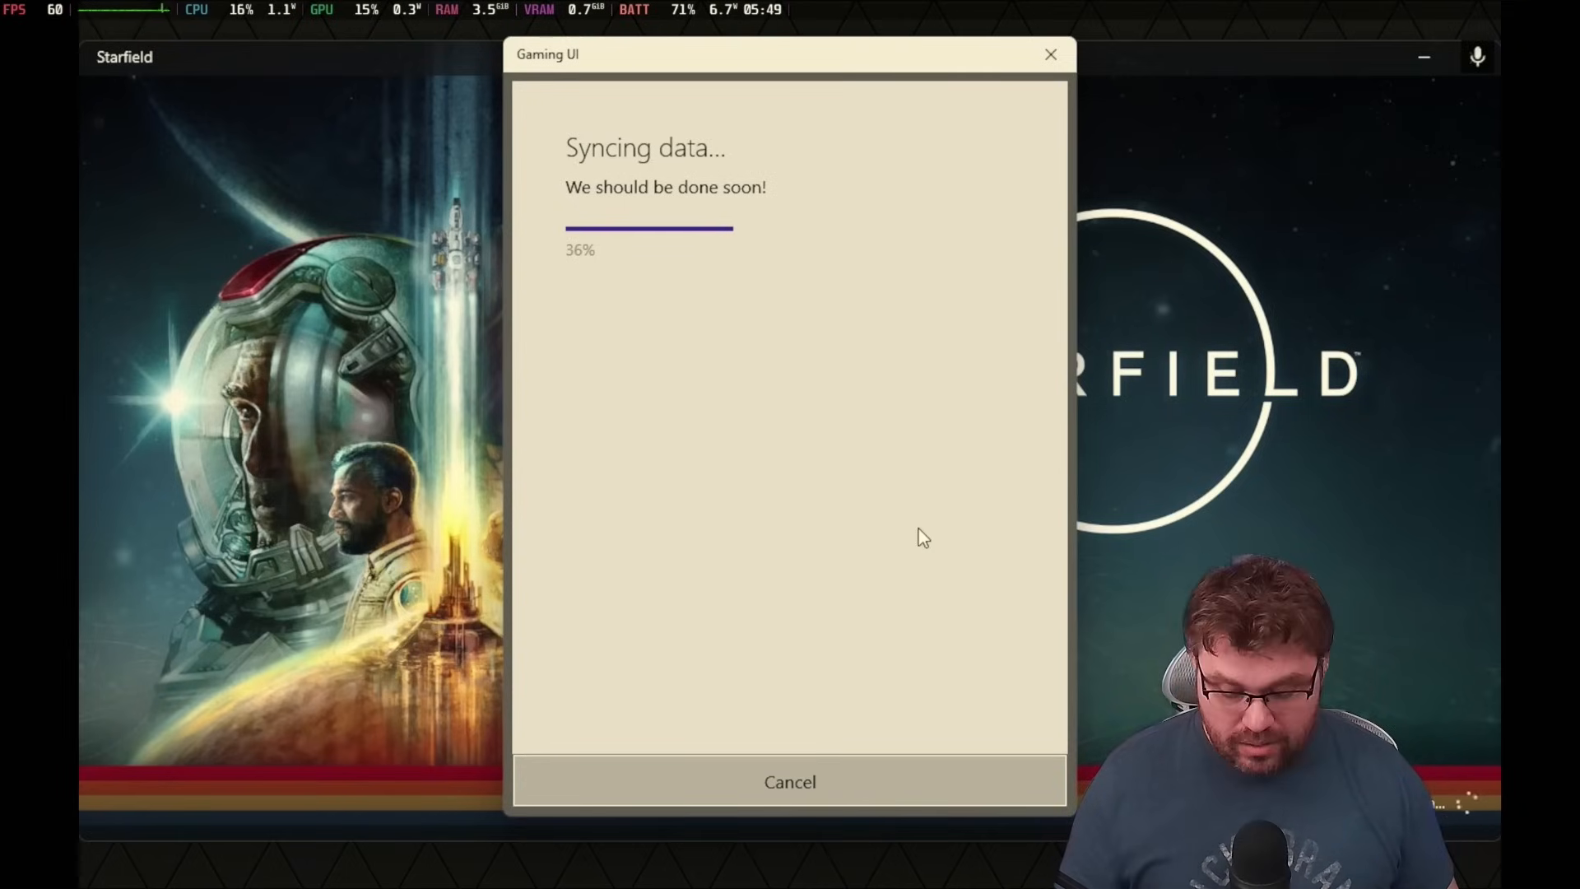
{"action": "mouse_move", "coordinate": [680, 380]}
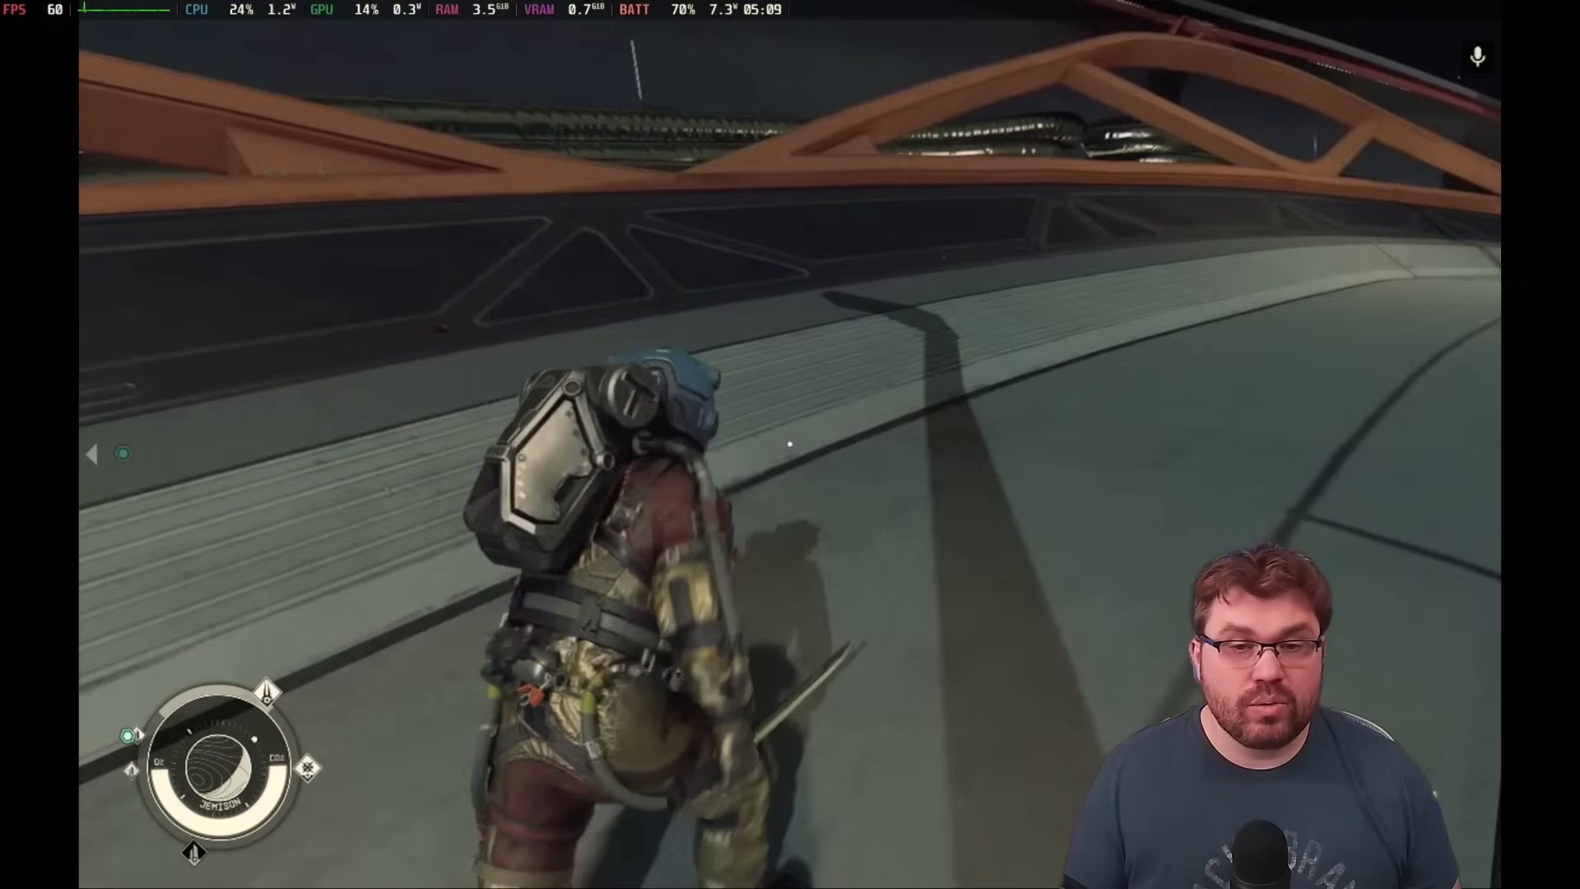
{"action": "mouse_move", "coordinate": [790, 443]}
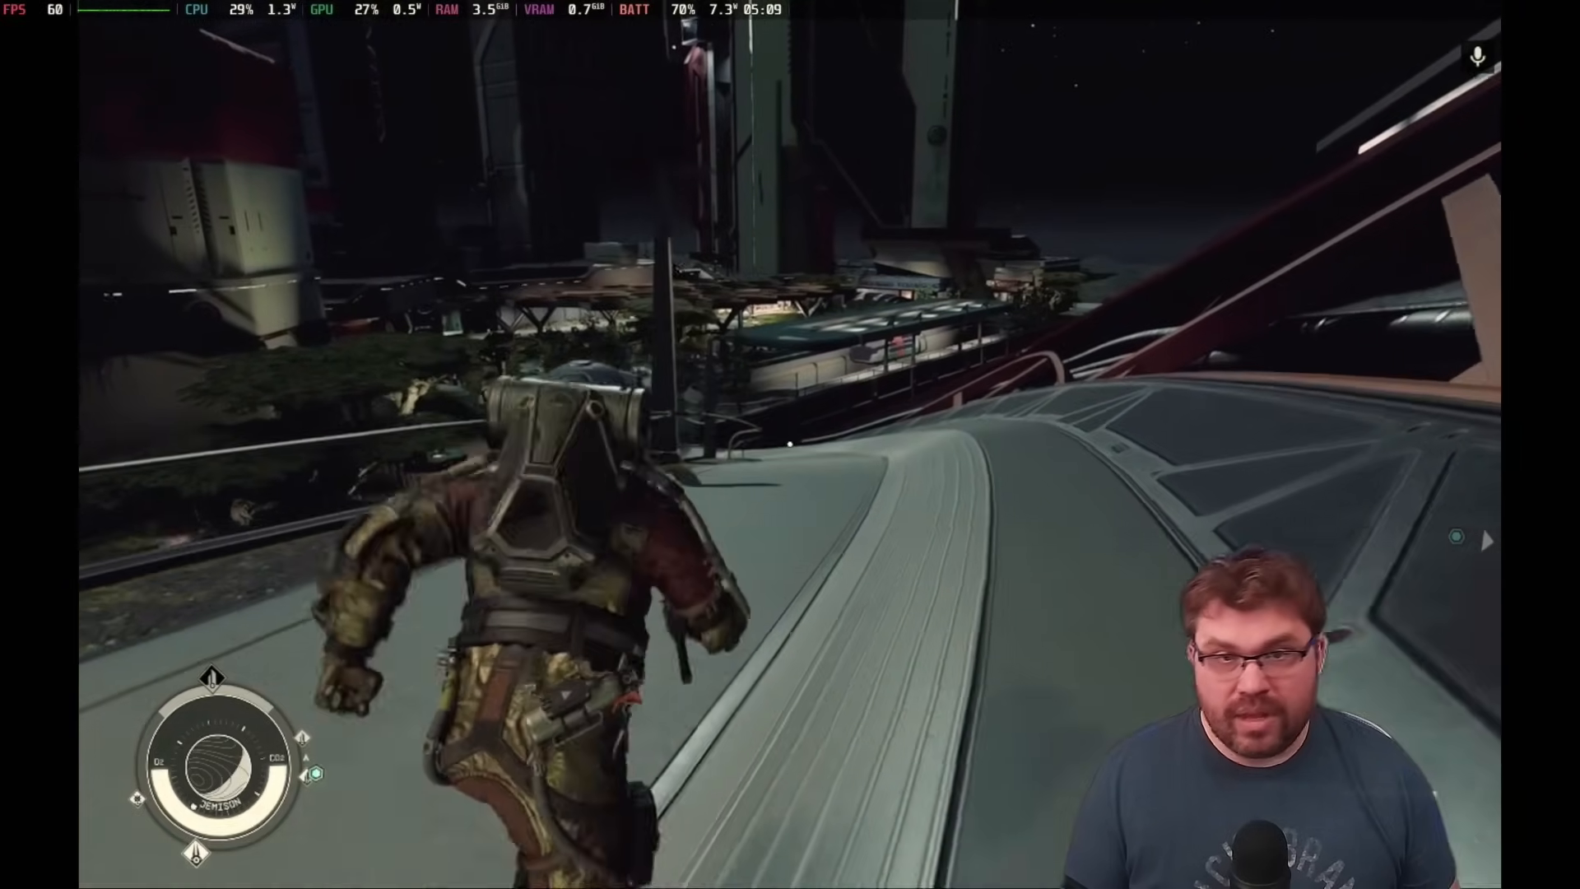
{"action": "mouse_move", "coordinate": [790, 444]}
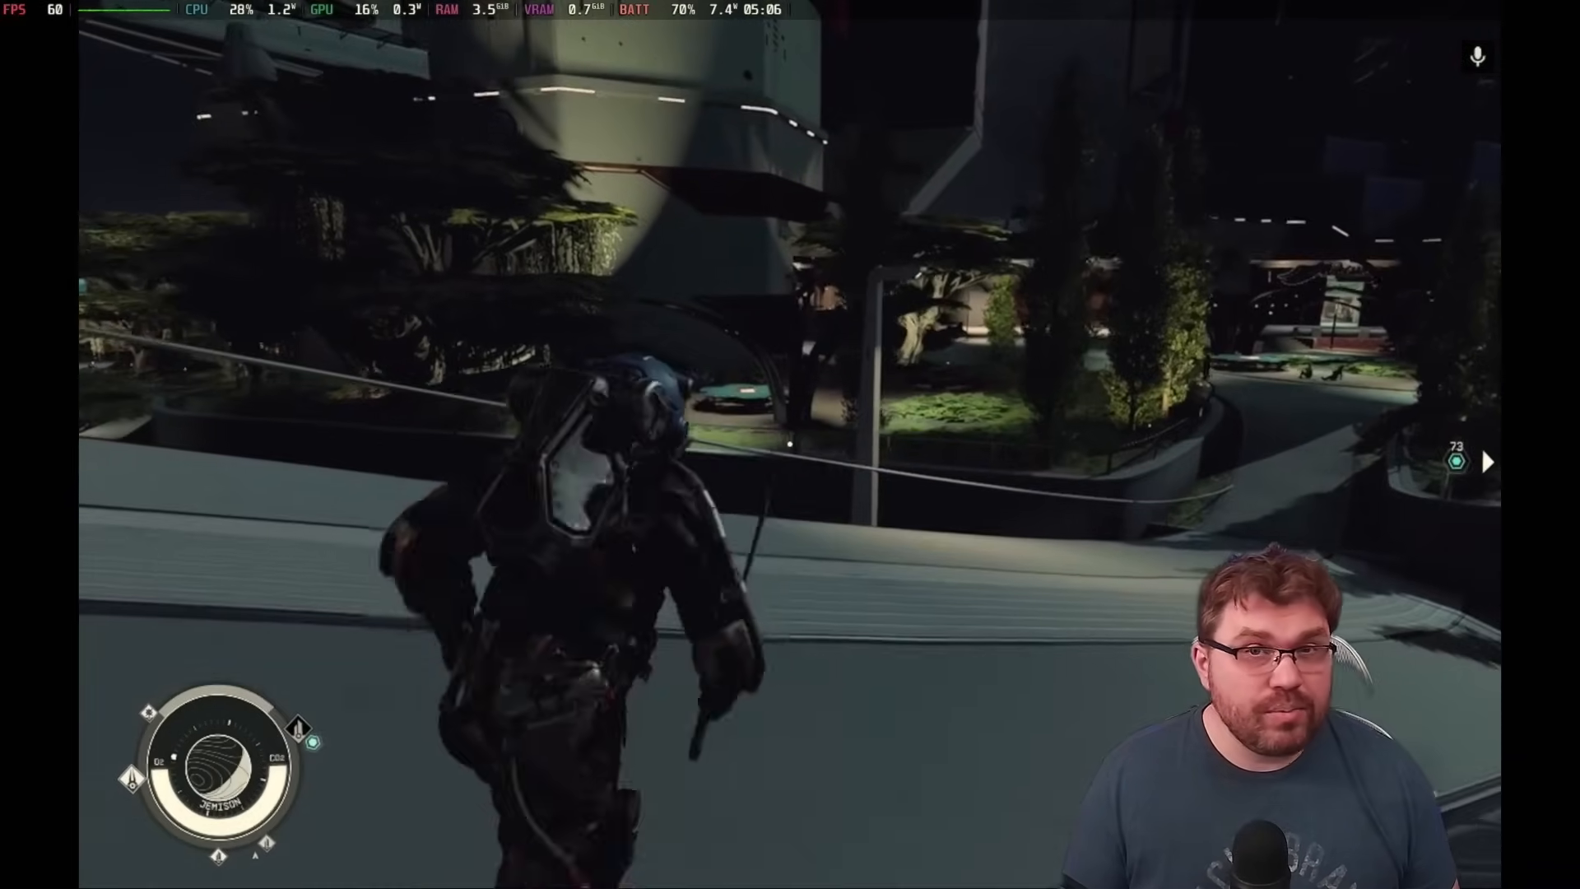
{"action": "mouse_move", "coordinate": [790, 445]}
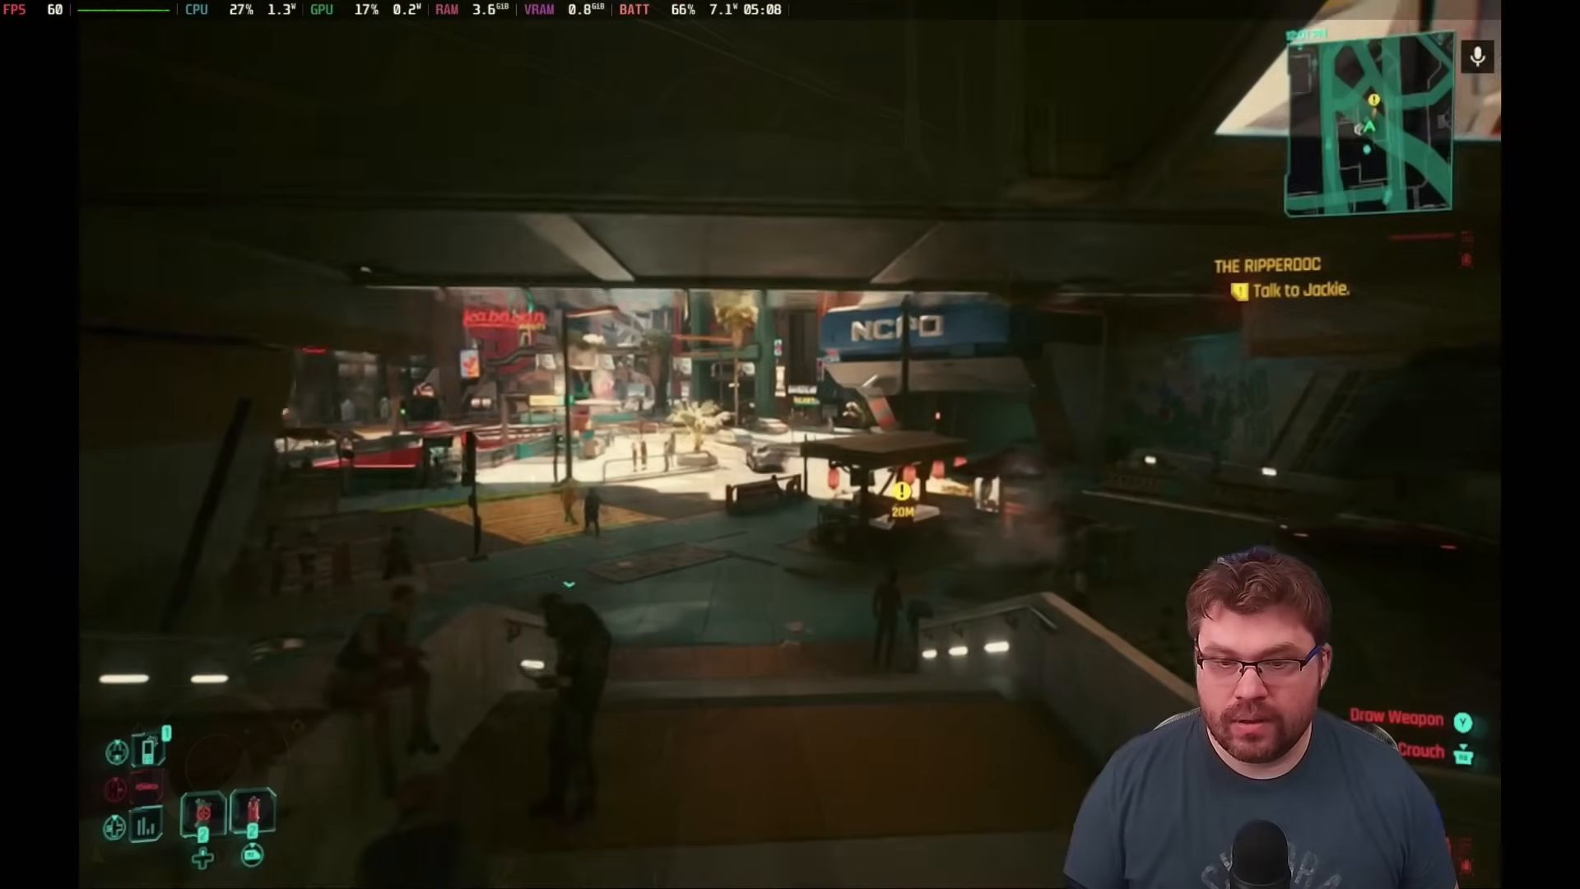
Pause Cyberpunk 2077 and resume play on the city street.
{"action": "key", "text": "Escape"}
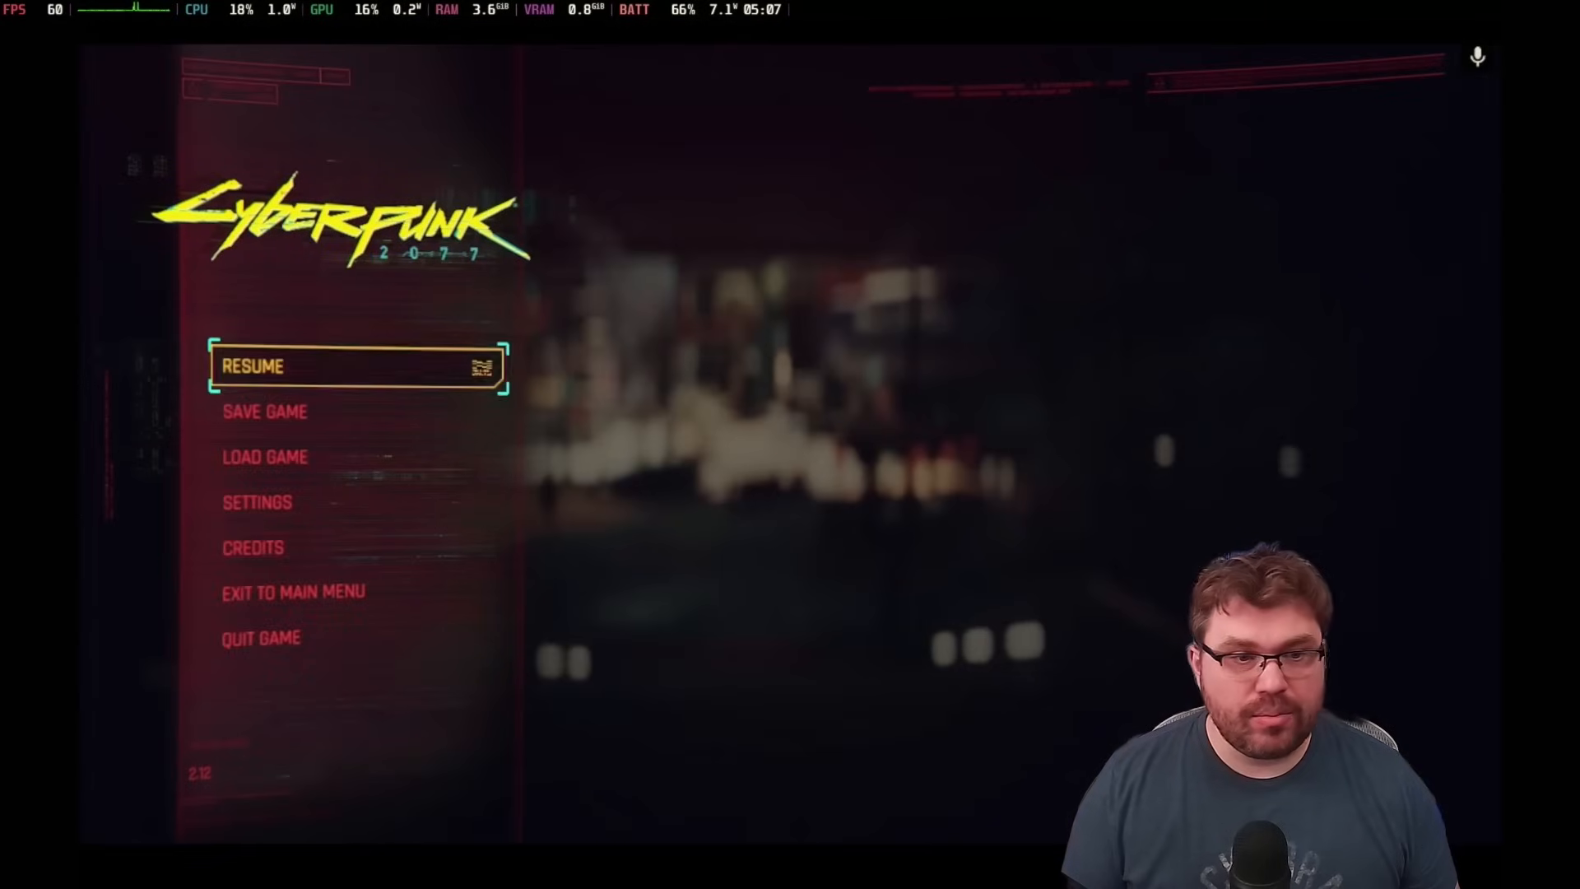
{"action": "left_click", "coordinate": [256, 502]}
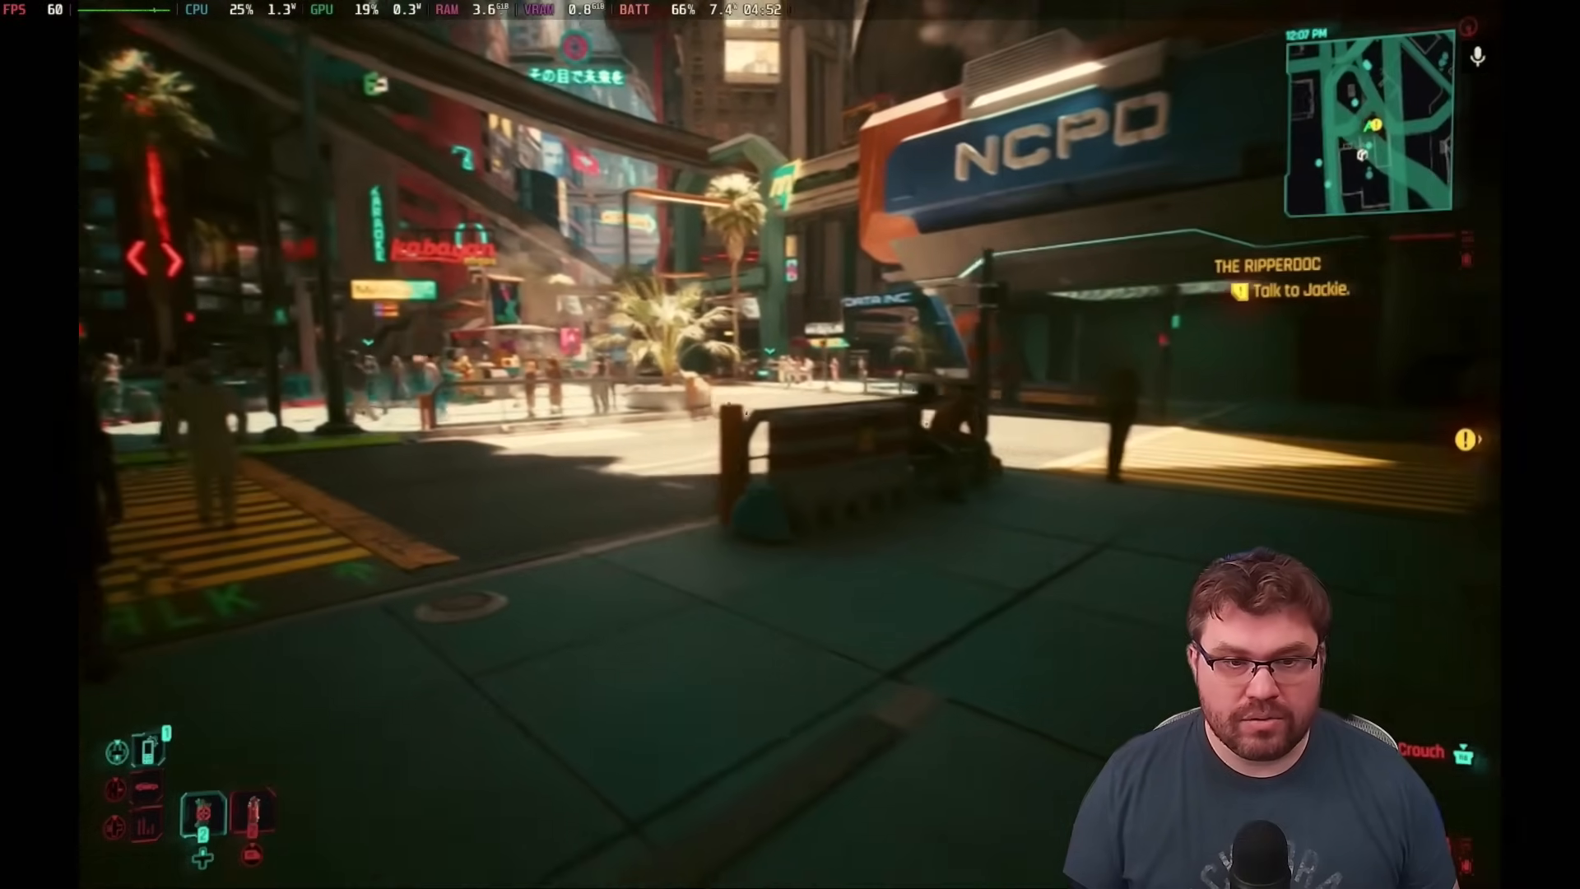
{"action": "mouse_move", "coordinate": [790, 444]}
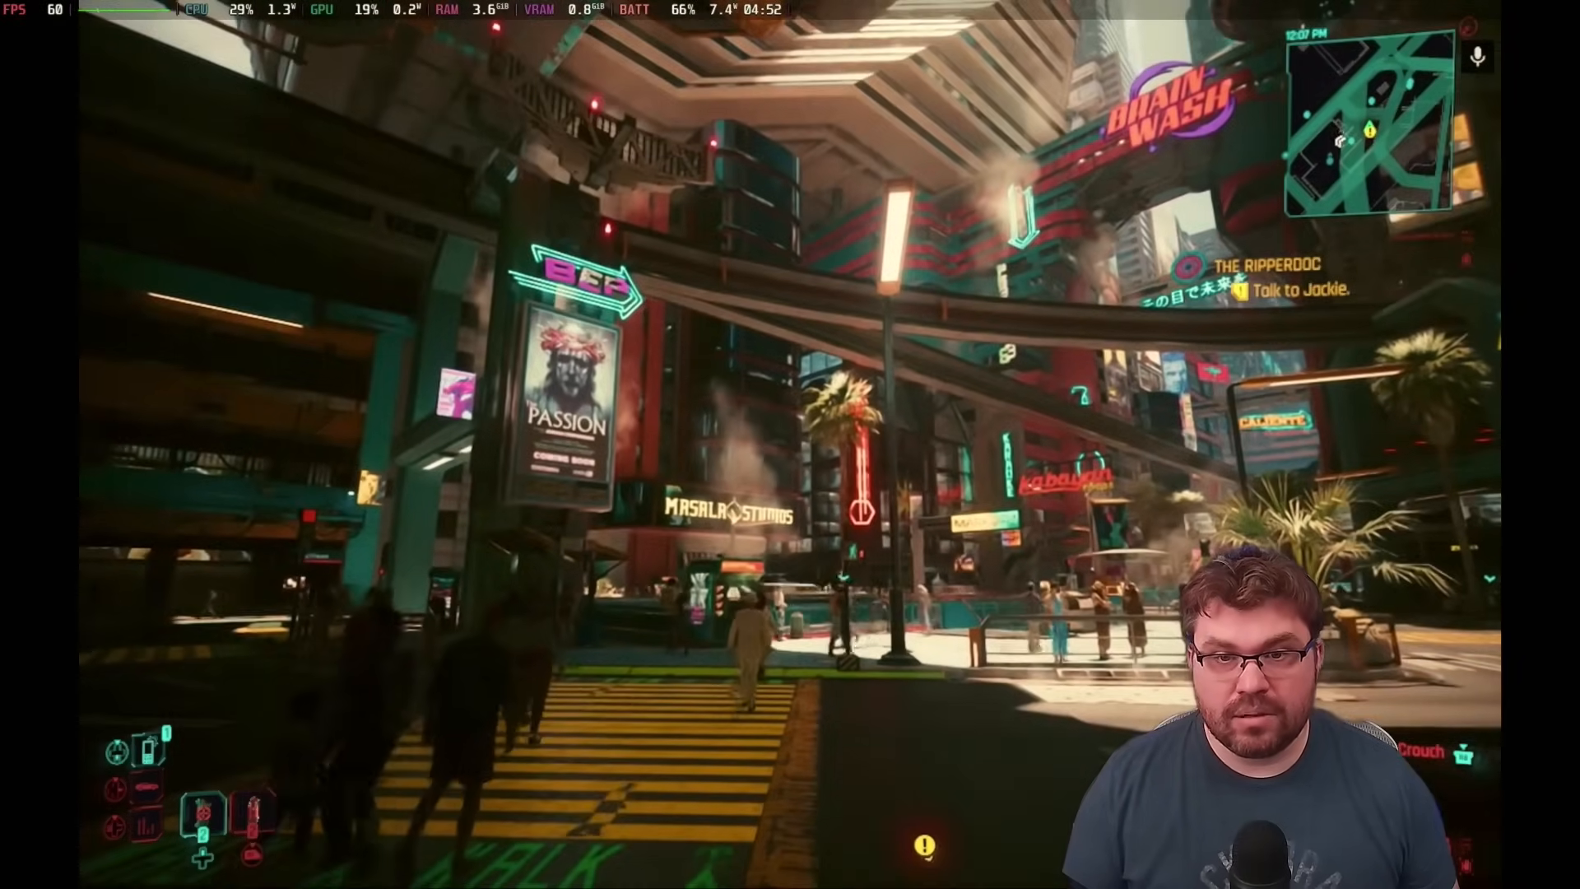